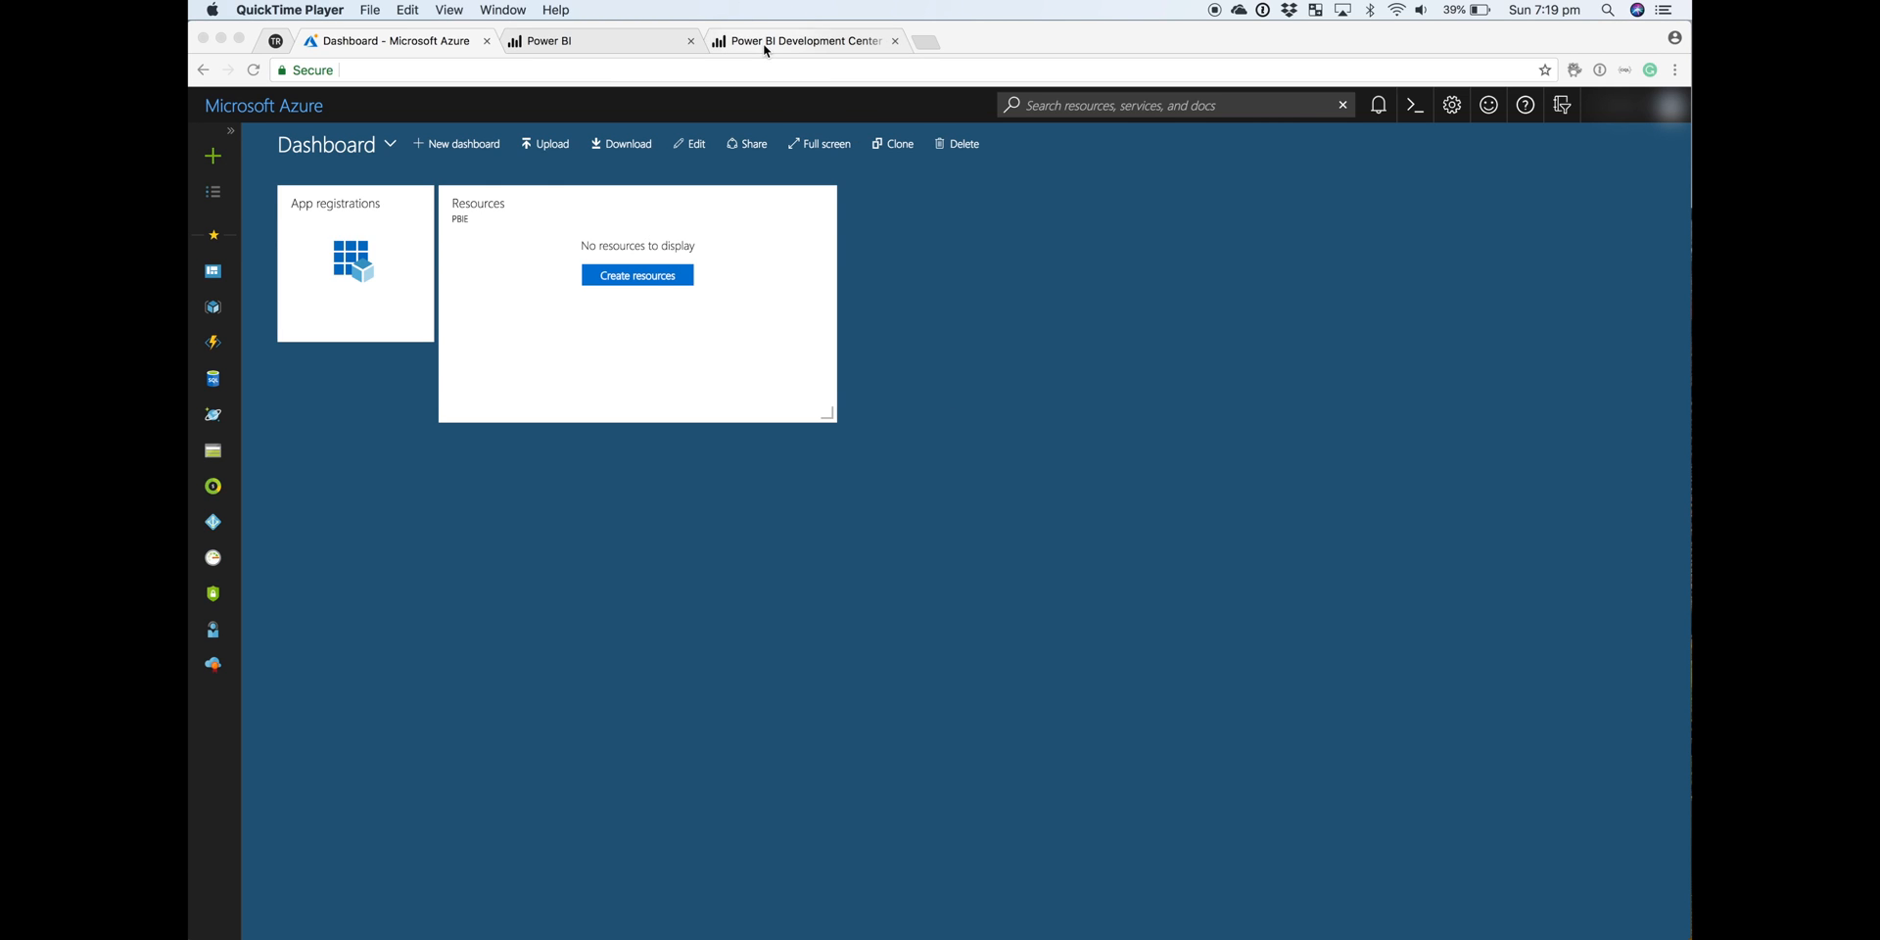
- Review the Power BI app registration and empty workspace tabs, returning to the Azure dashboard
{"action": "left_click", "coordinate": [801, 41]}
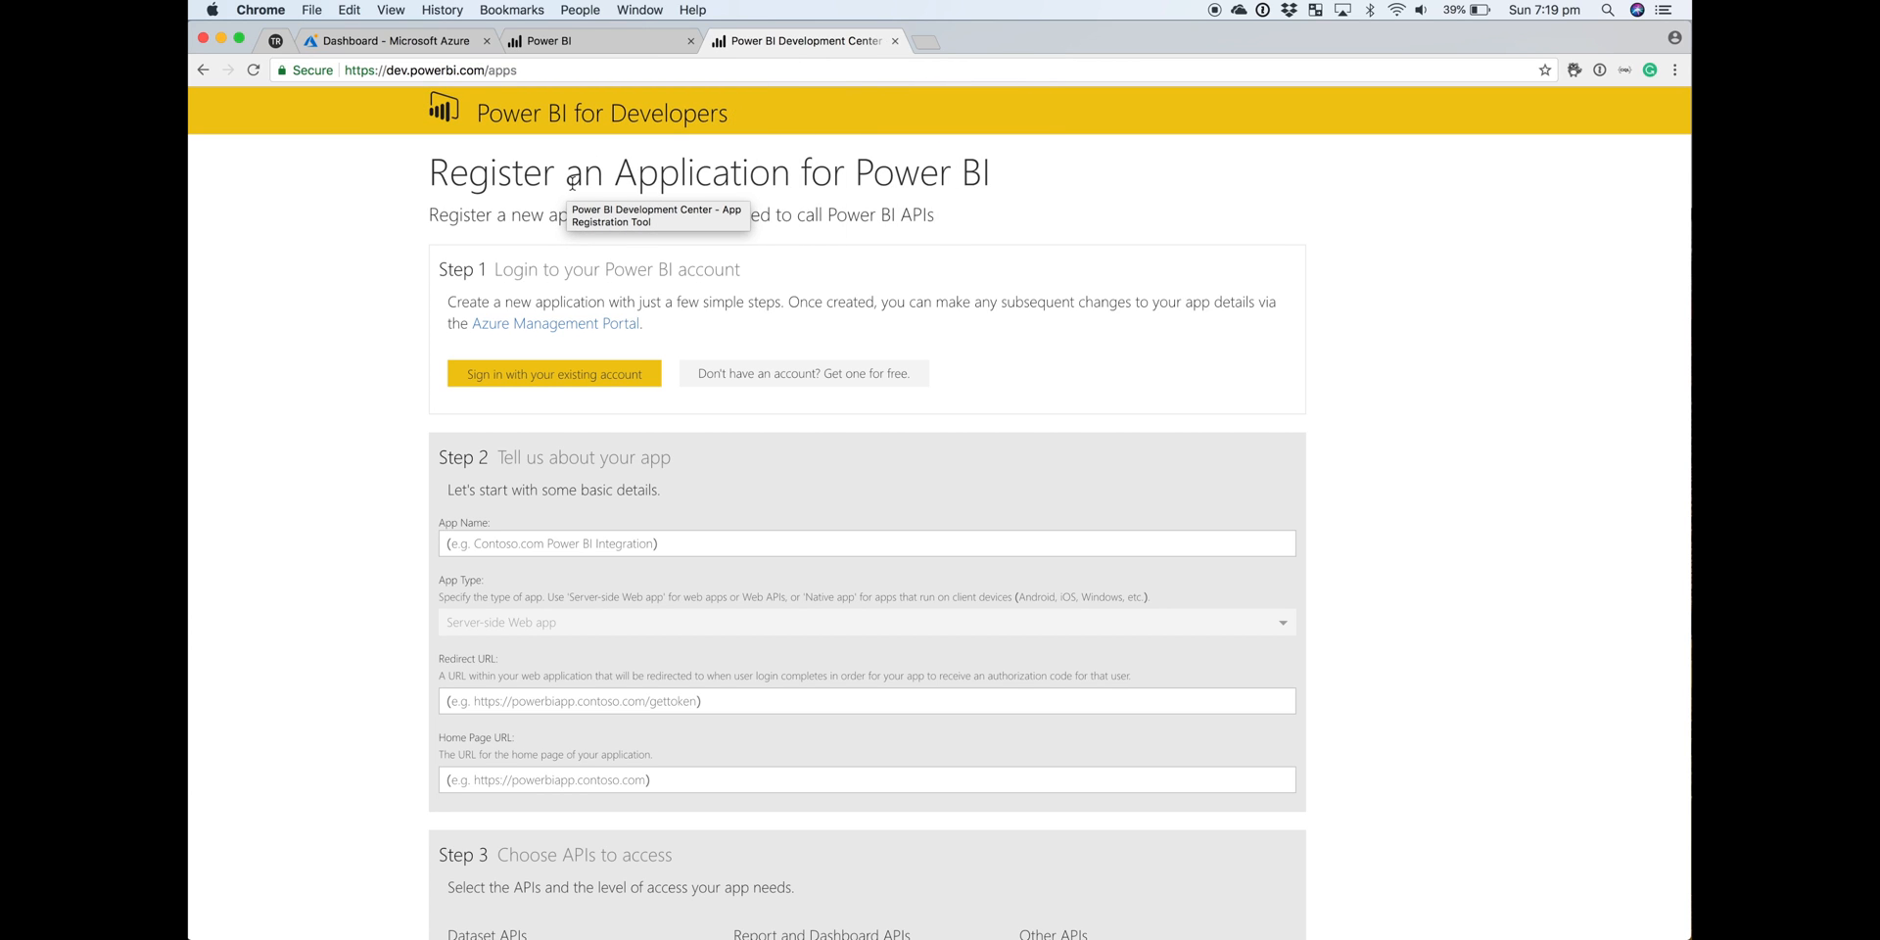
{"action": "mouse_move", "coordinate": [743, 204]}
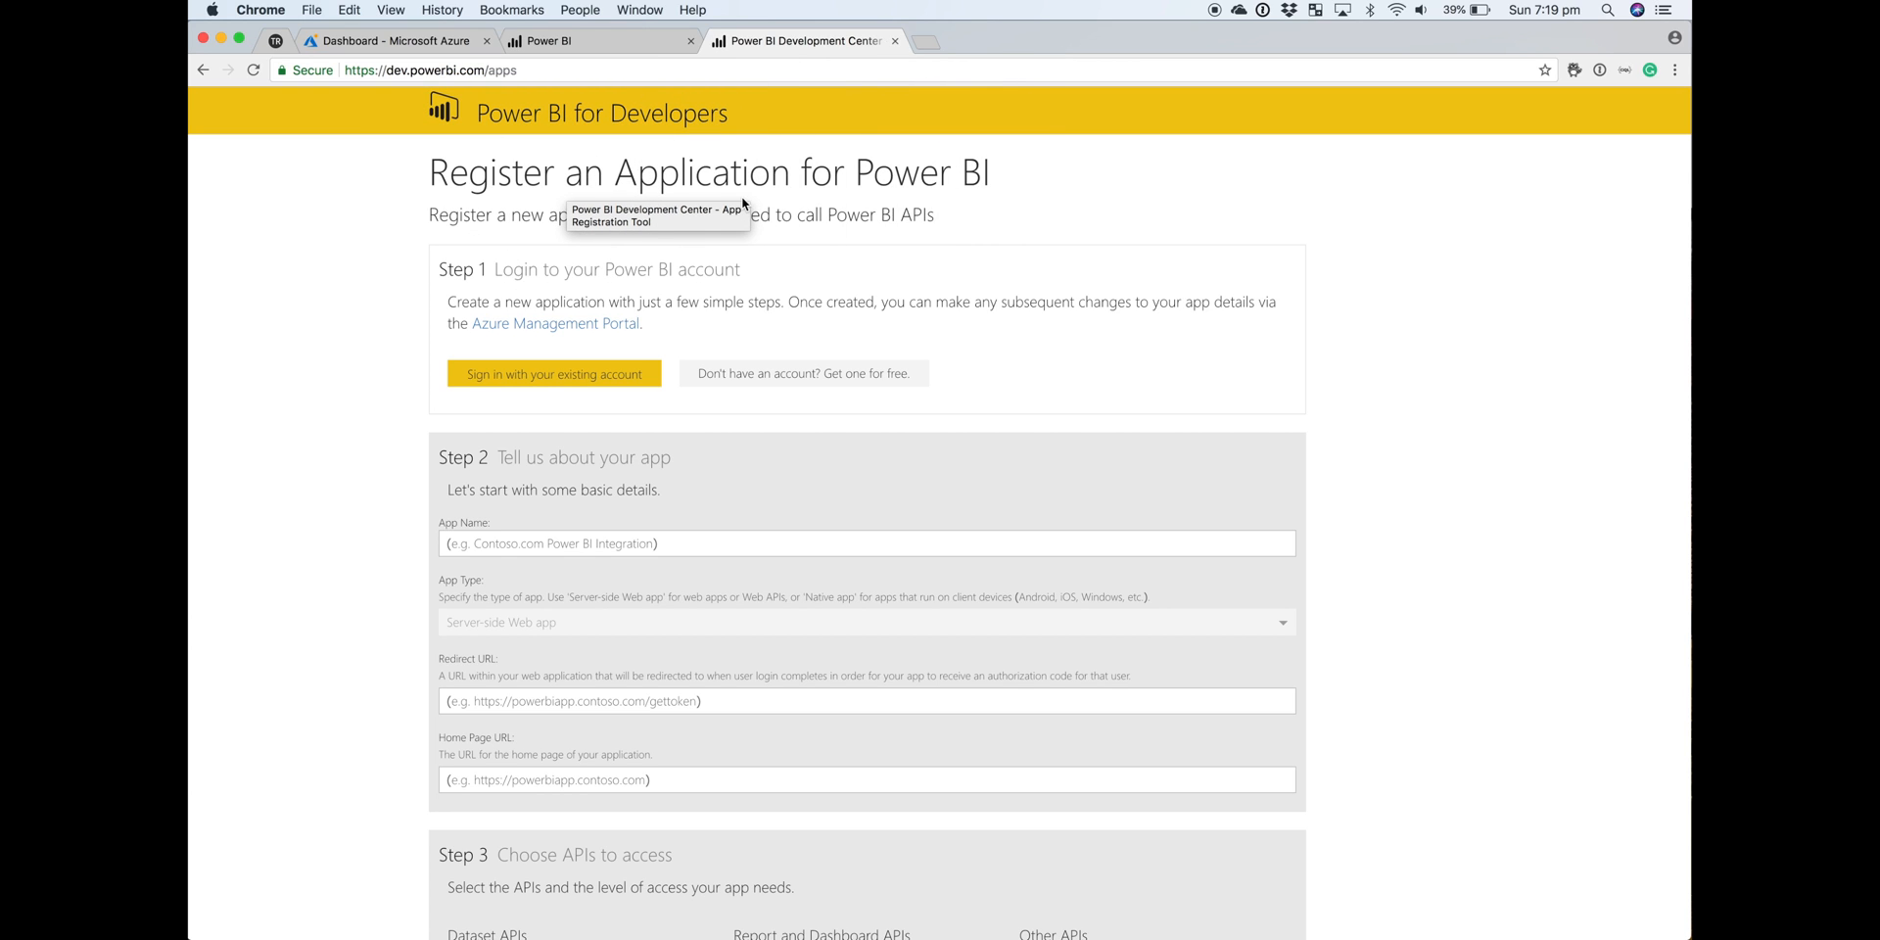
{"action": "mouse_move", "coordinate": [558, 29]}
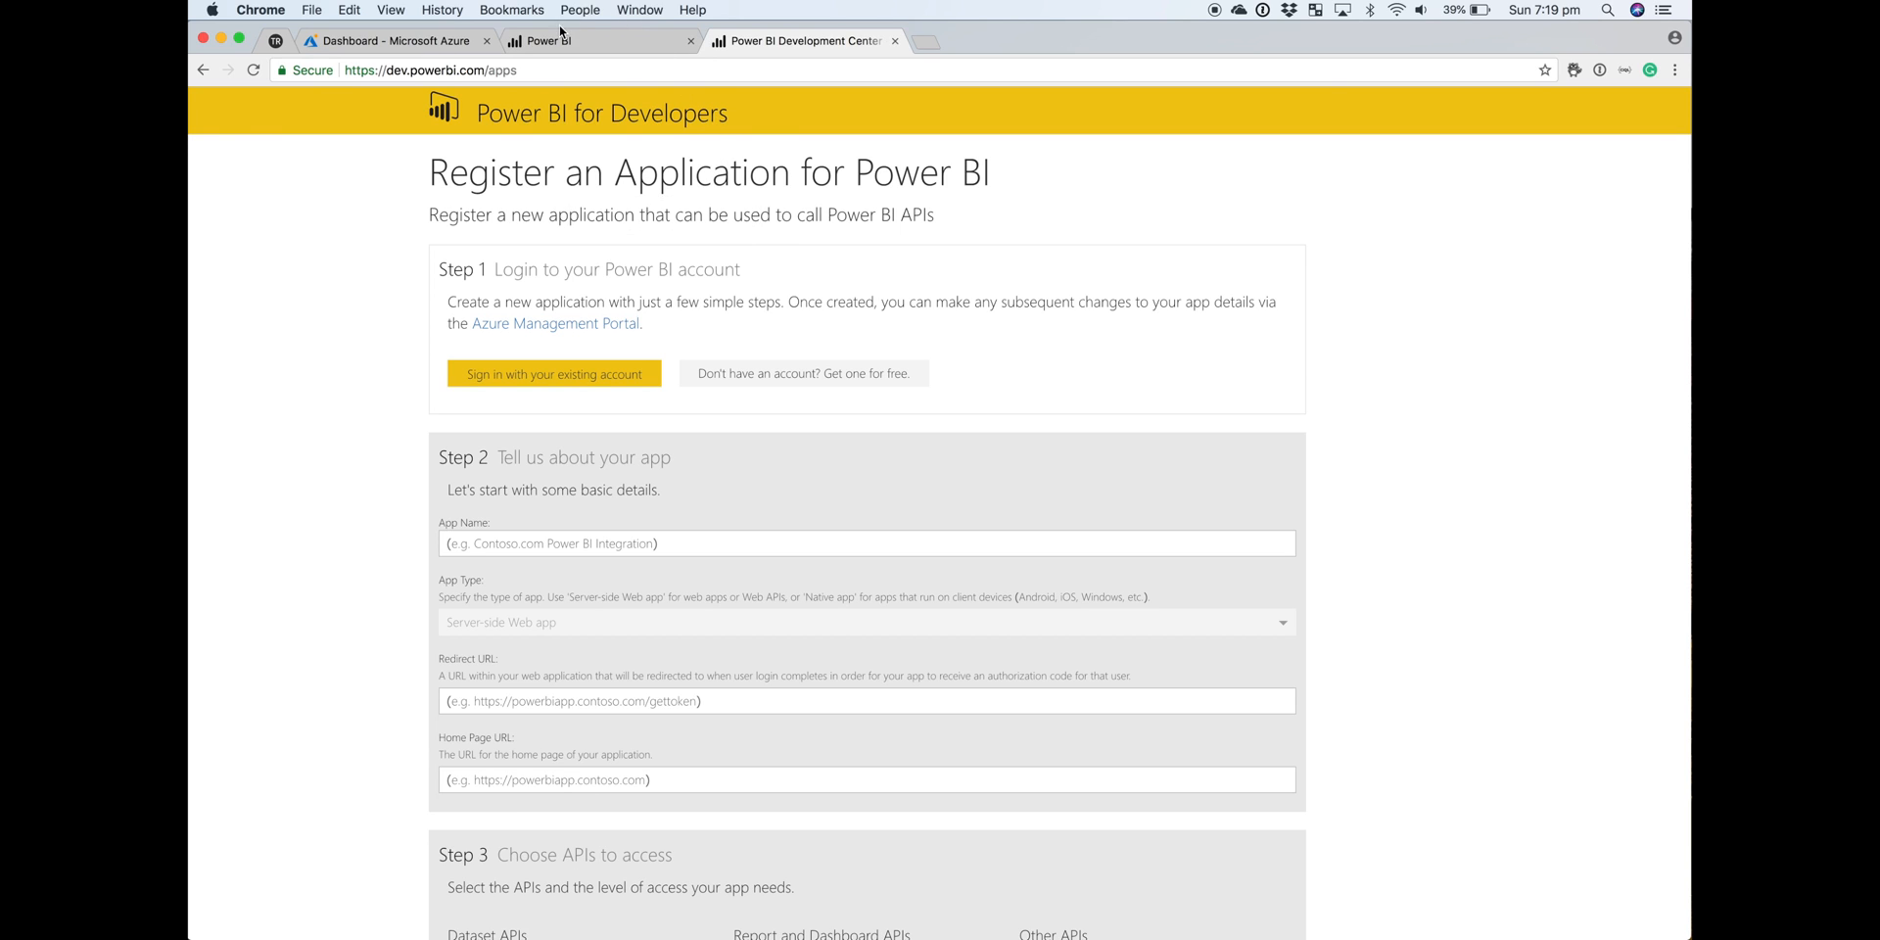
{"action": "left_click", "coordinate": [390, 39]}
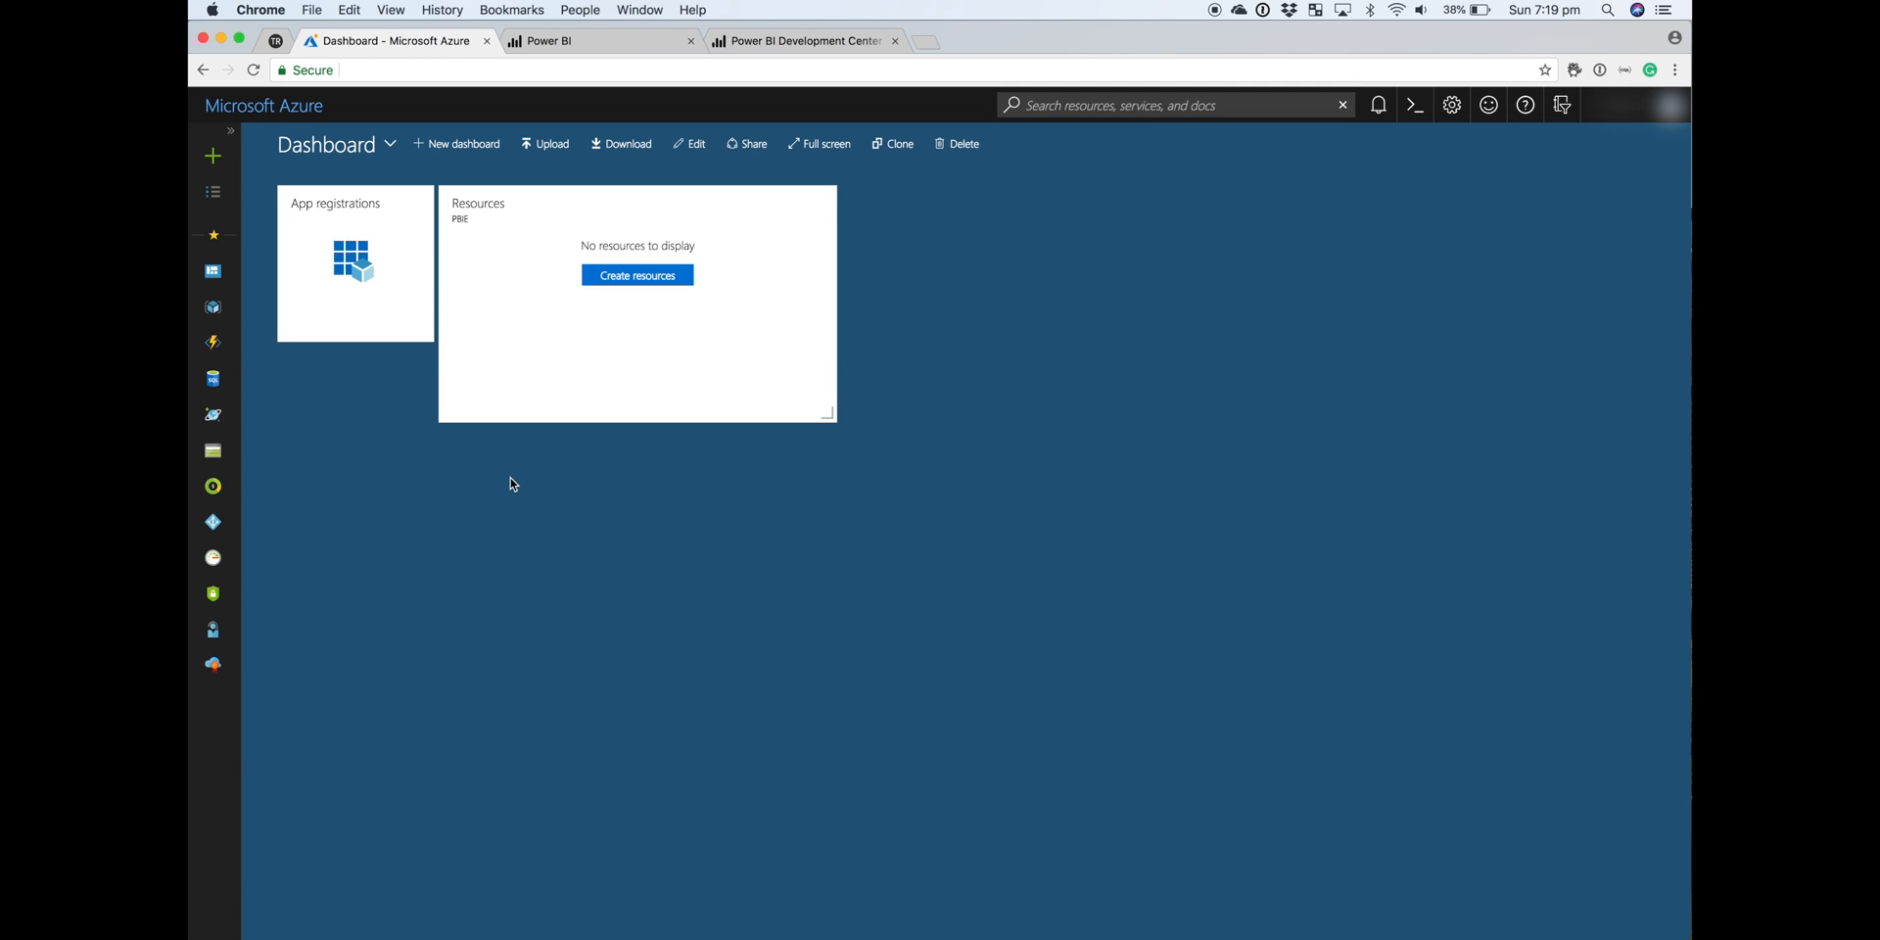
{"action": "mouse_move", "coordinate": [263, 106]}
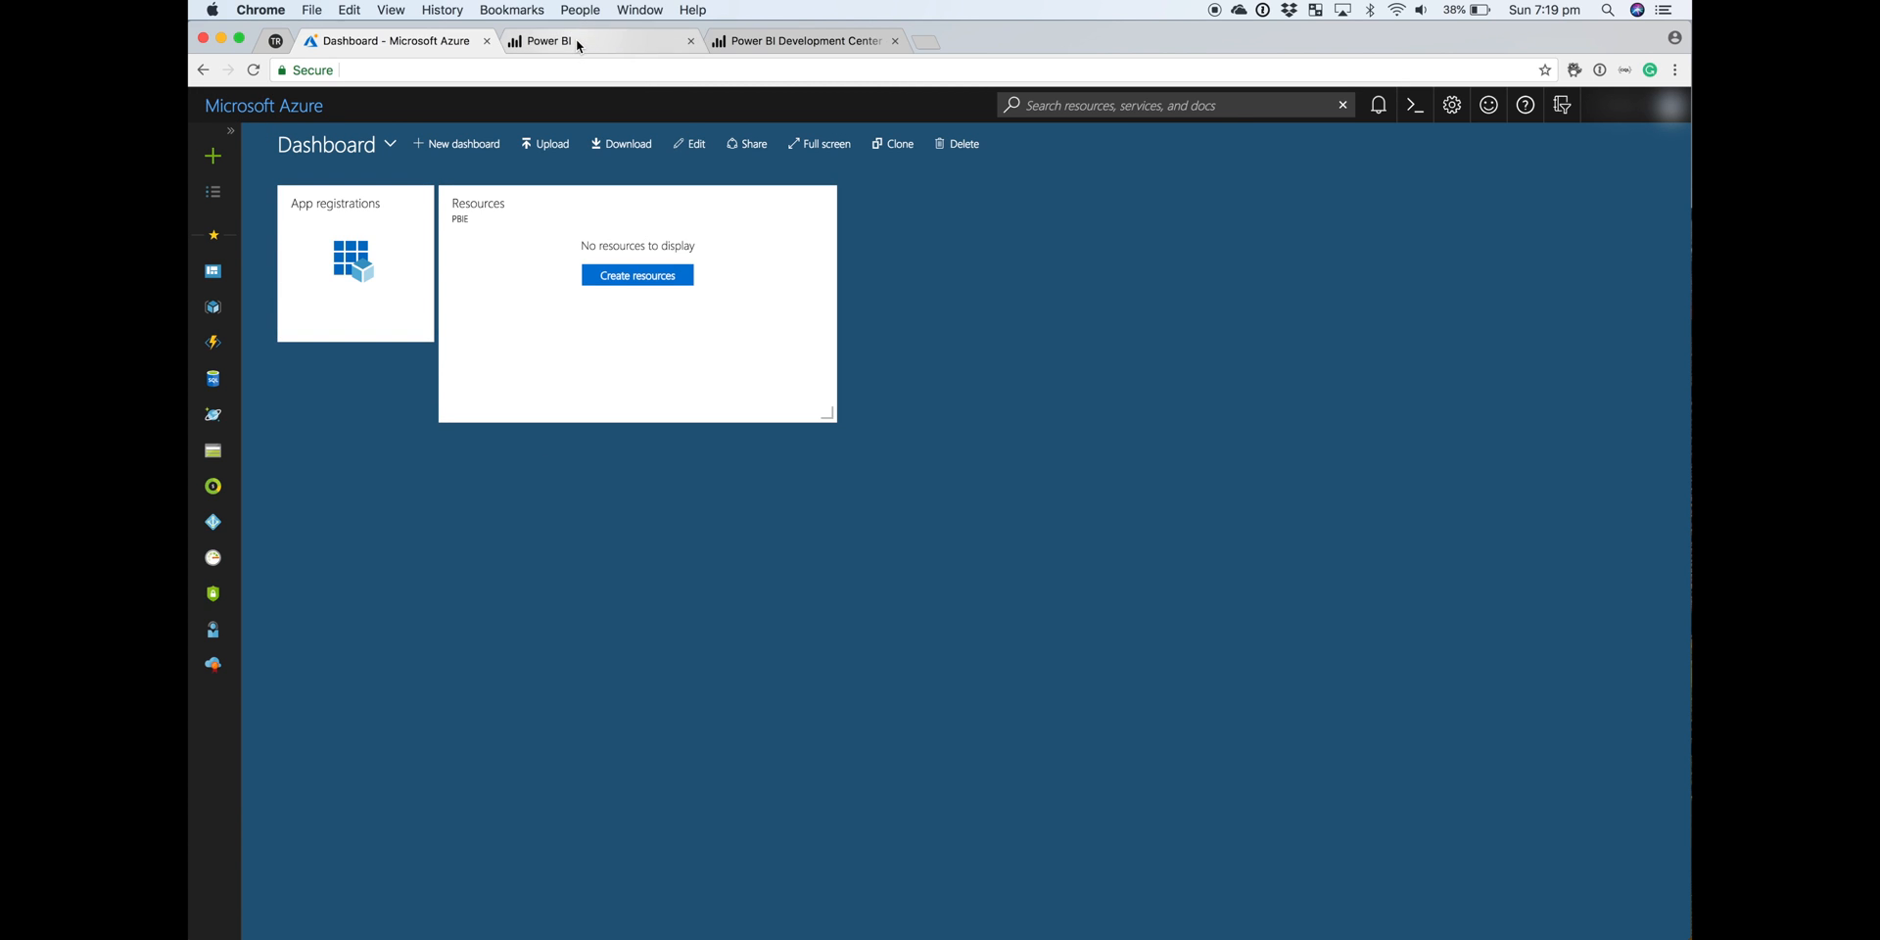
{"action": "left_click", "coordinate": [547, 40]}
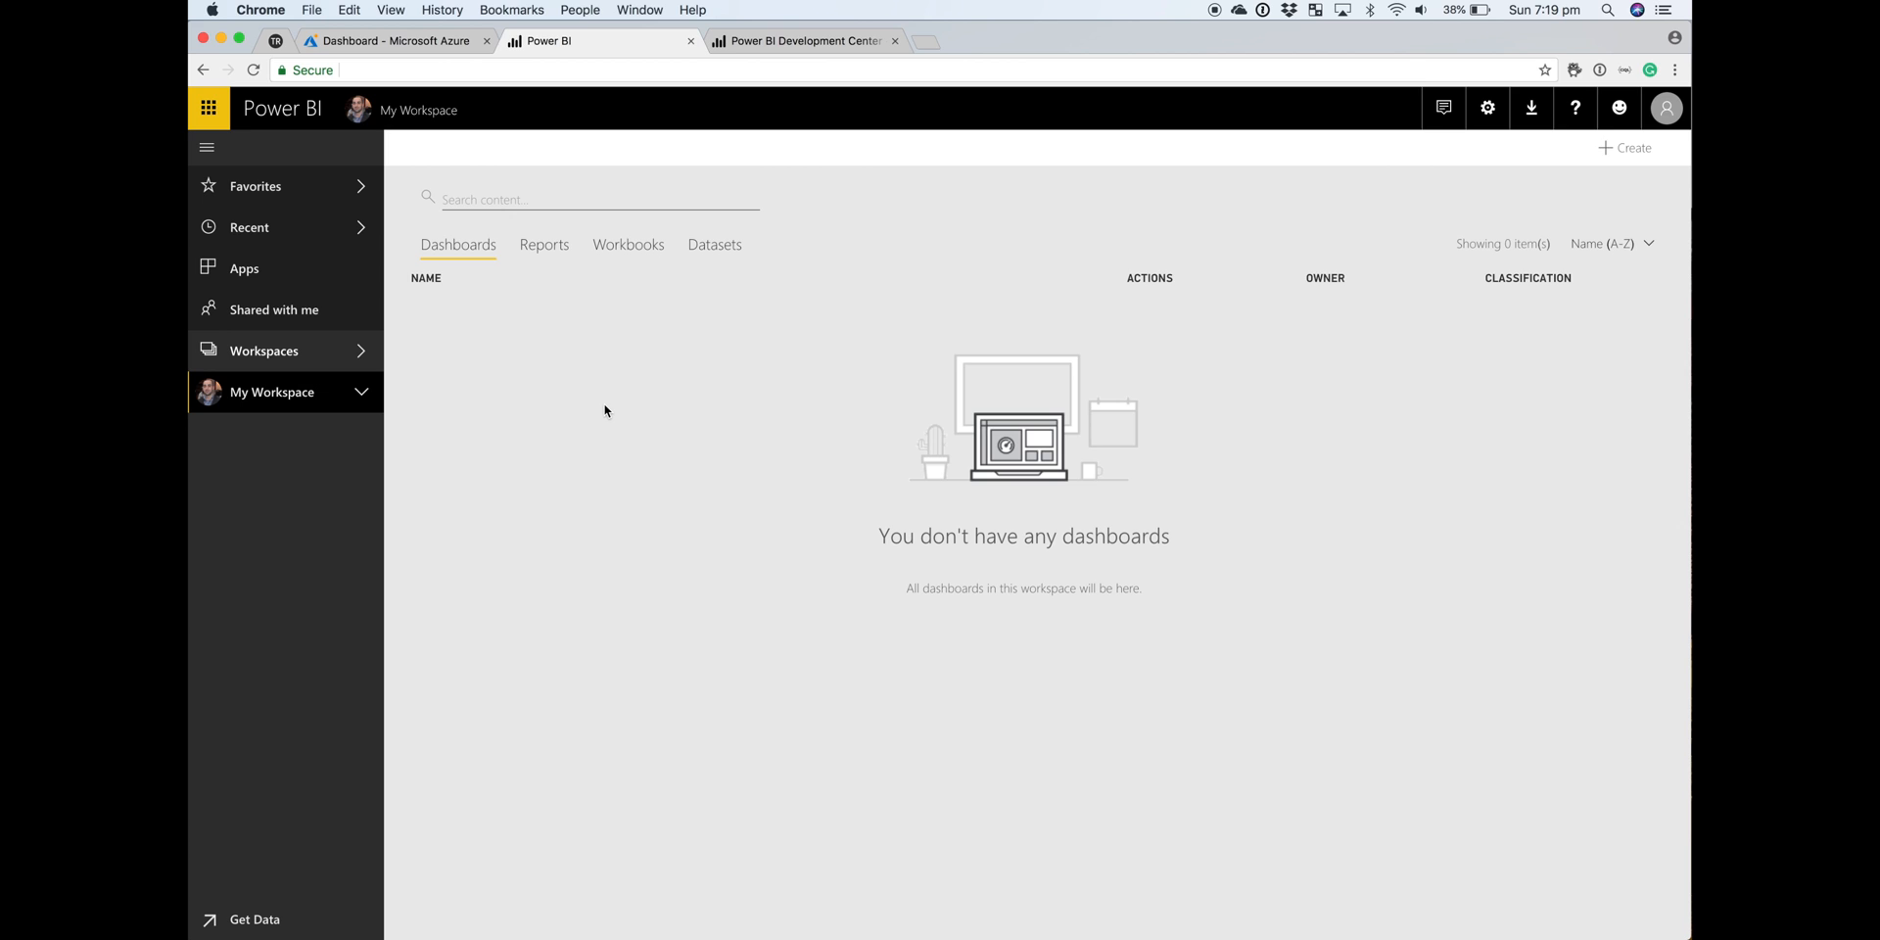
{"action": "mouse_move", "coordinate": [383, 137]}
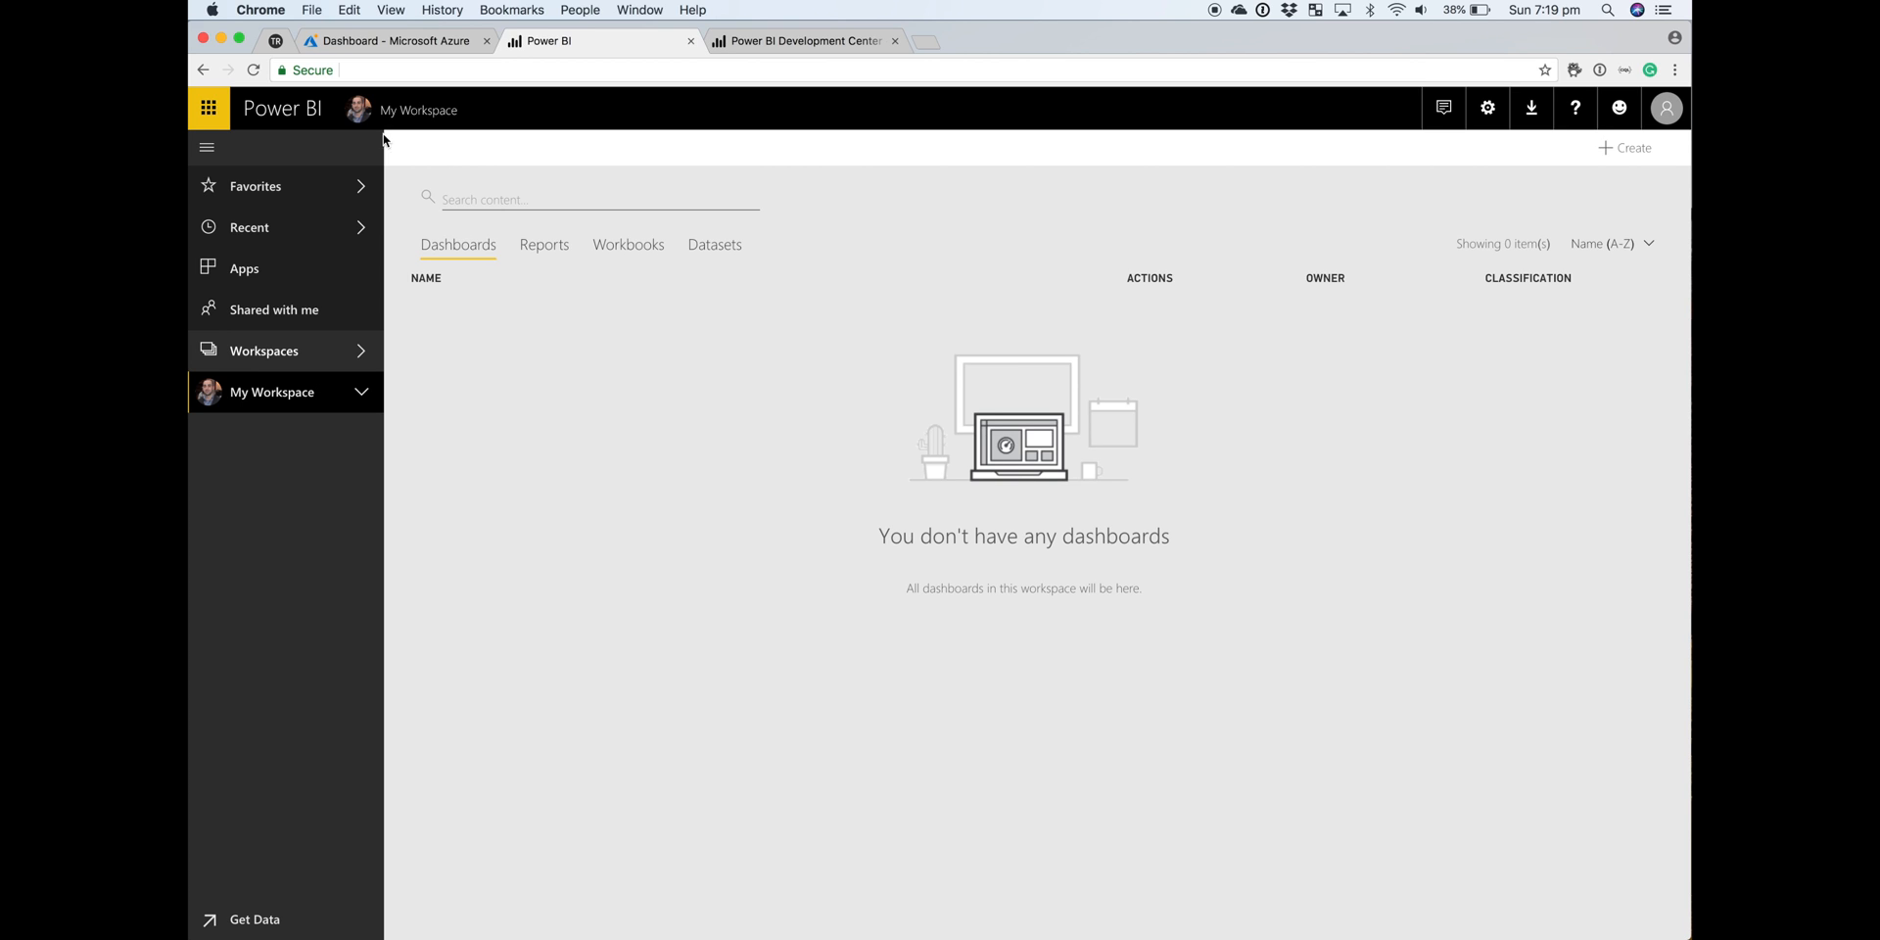
{"action": "left_click", "coordinate": [394, 39]}
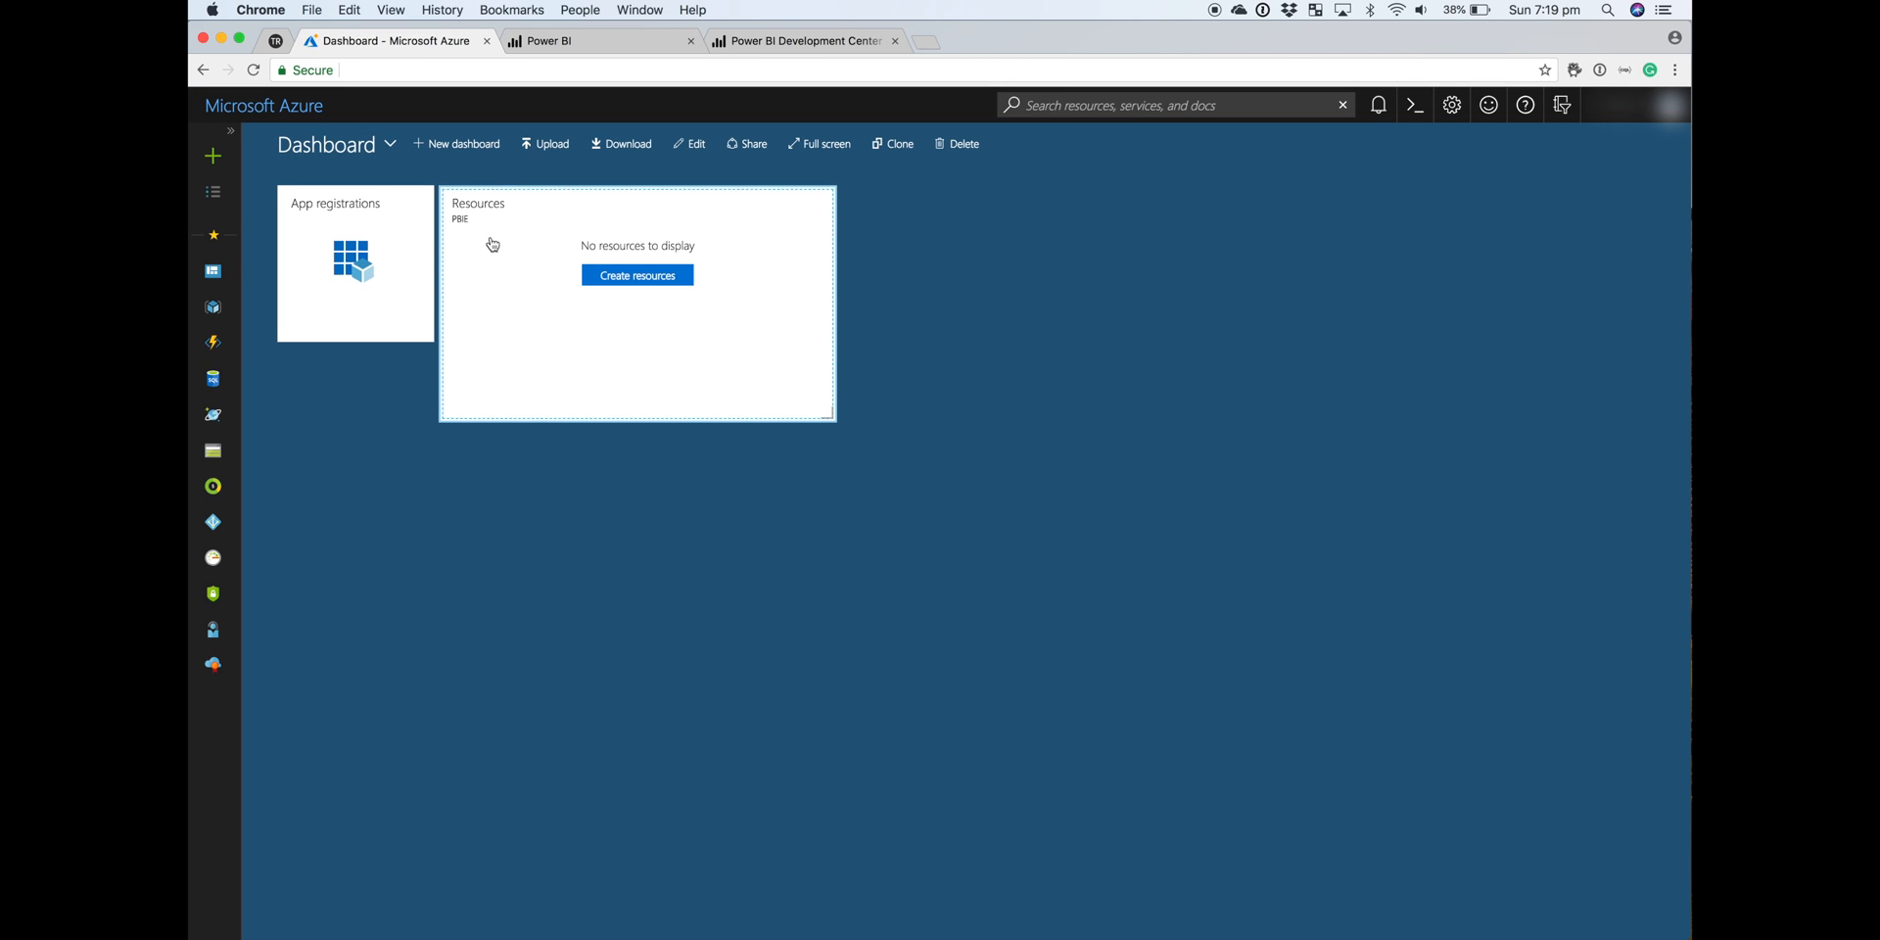
- Start a new Azure resource and choose Power BI Embedded from the marketplace search
{"action": "left_click", "coordinate": [477, 211]}
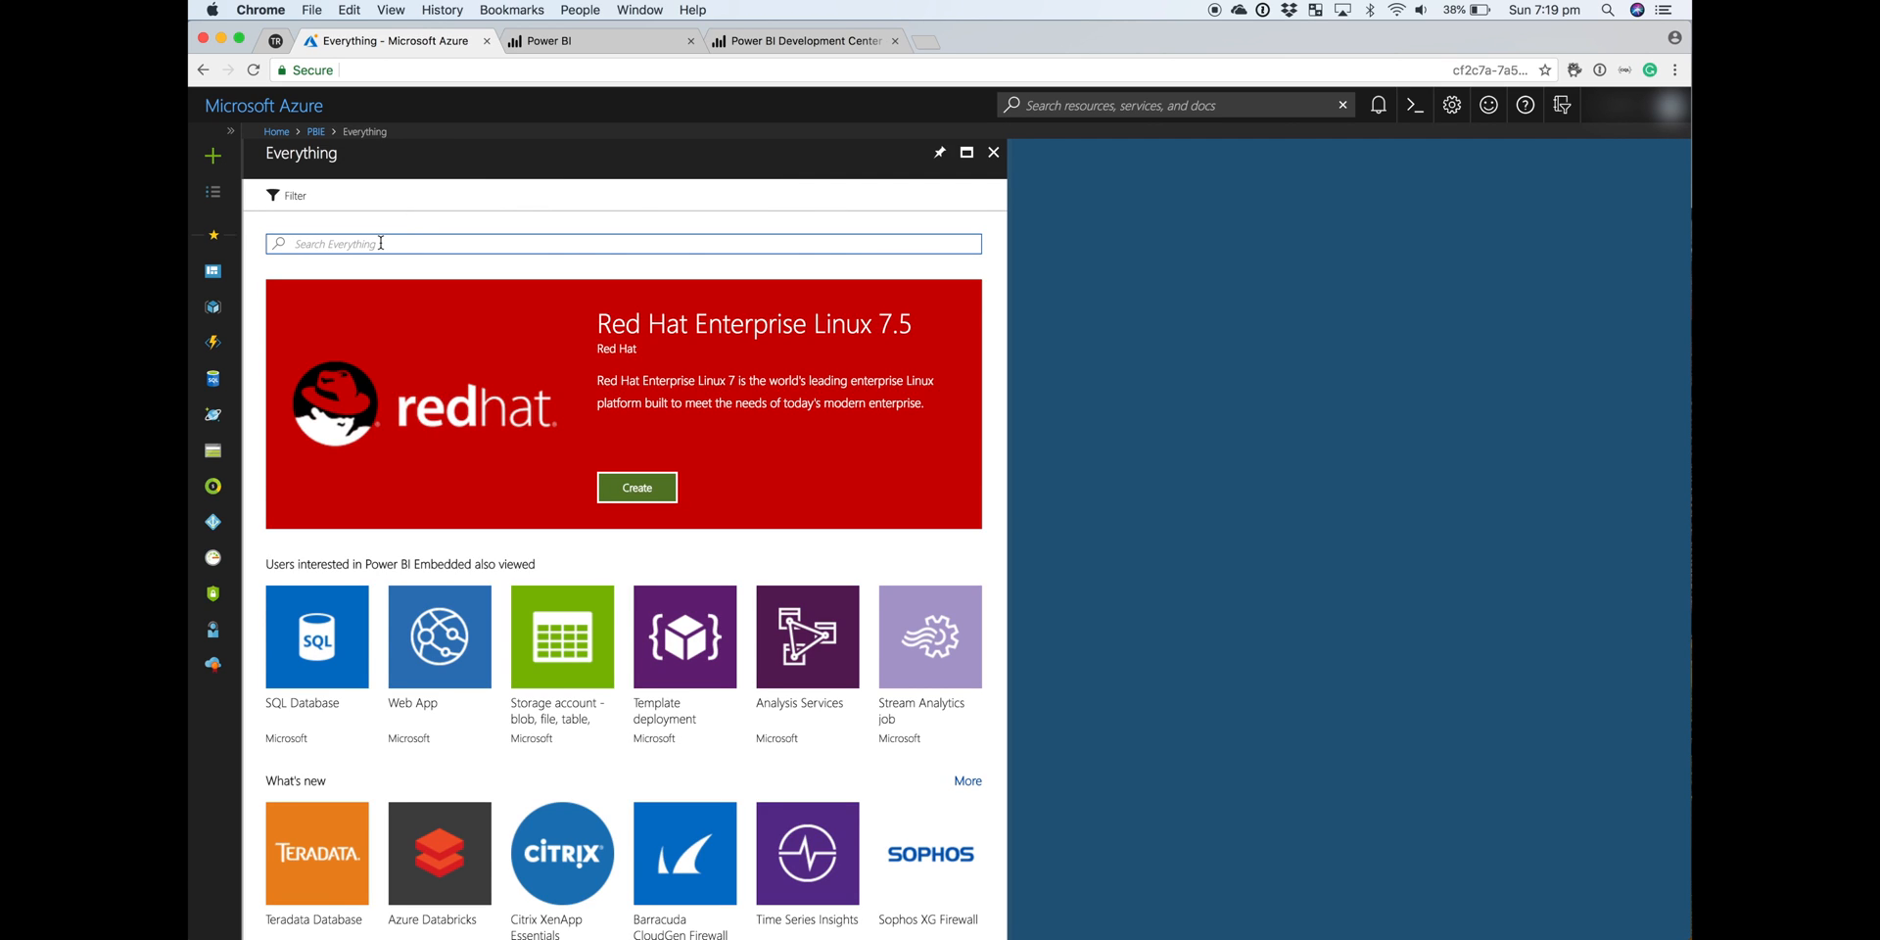
{"action": "type", "text": "Power BI Embedded"}
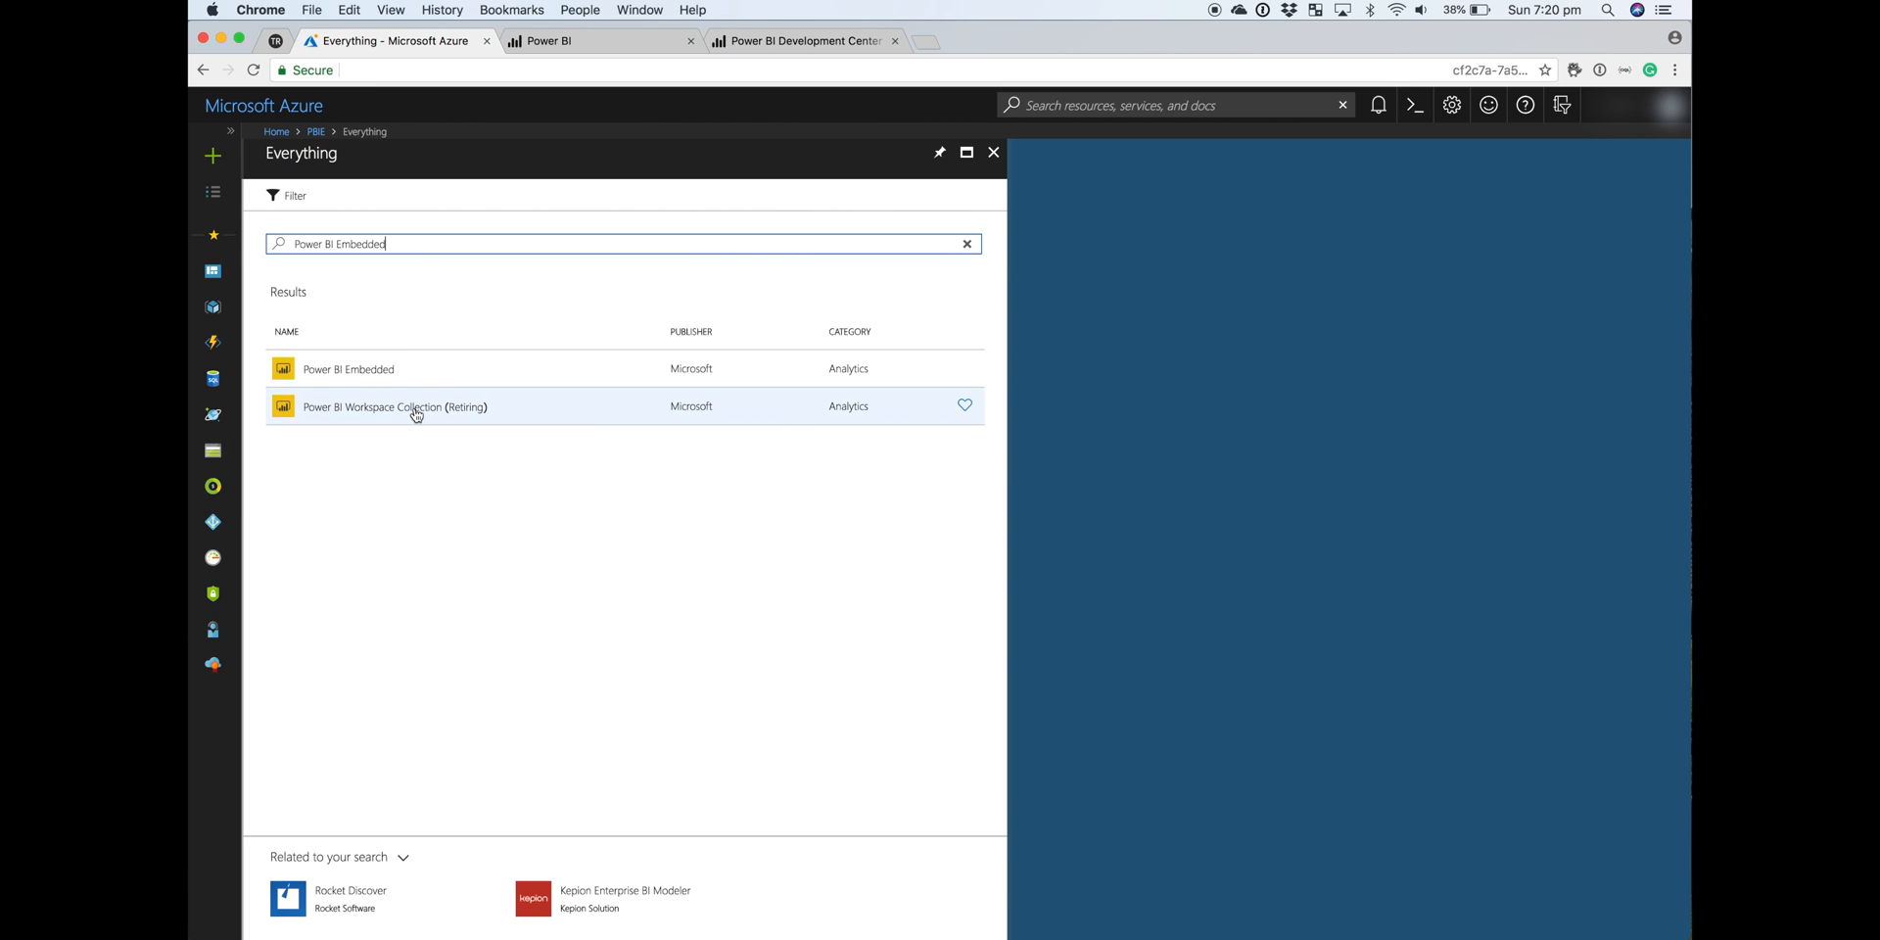
{"action": "left_click", "coordinate": [349, 370]}
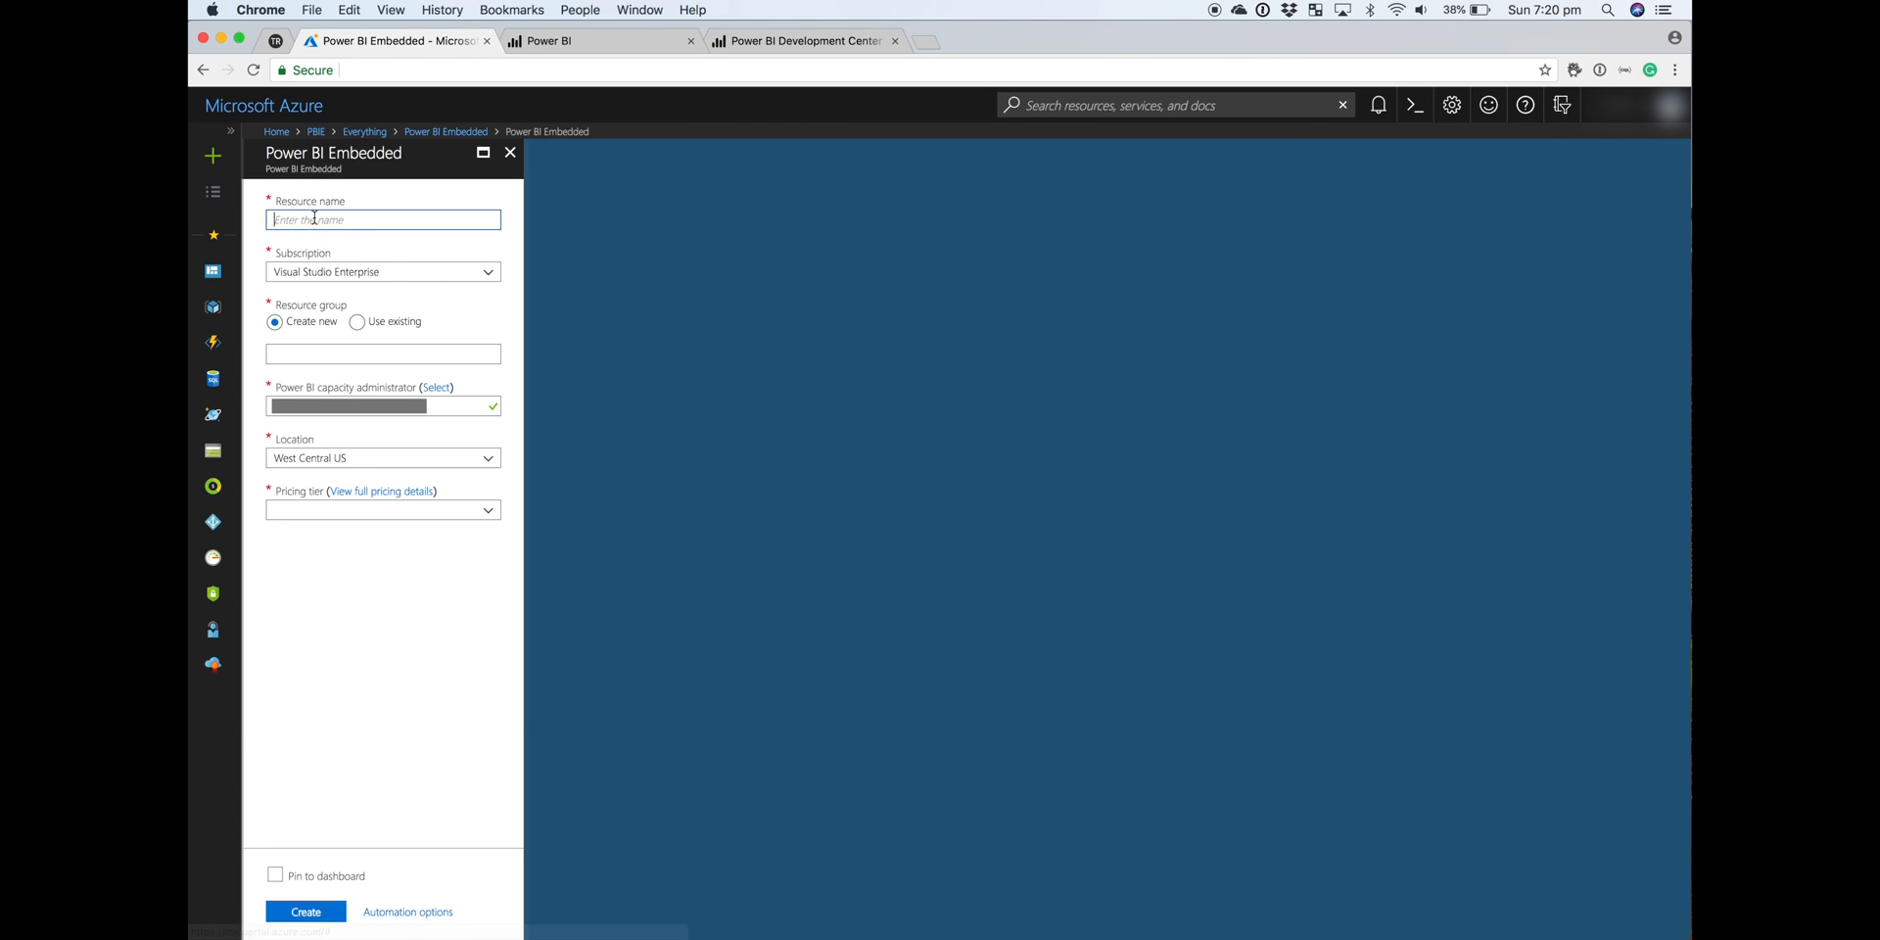
- Name the capacity pbiecapacity1, reuse the existing PBE resource group, and pick the A1 (1 V-Core) tier
{"action": "type", "text": "pbiecapacity1"}
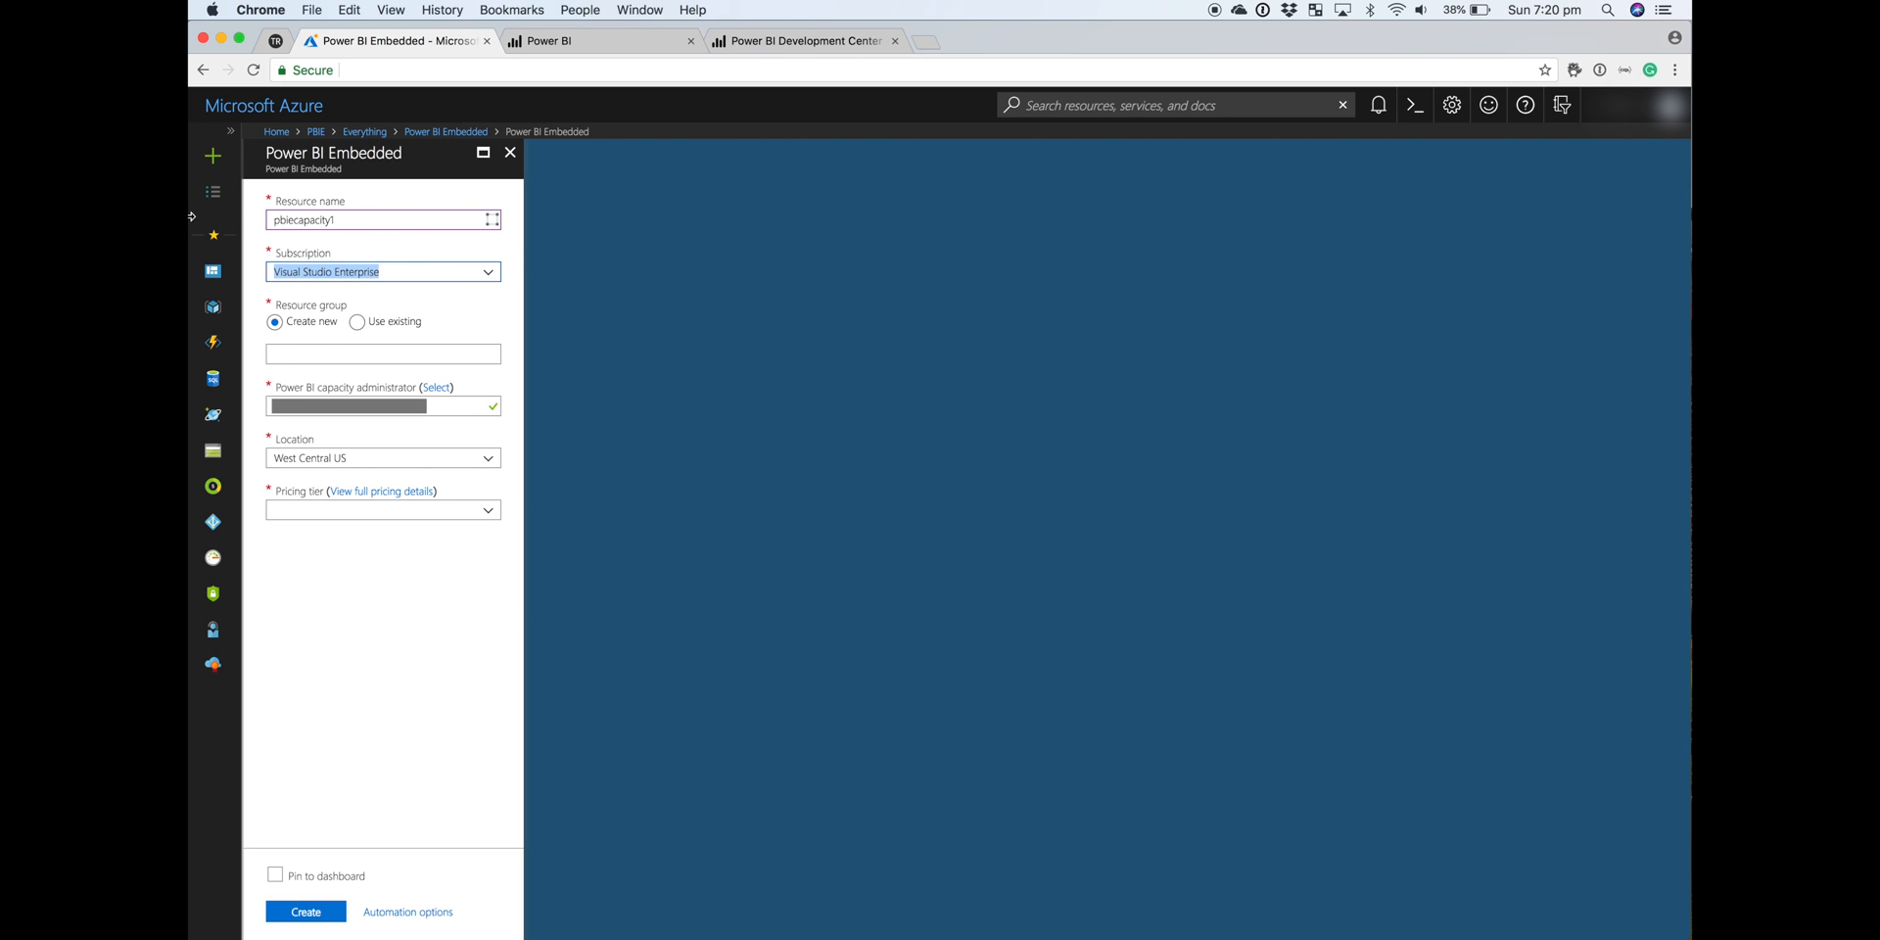
{"action": "left_click", "coordinate": [359, 321]}
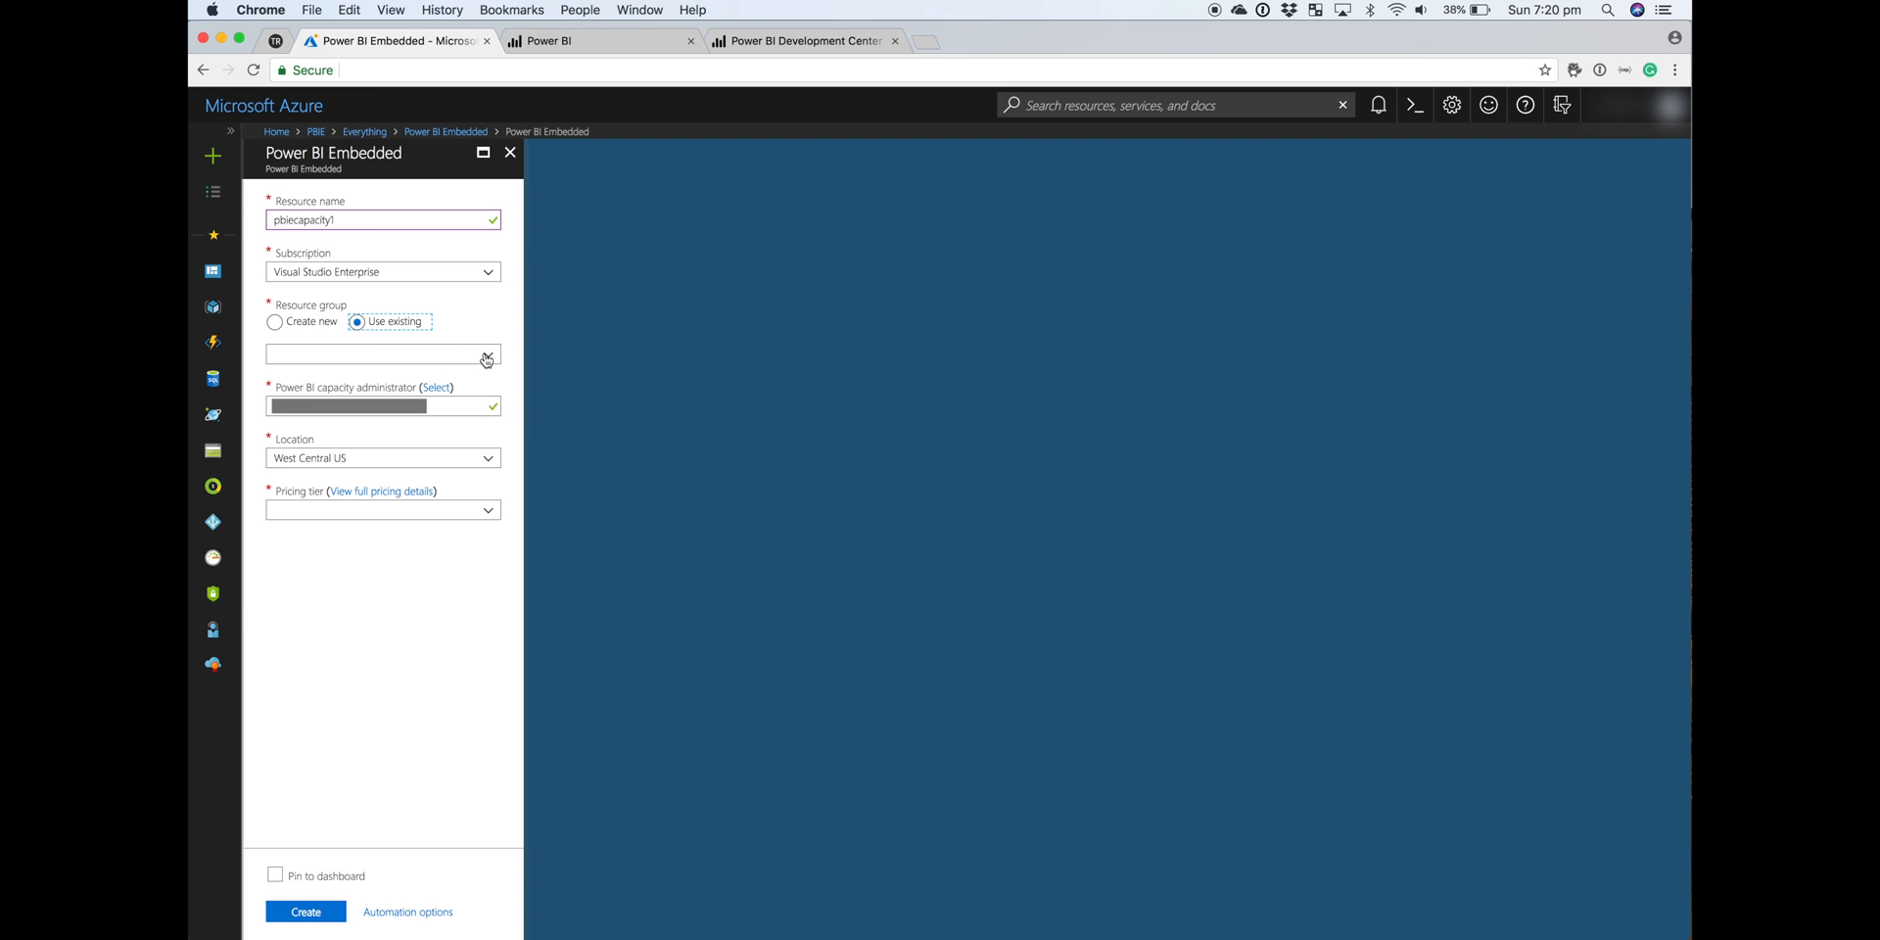
{"action": "left_click", "coordinate": [382, 354]}
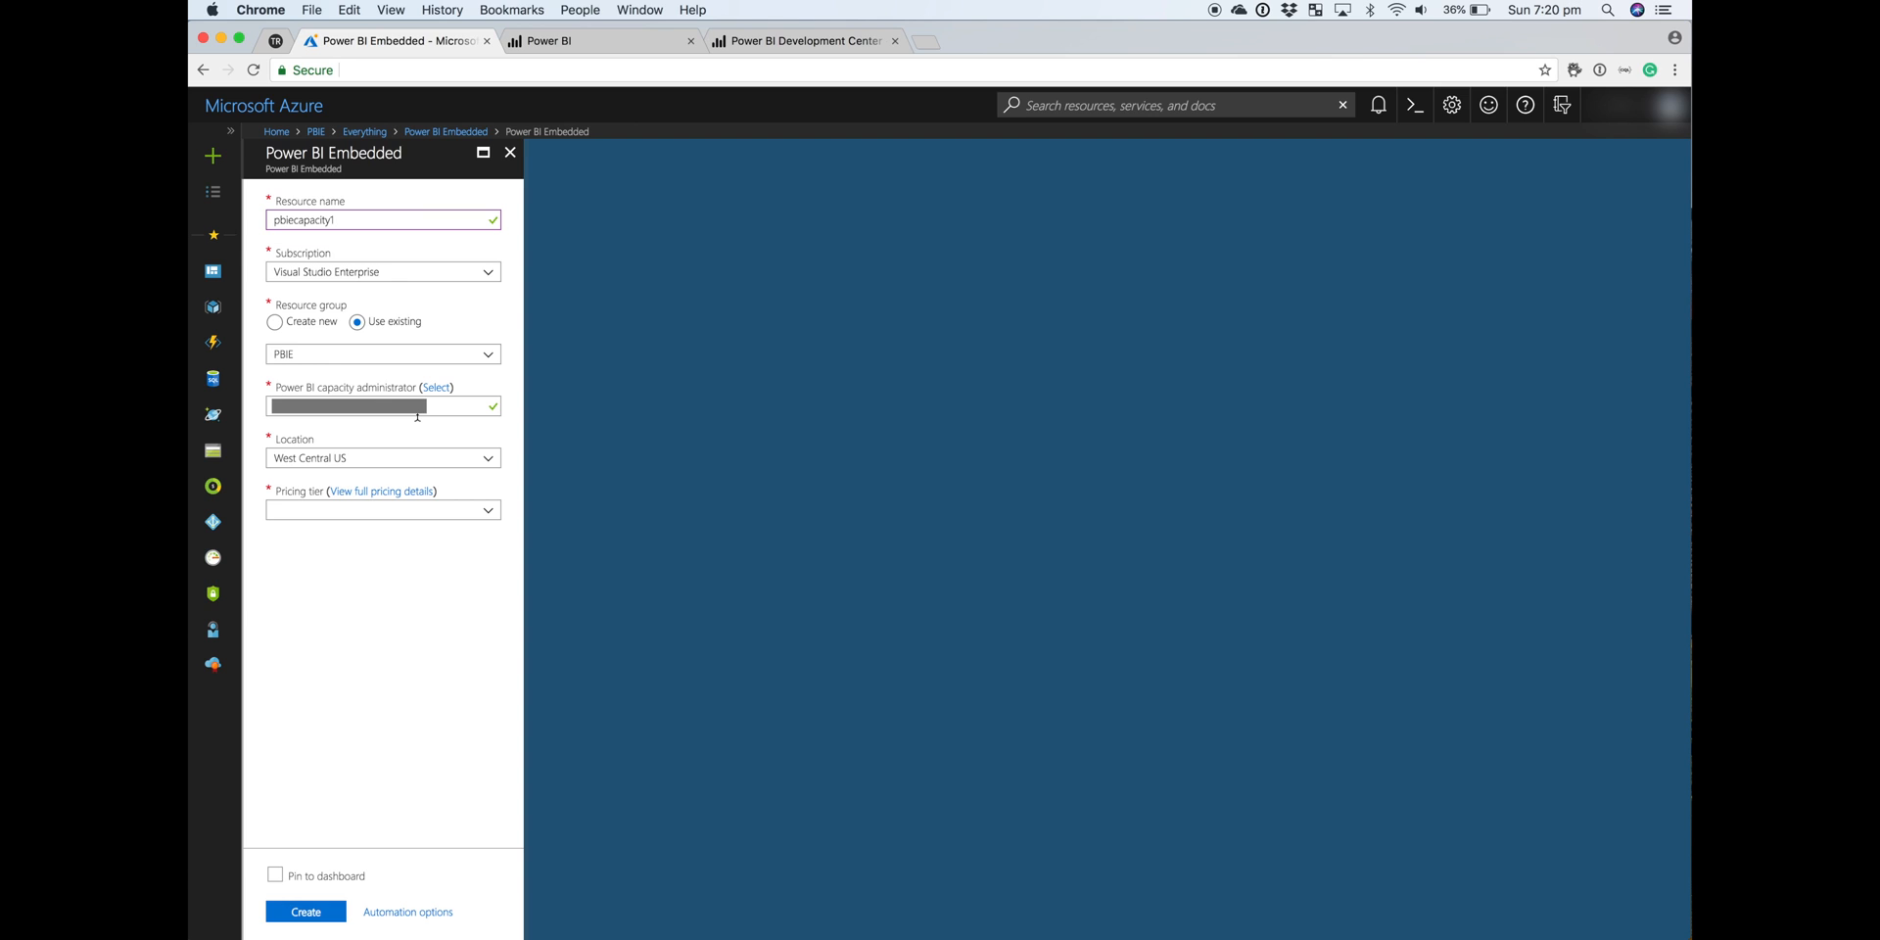
{"action": "mouse_move", "coordinate": [462, 515]}
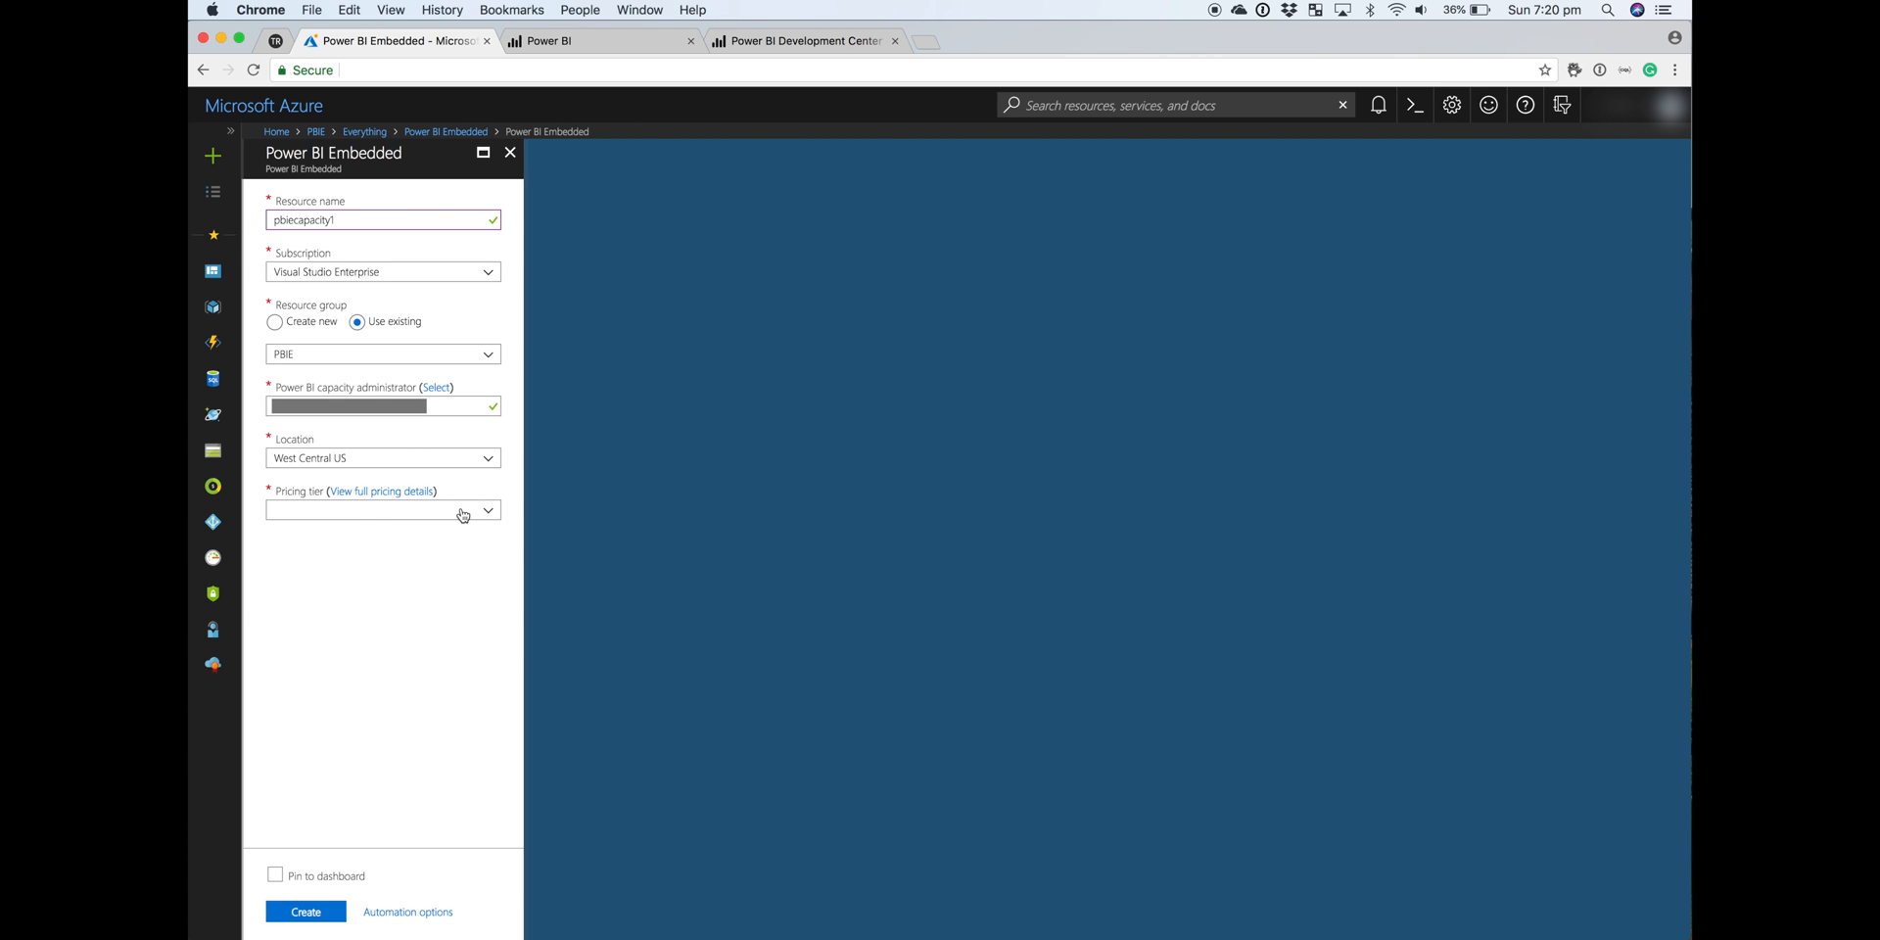
{"action": "left_click", "coordinate": [381, 509]}
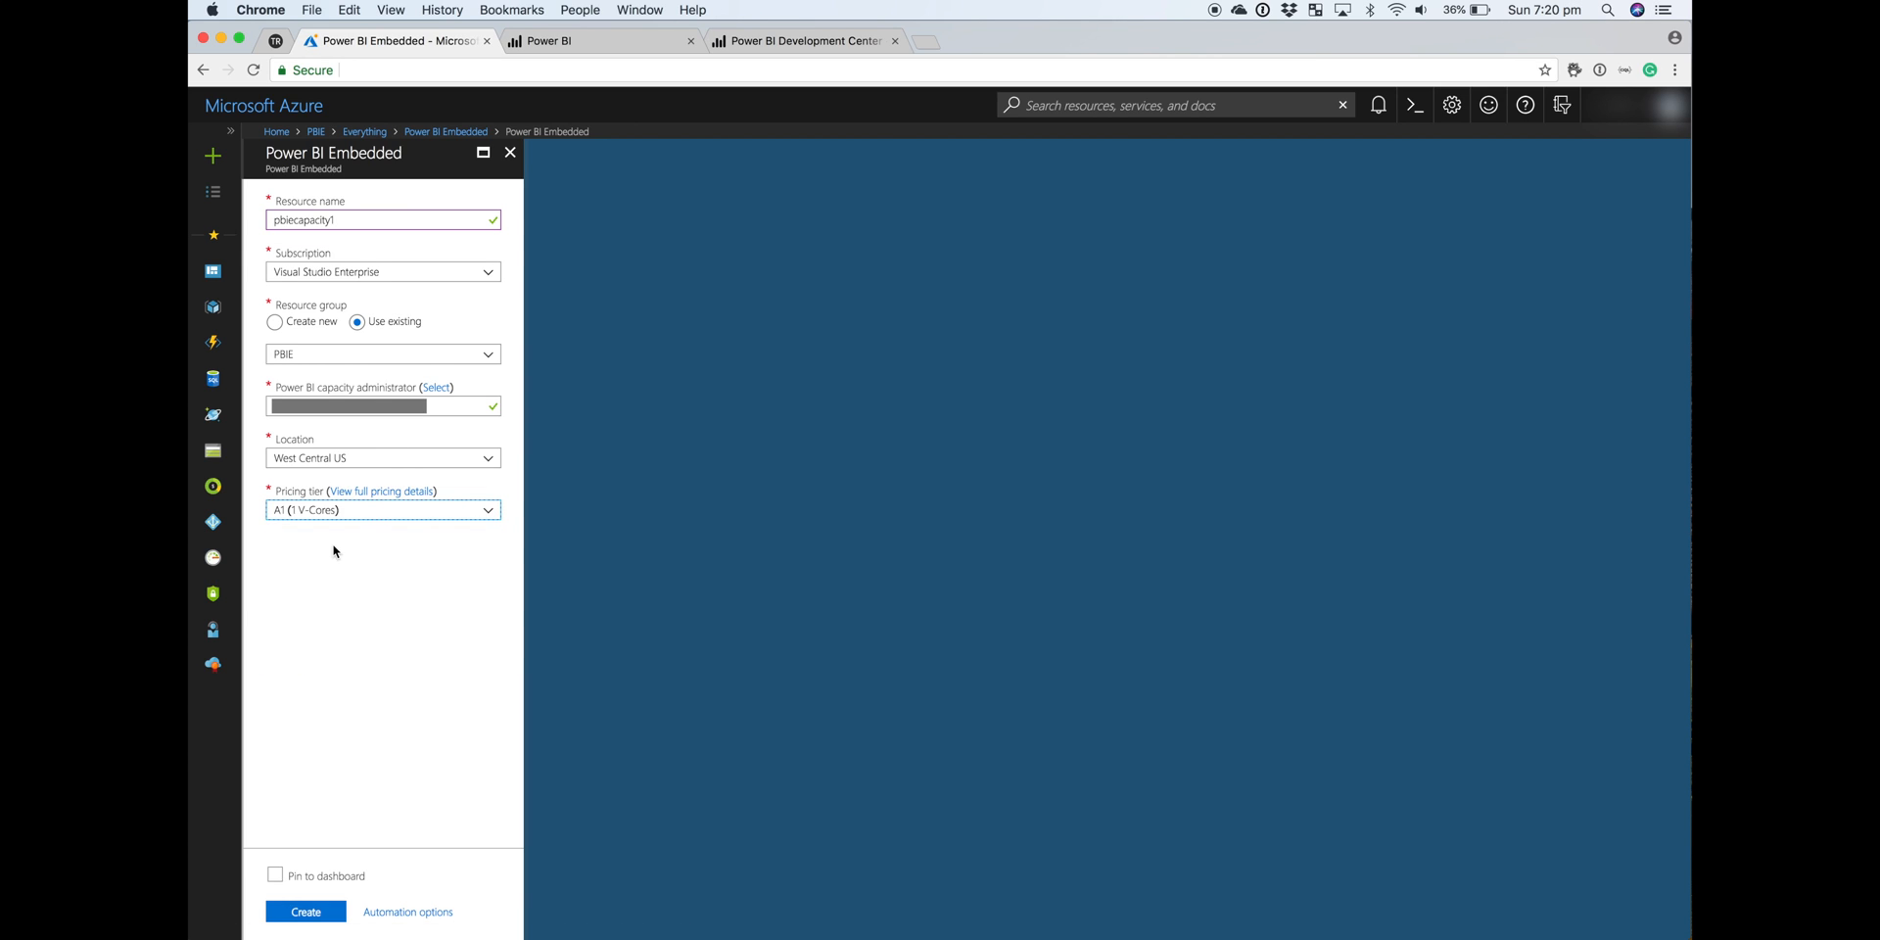
{"action": "mouse_move", "coordinate": [380, 489]}
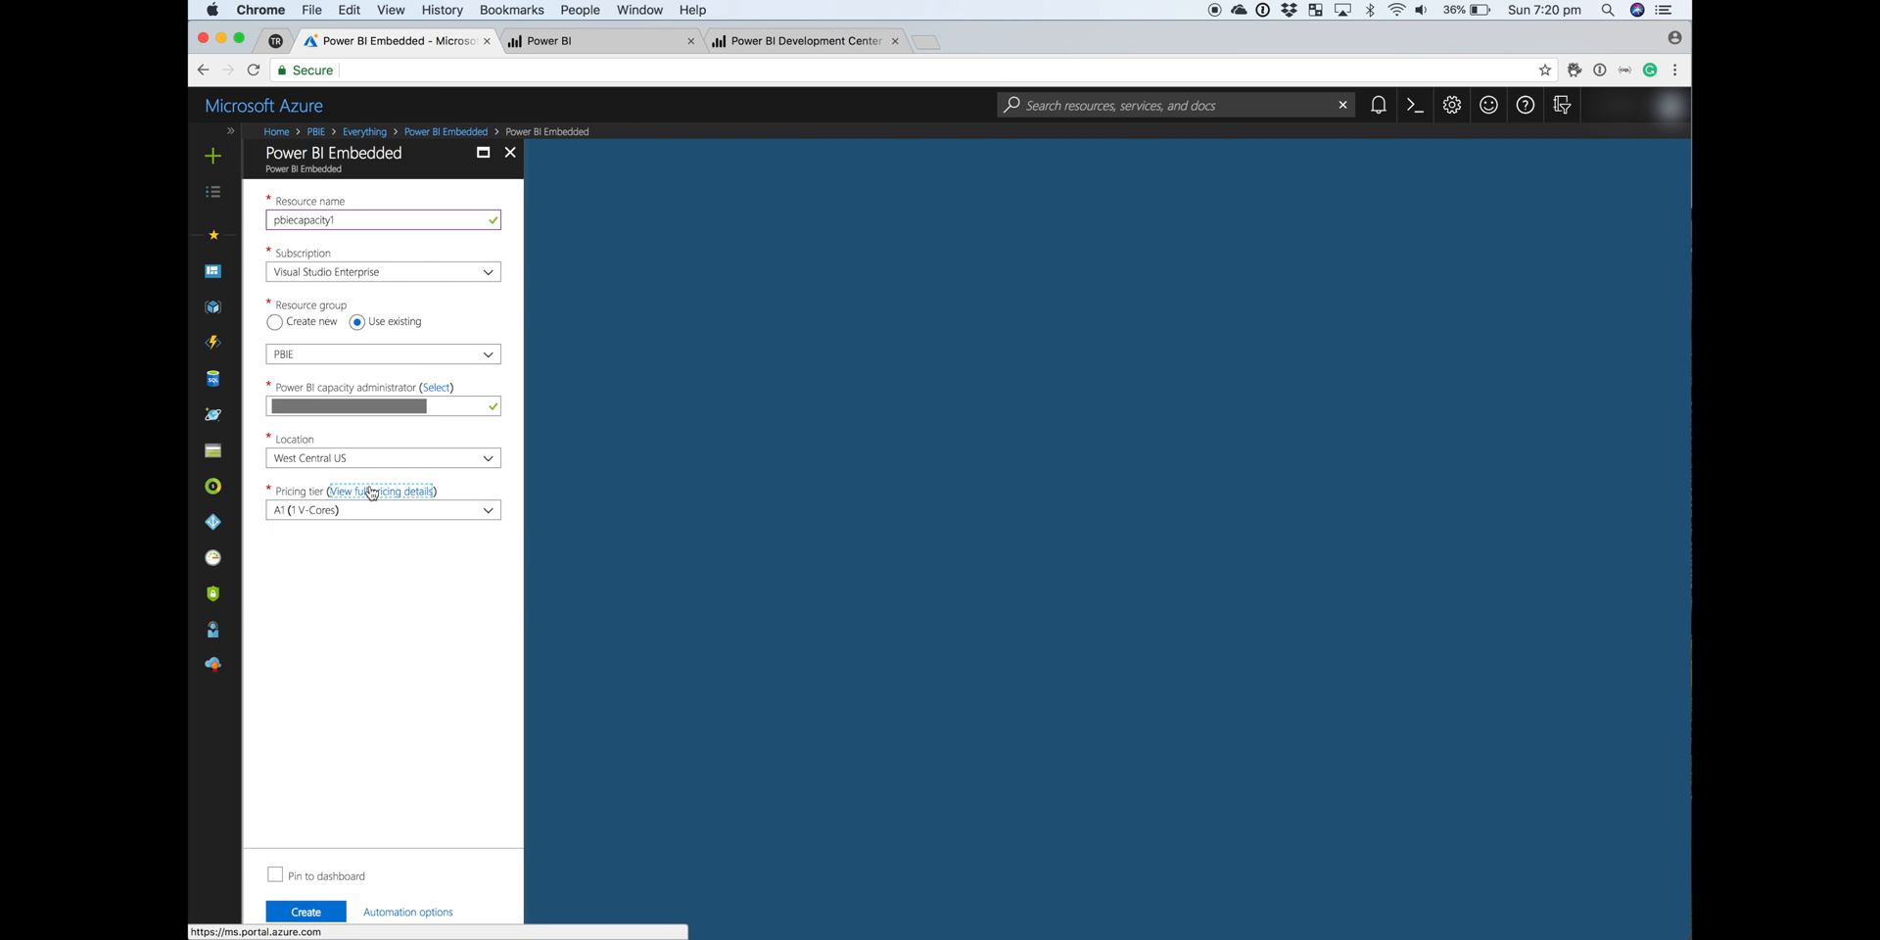
{"action": "left_click", "coordinate": [382, 489]}
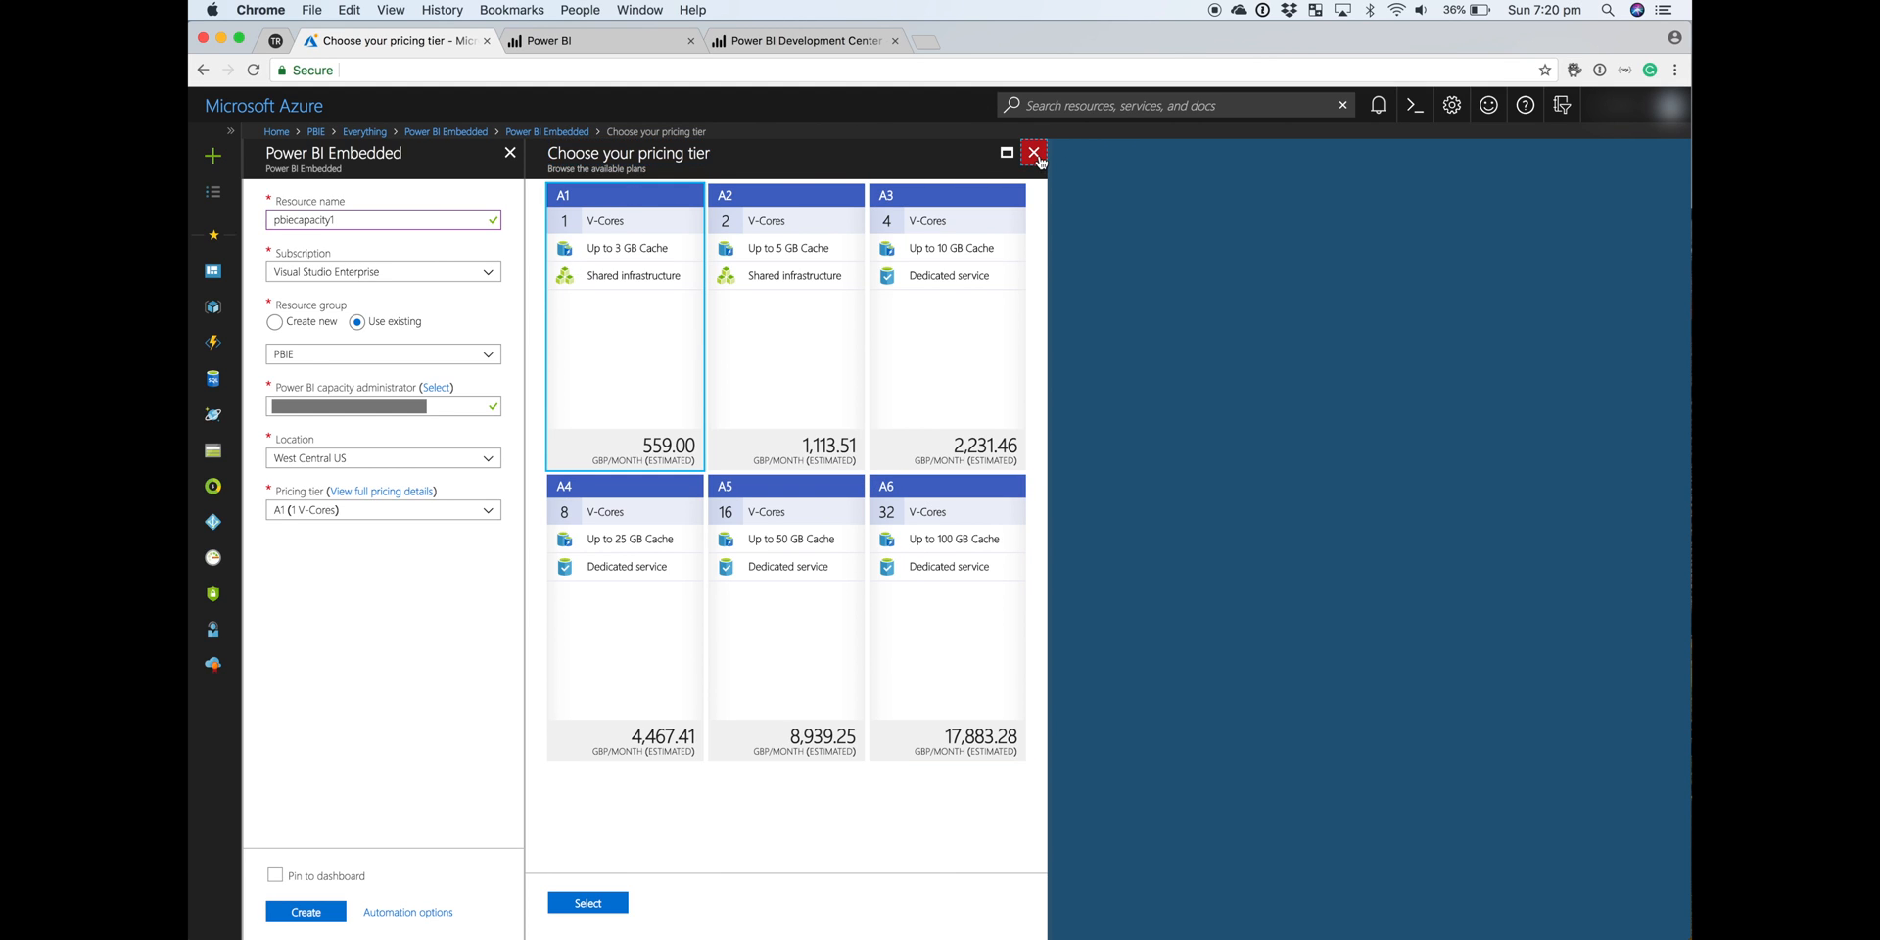
{"action": "left_click", "coordinate": [1034, 153]}
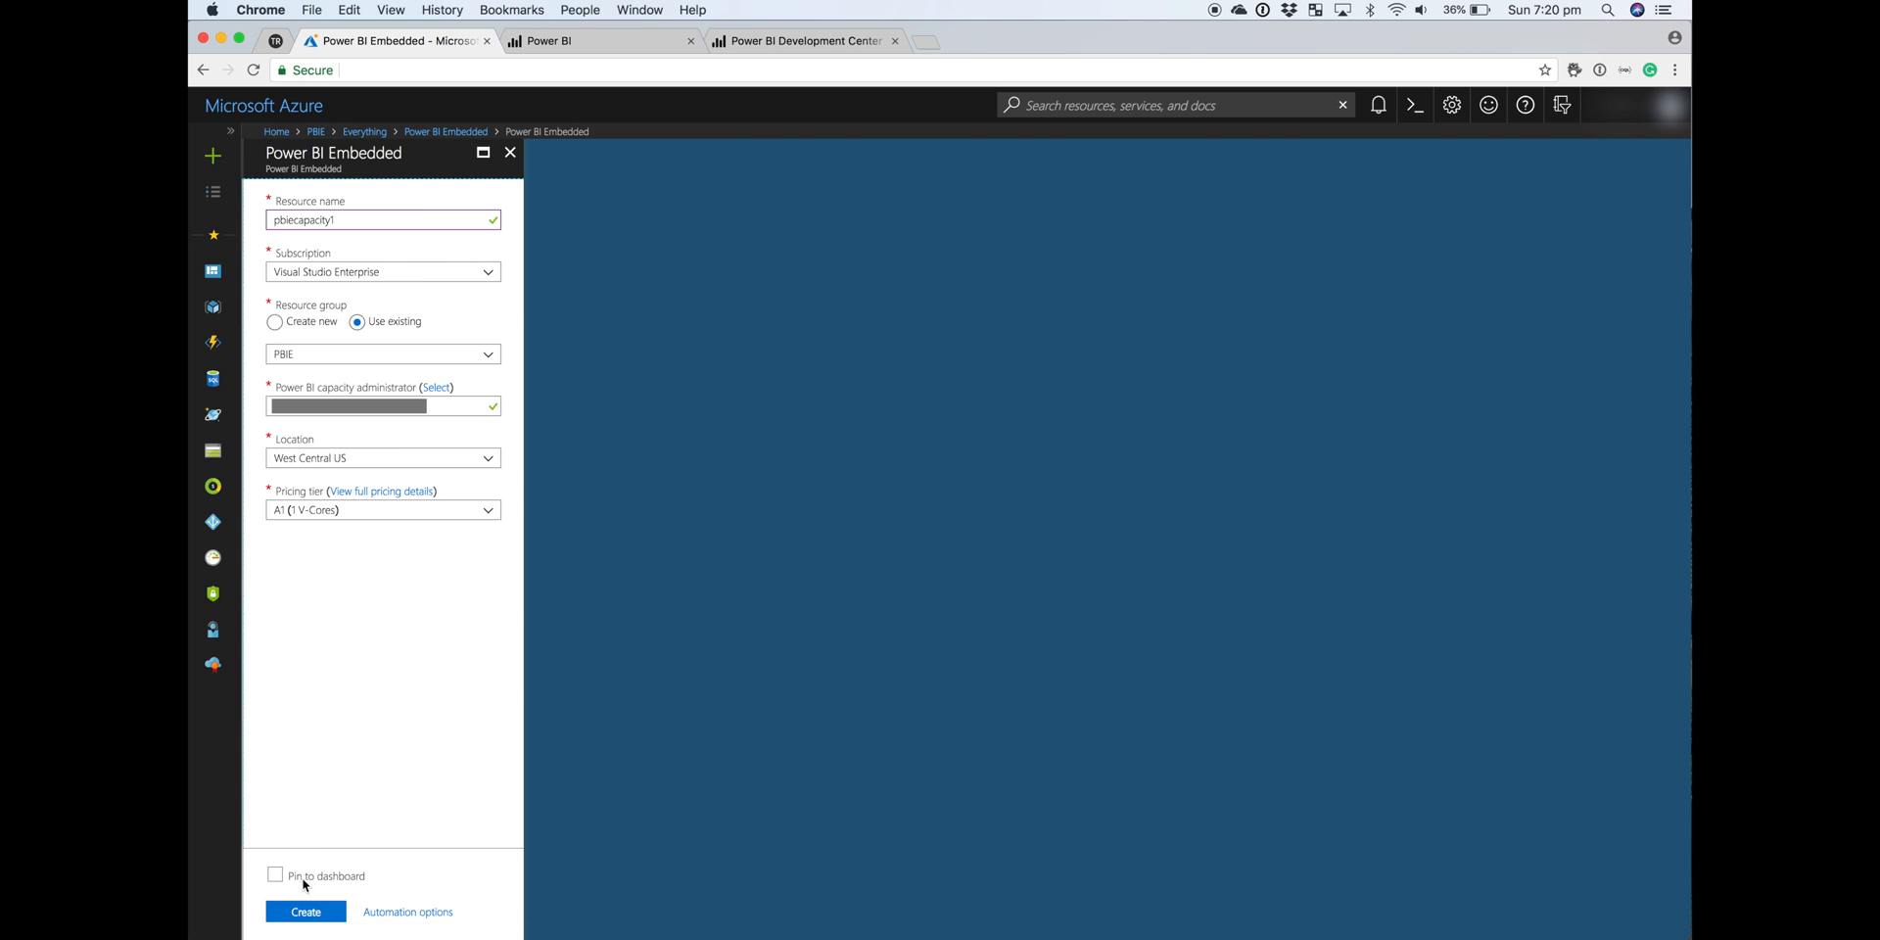
- Create the pbiecapacity1 Power BI Embedded capacity so it deploys
{"action": "left_click", "coordinate": [305, 913]}
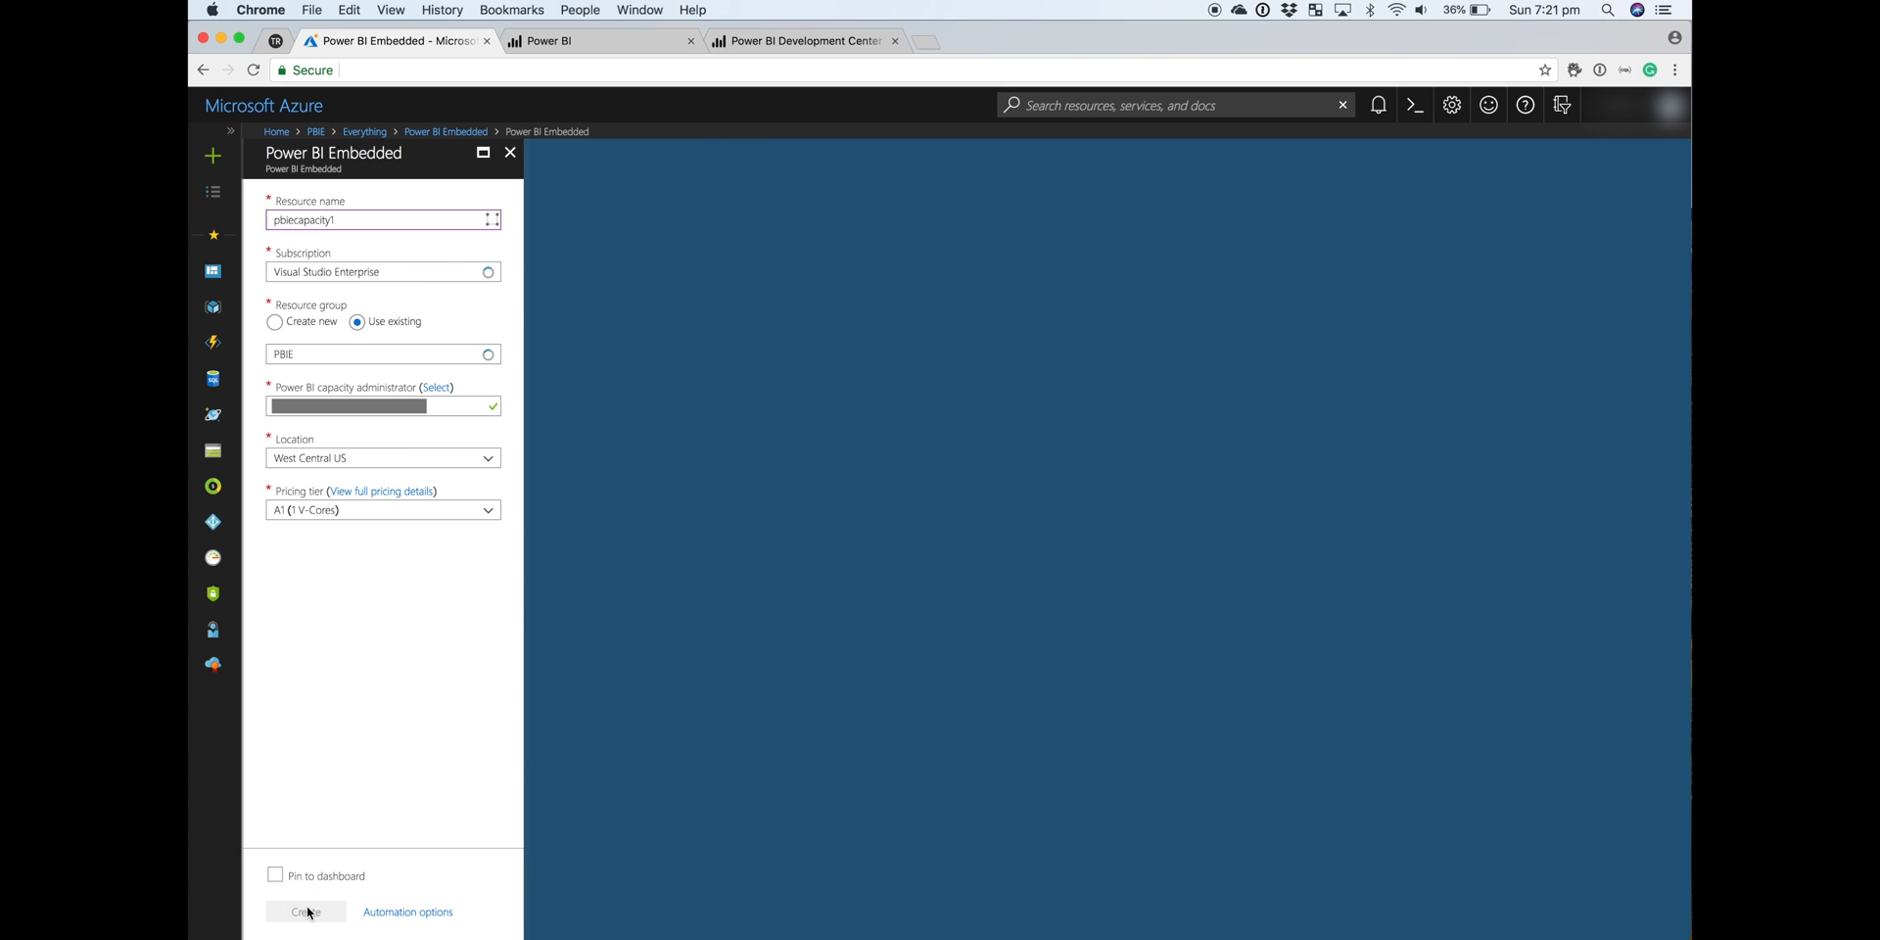
{"action": "left_click", "coordinate": [305, 910]}
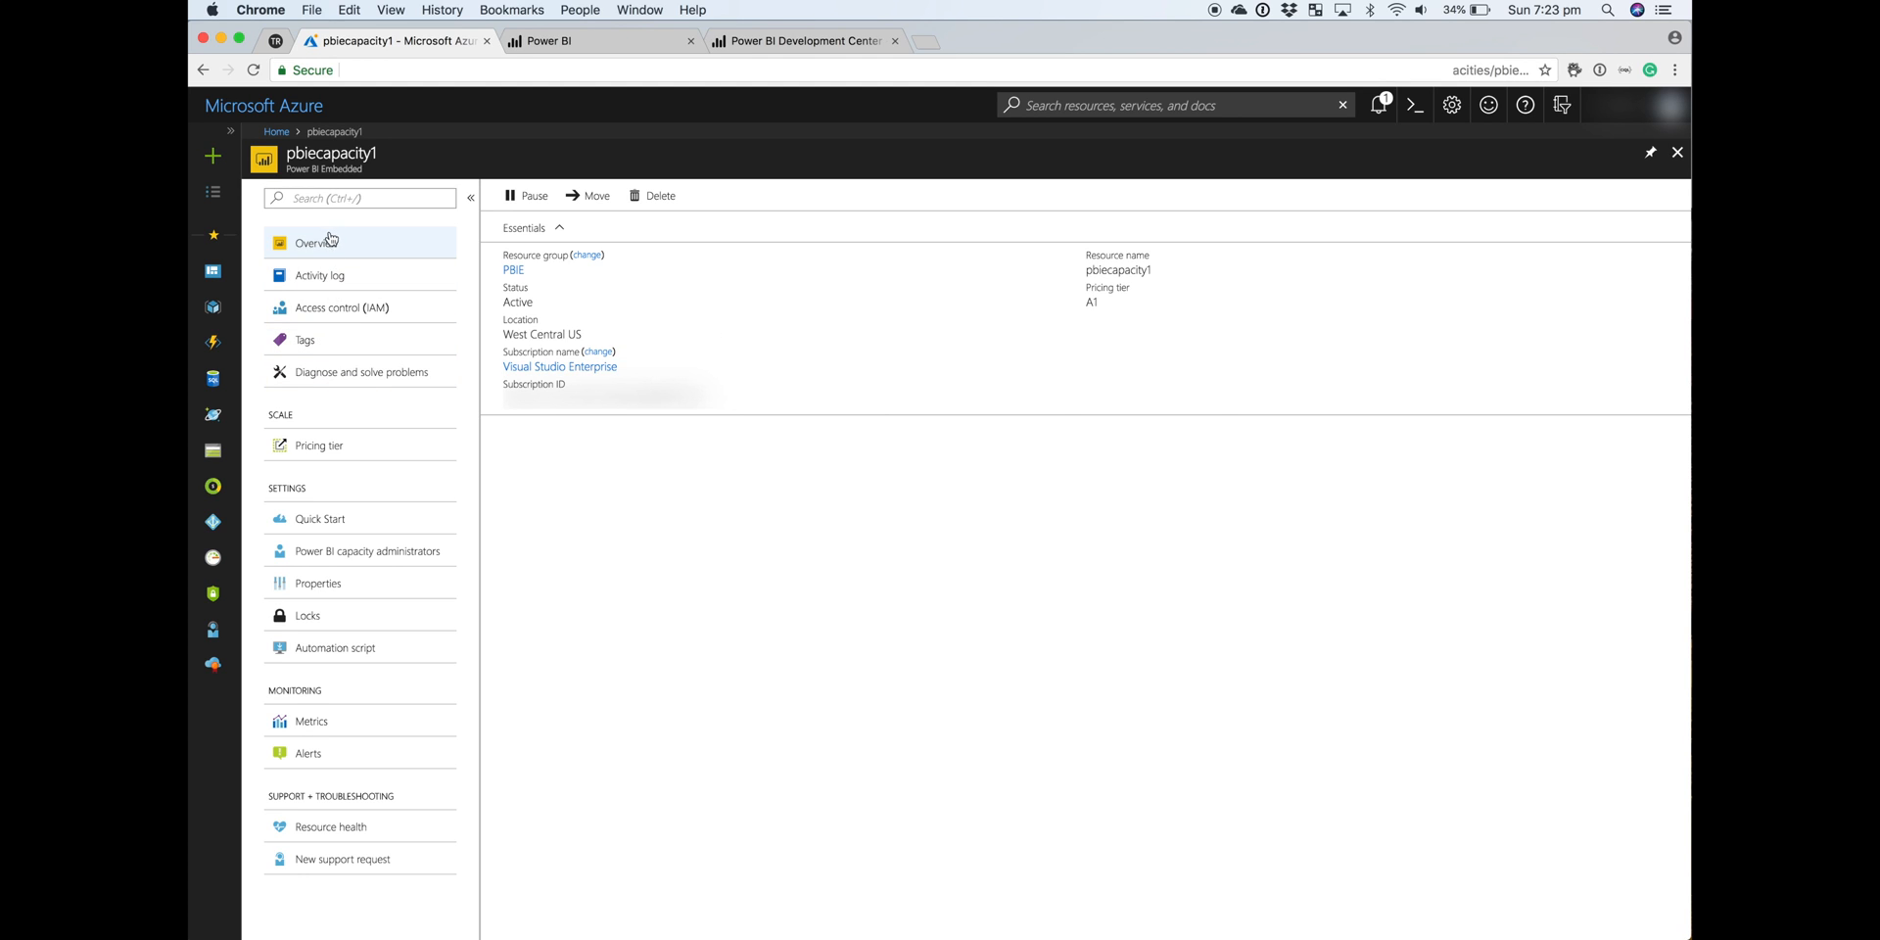
{"action": "mouse_move", "coordinate": [356, 225]}
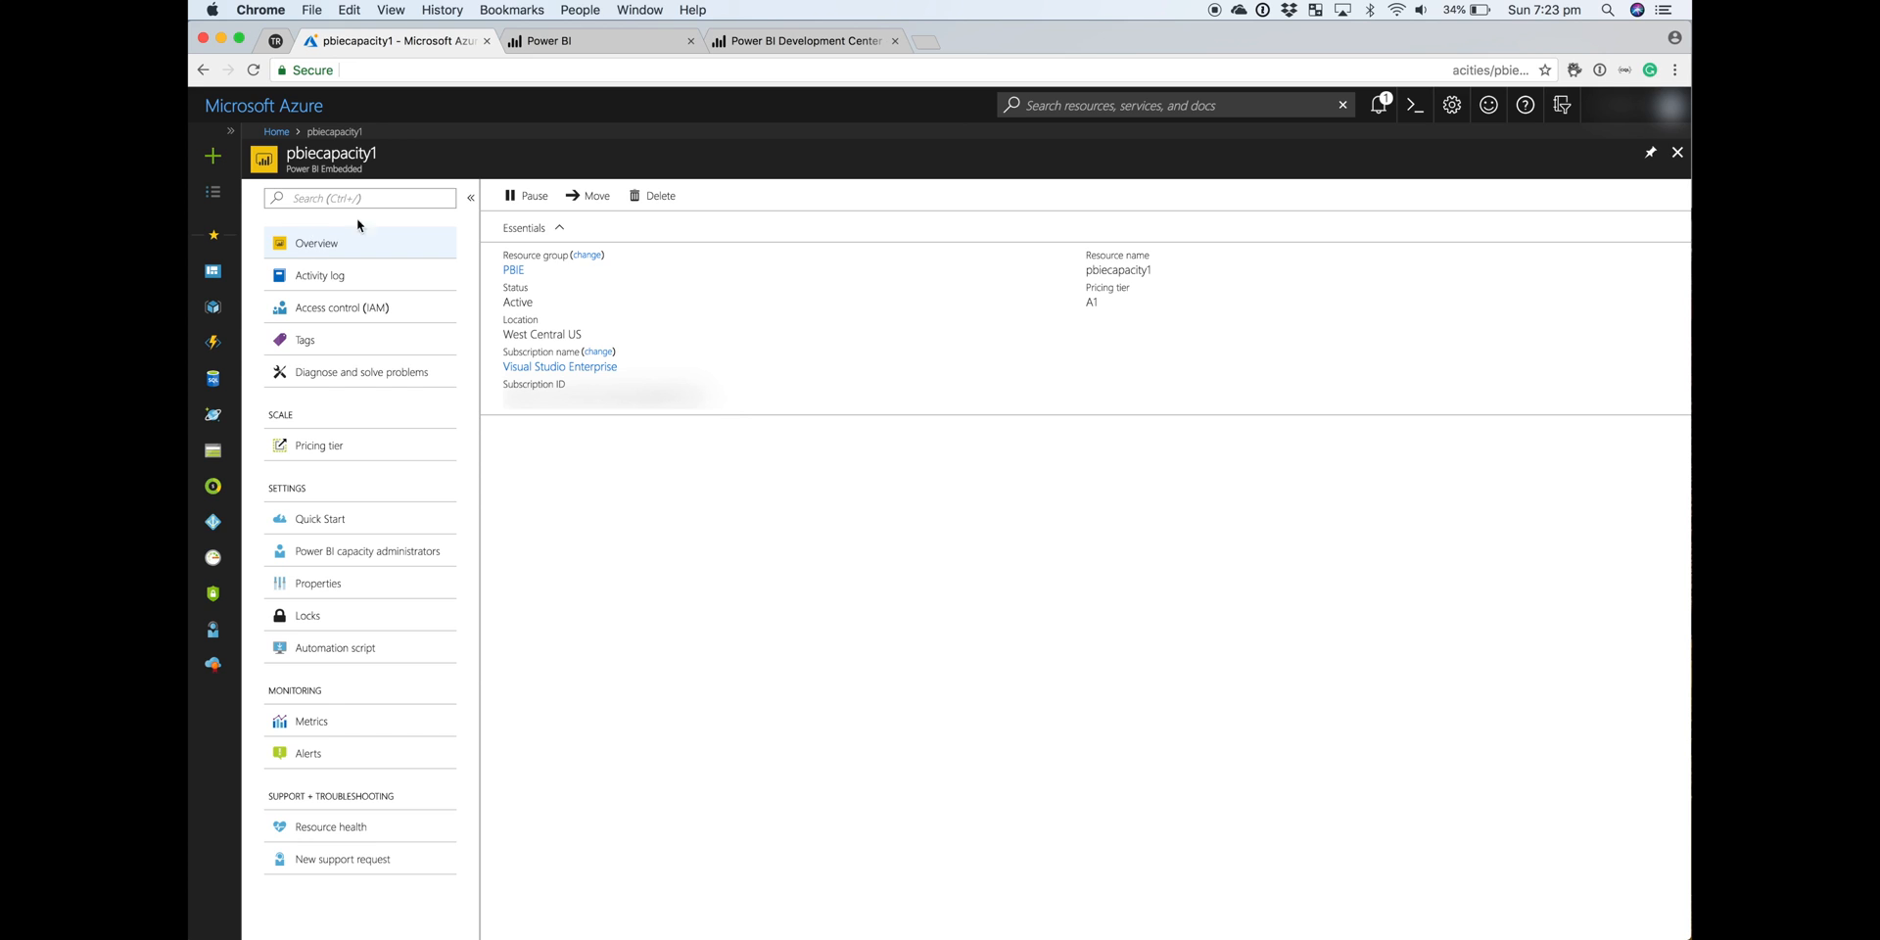
{"action": "mouse_move", "coordinate": [392, 261]}
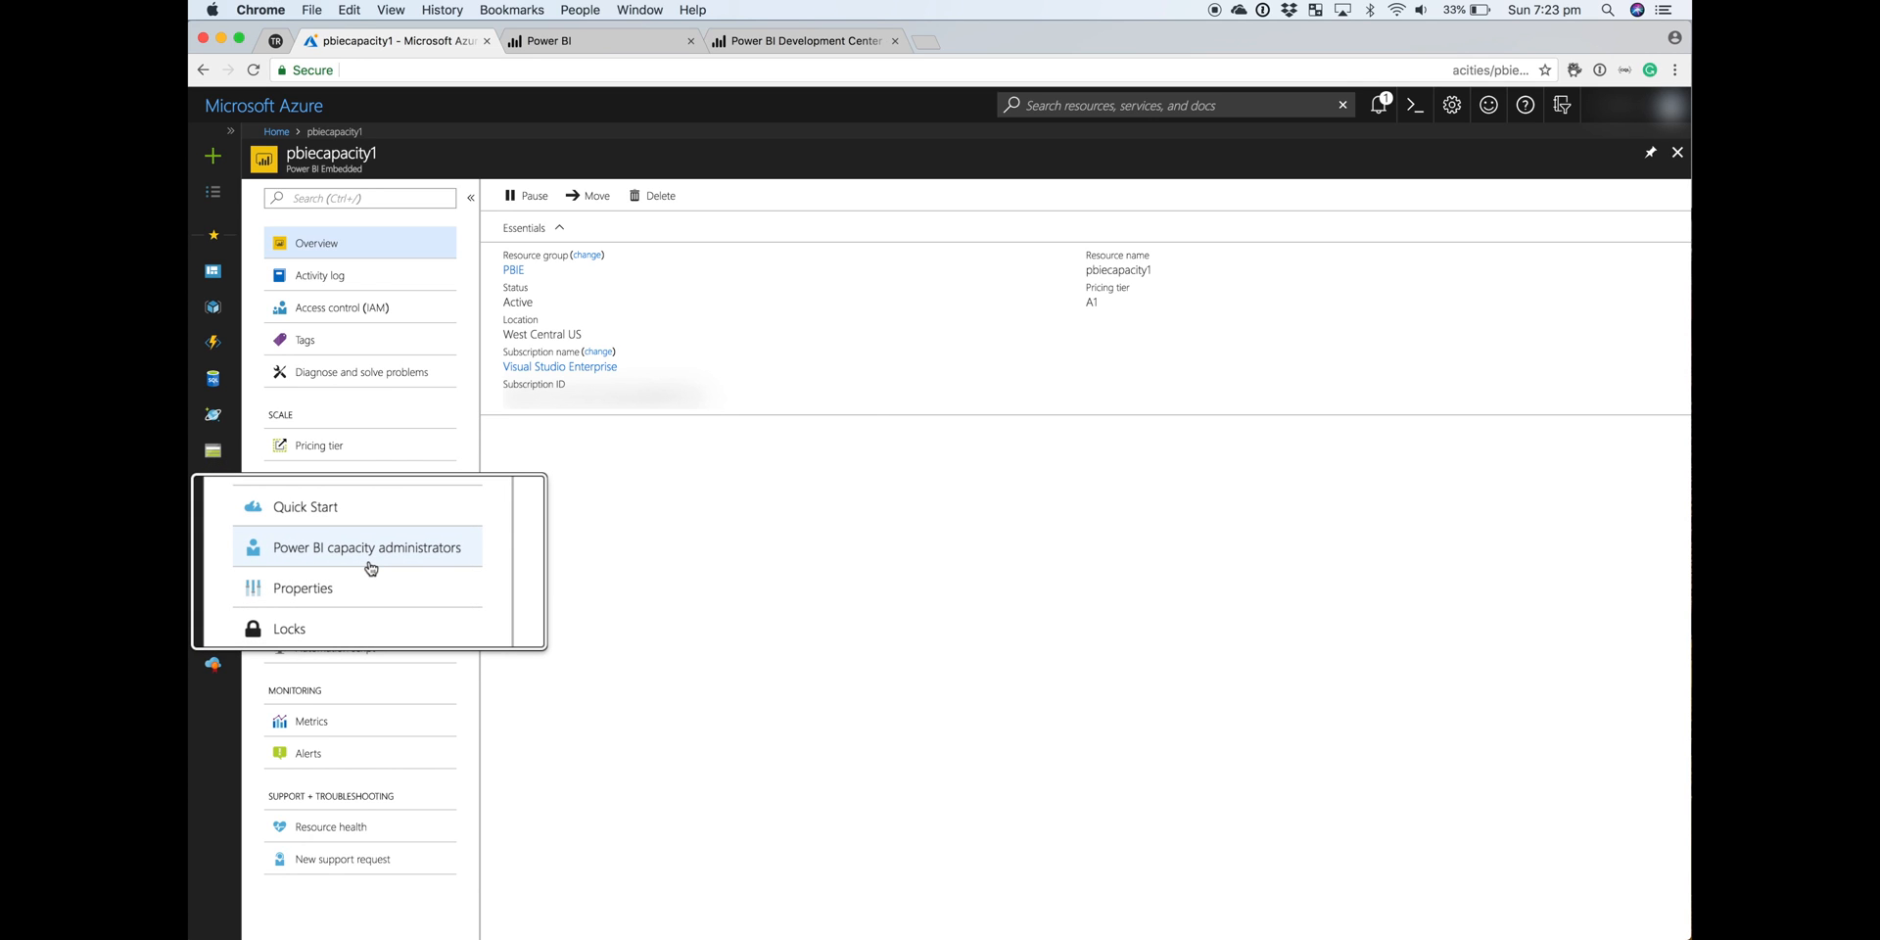
{"action": "mouse_move", "coordinate": [372, 583]}
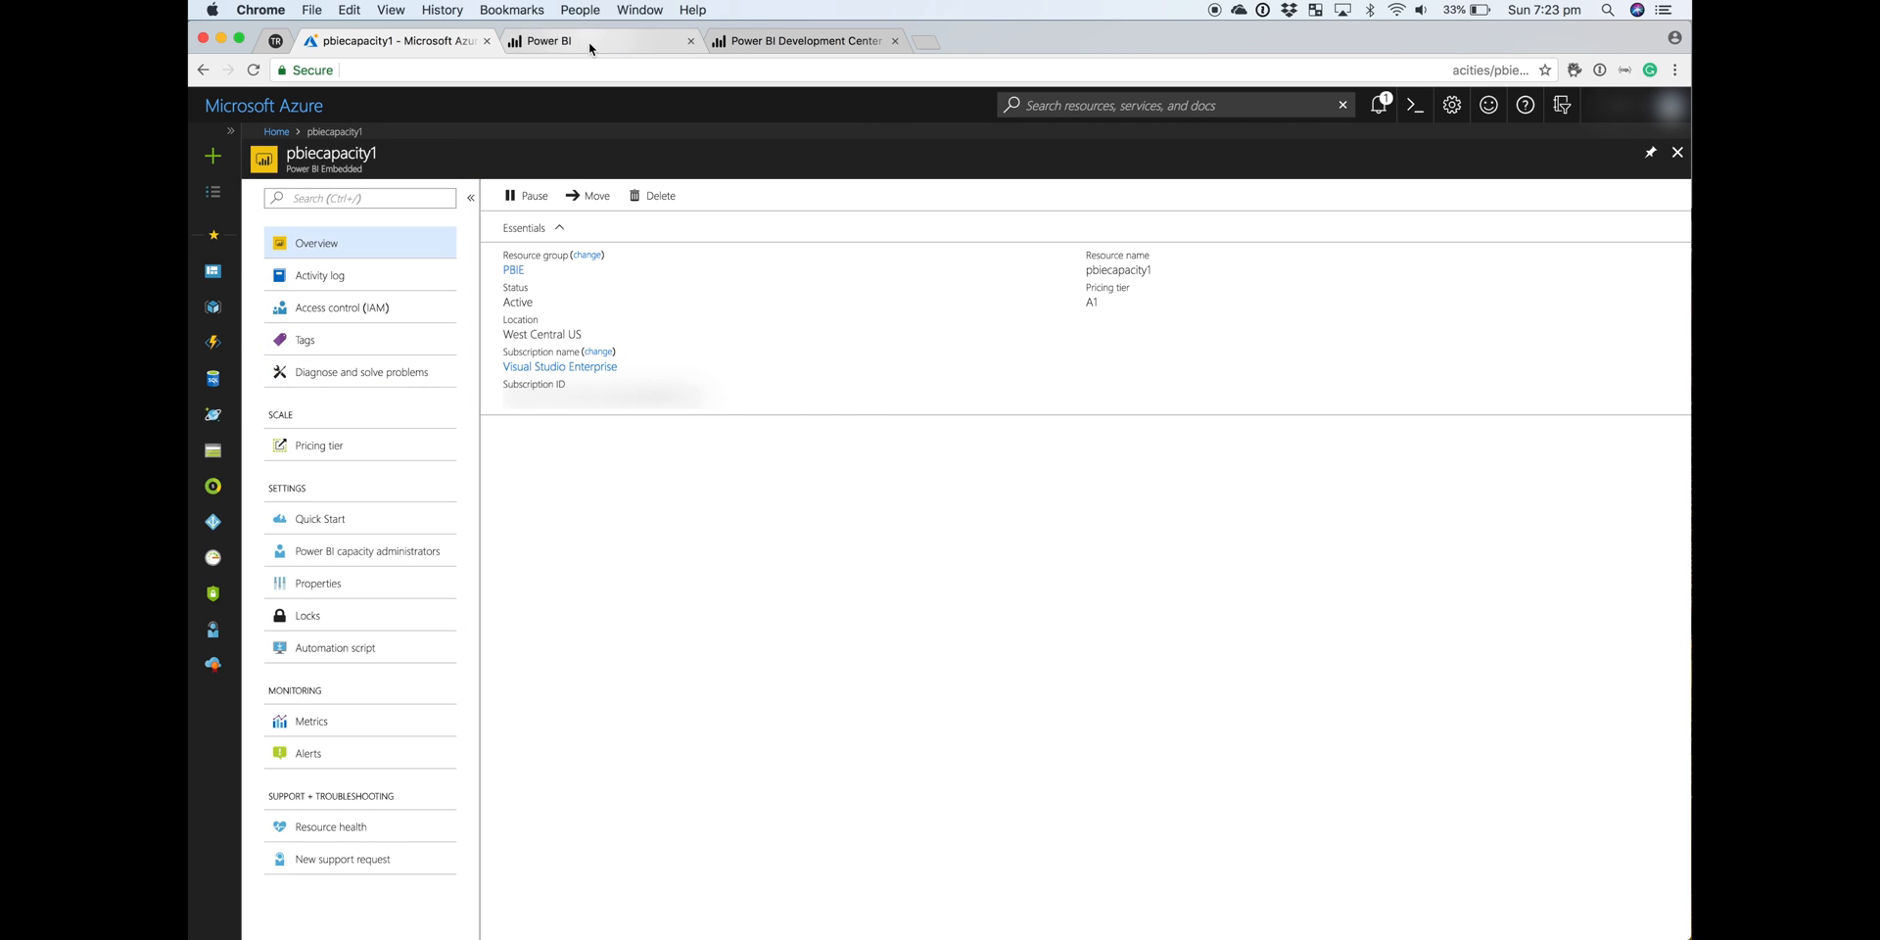
- Switch from the deployed capacity overview to the Power BI service tab
{"action": "left_click", "coordinate": [552, 41]}
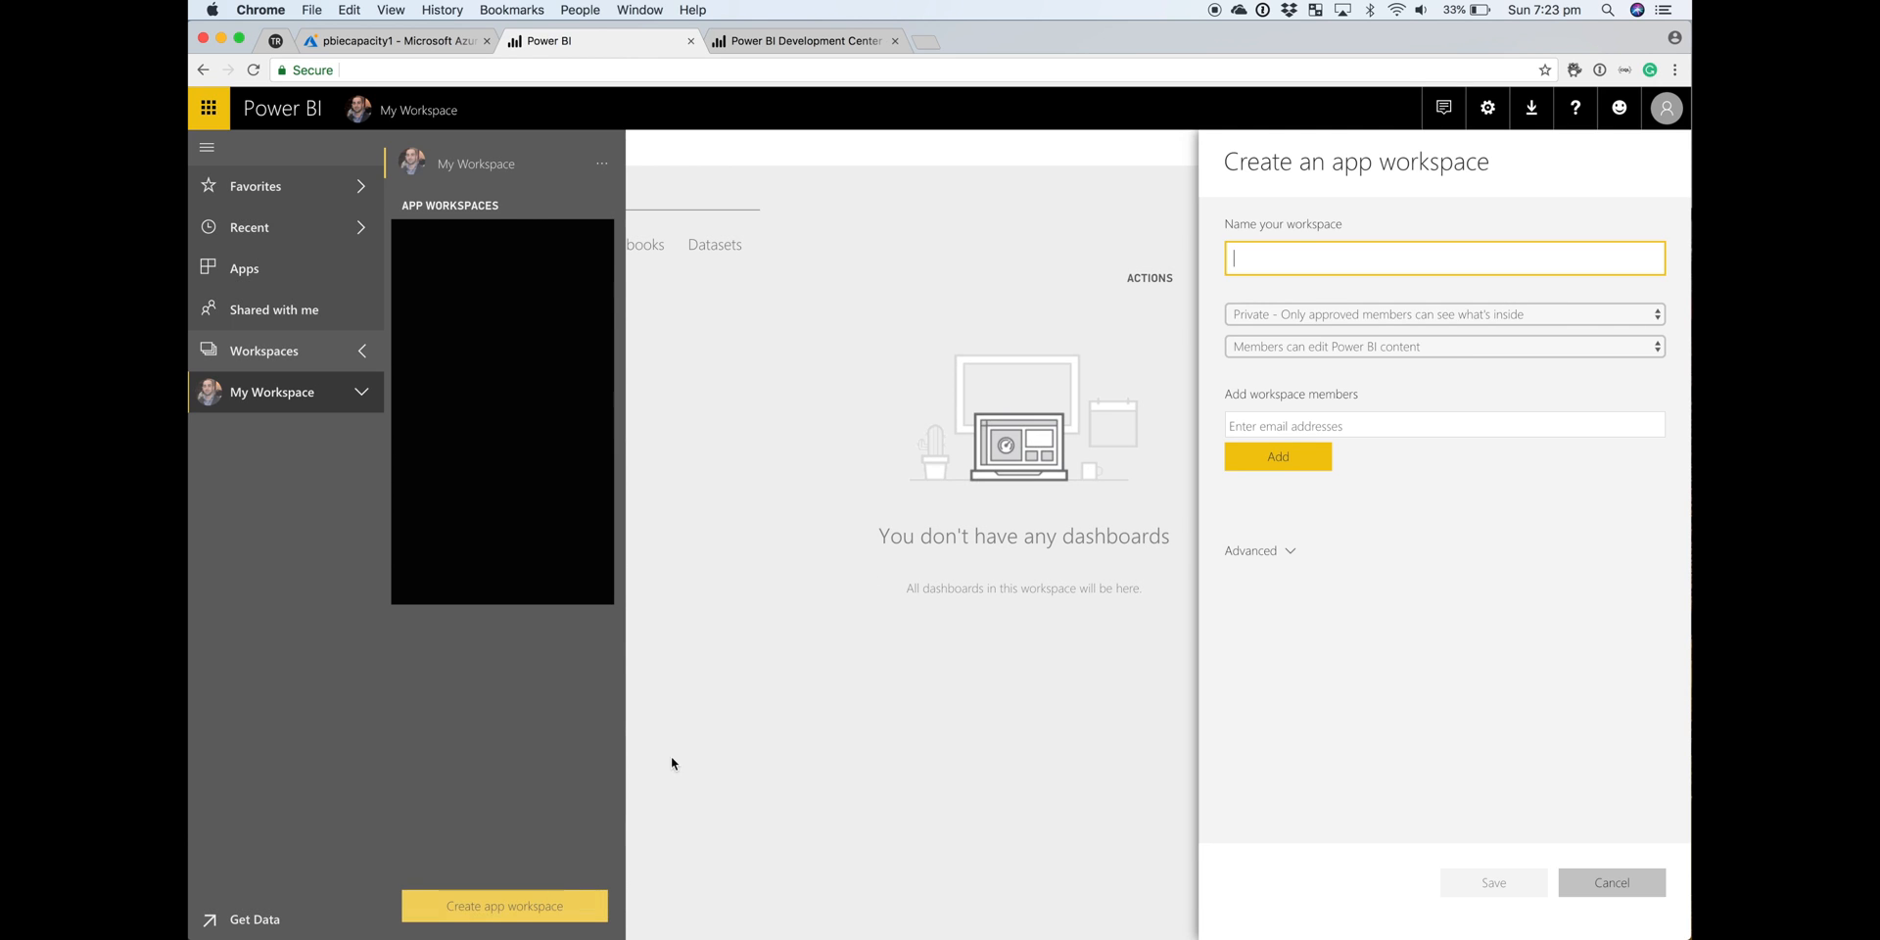
- Name the workspace PBIE Demo Workspace, add a member, and dismiss the premium capacity notice
{"action": "type", "text": "PBIE Demo Workspace"}
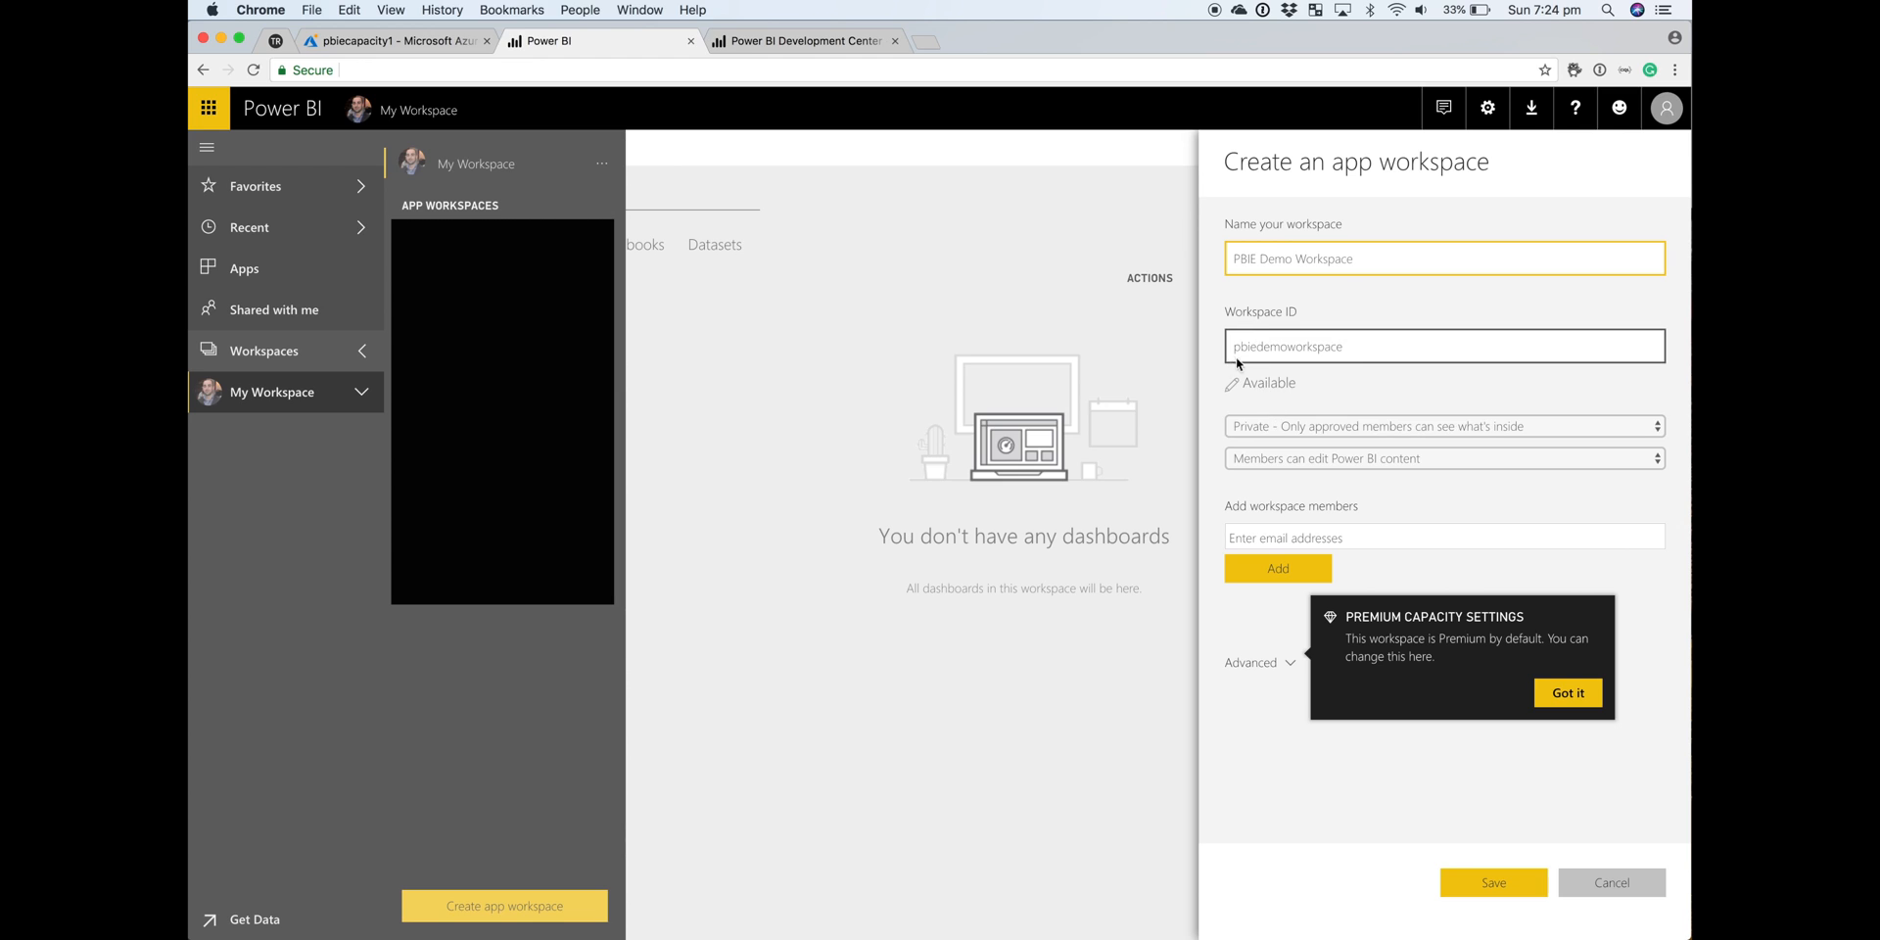
{"action": "left_click", "coordinate": [1443, 537]}
{"action": "type", "text": "Taygan Rifat"}
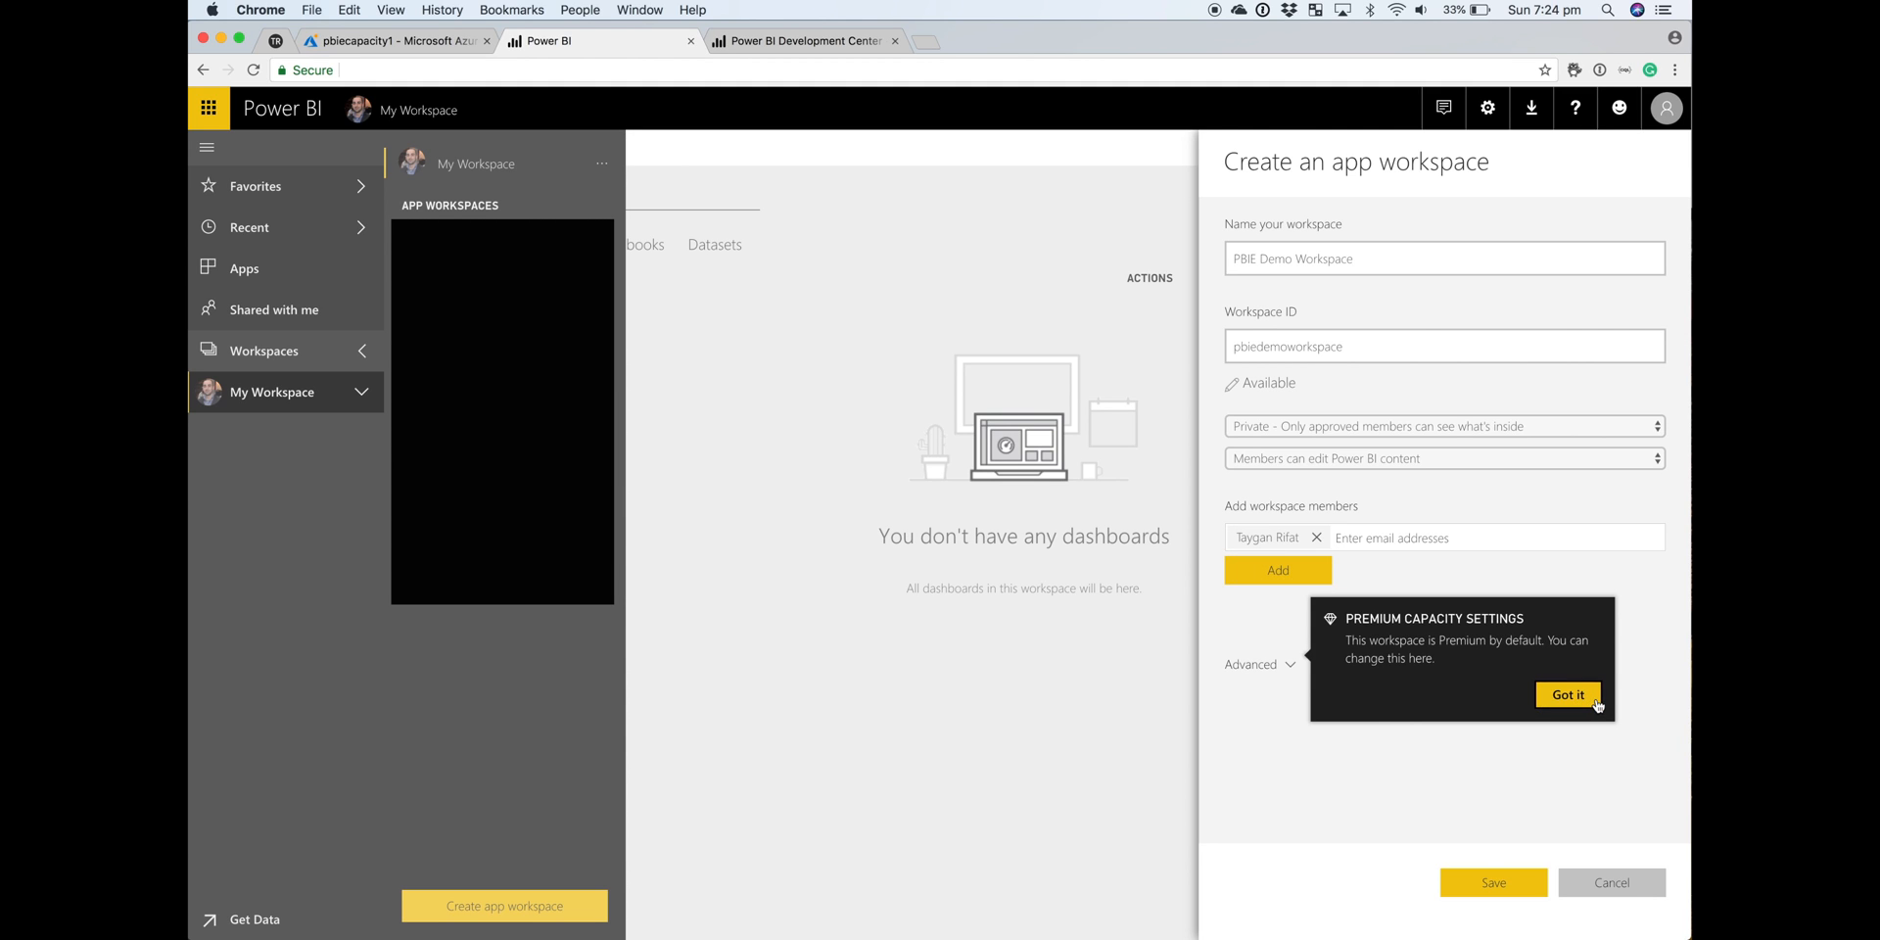
{"action": "left_click", "coordinate": [1566, 693]}
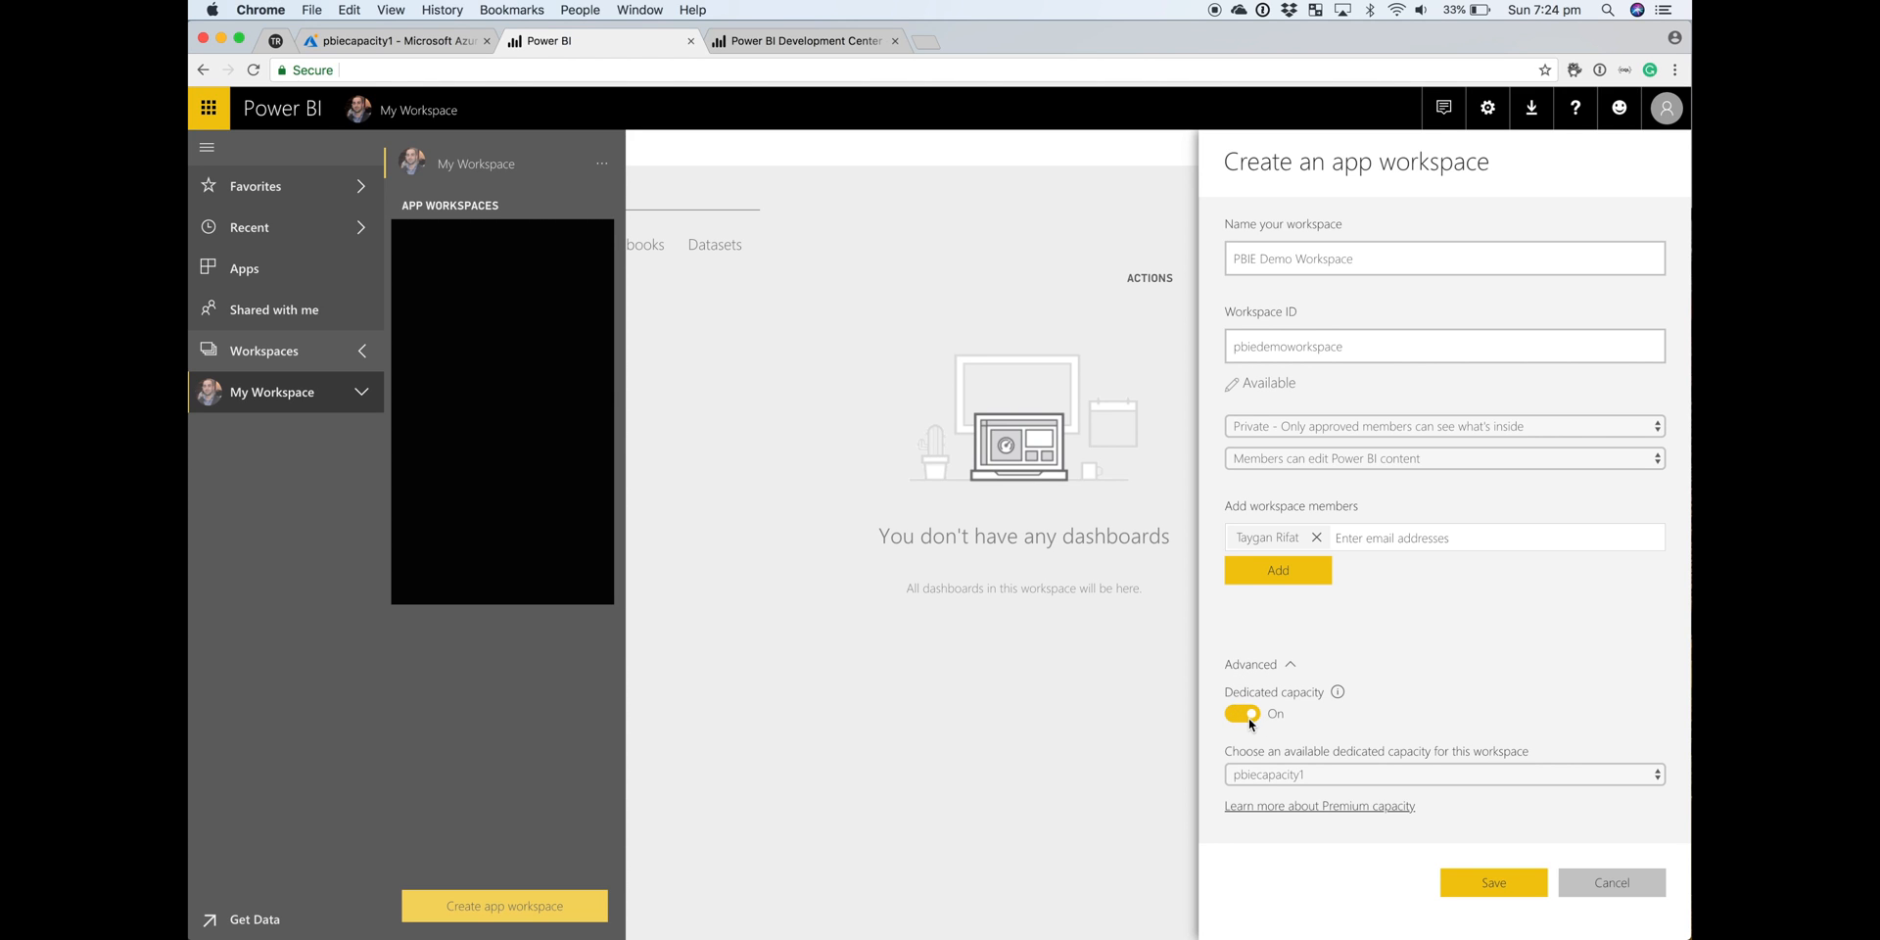
- Check the capacity list and toggle Dedicated capacity off and back on with pbiecapacity1 assigned
{"action": "left_click", "coordinate": [1439, 773]}
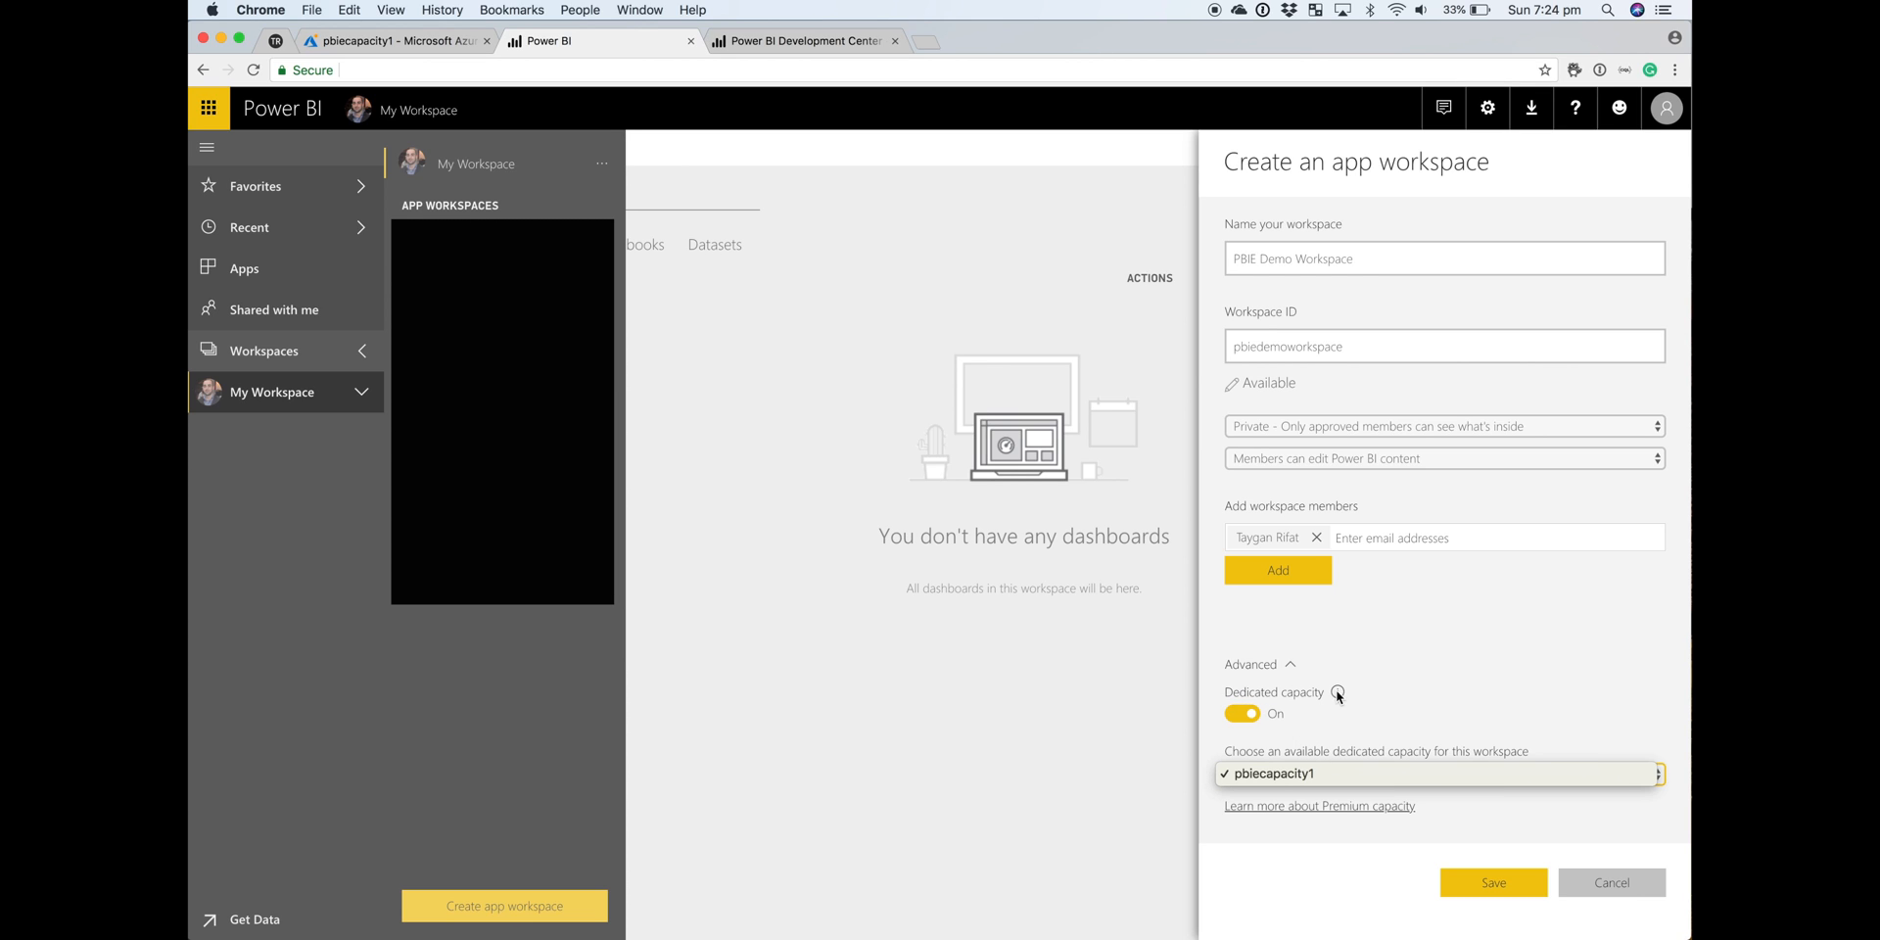
{"action": "left_click", "coordinate": [1242, 713]}
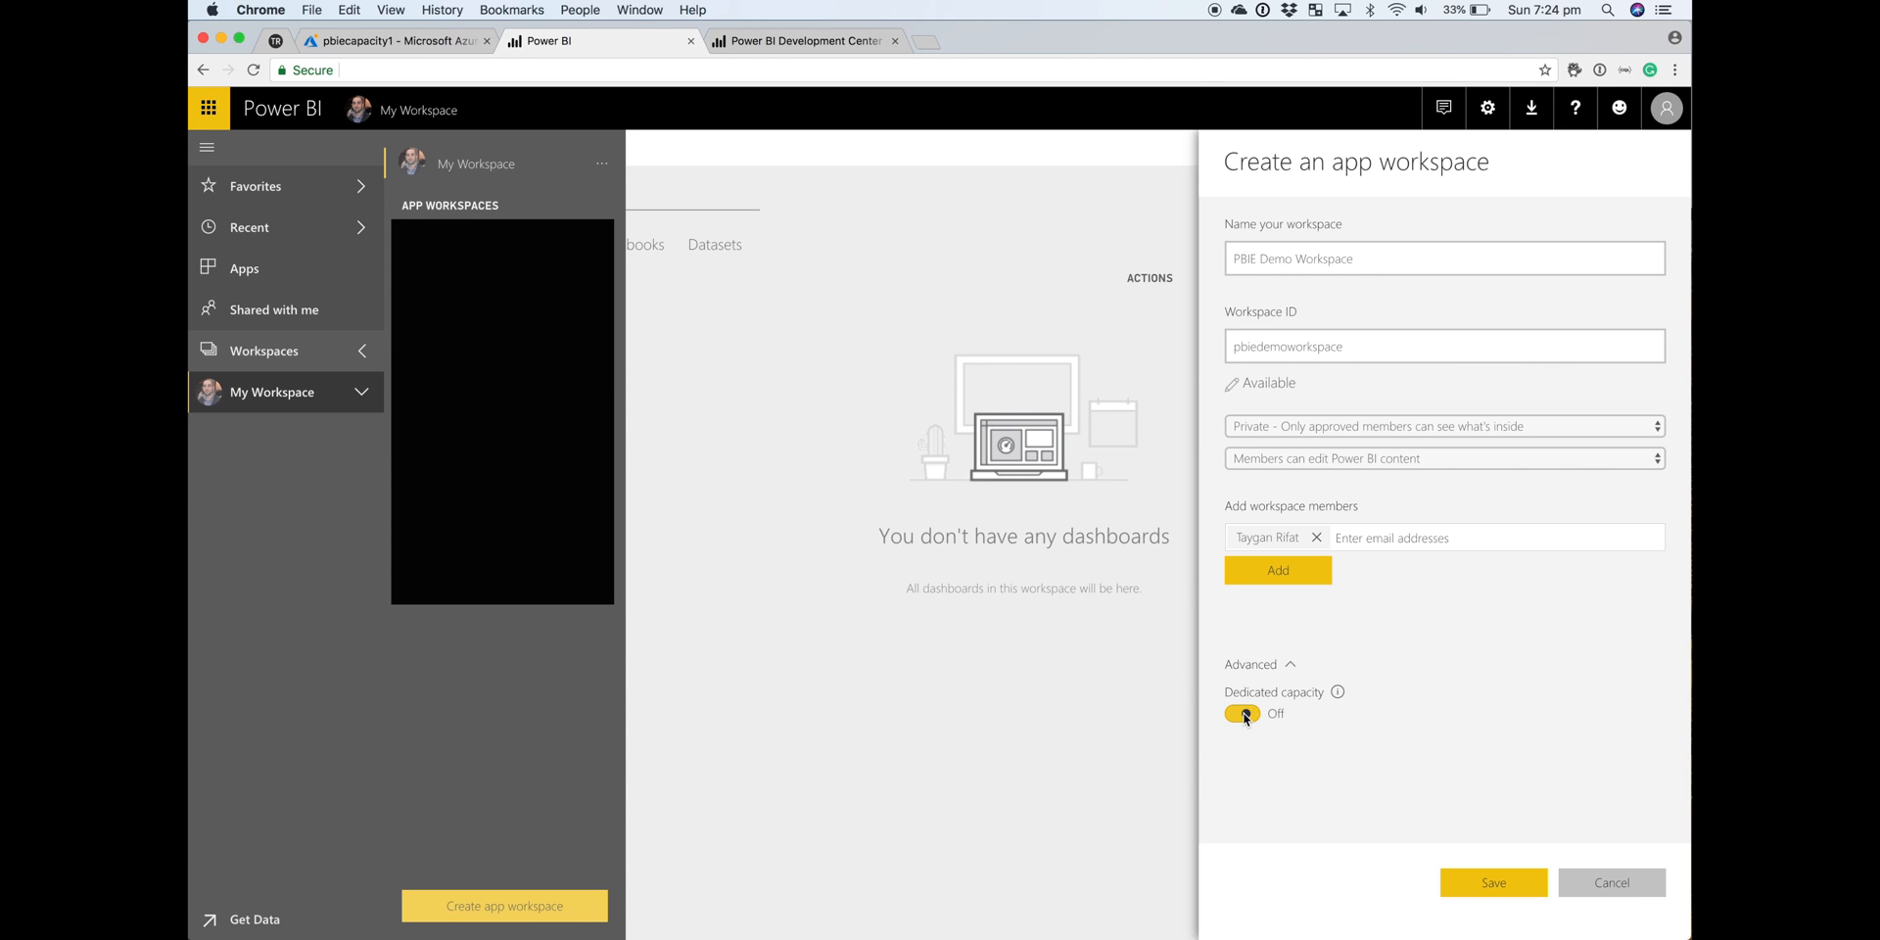
{"action": "left_click", "coordinate": [1242, 712]}
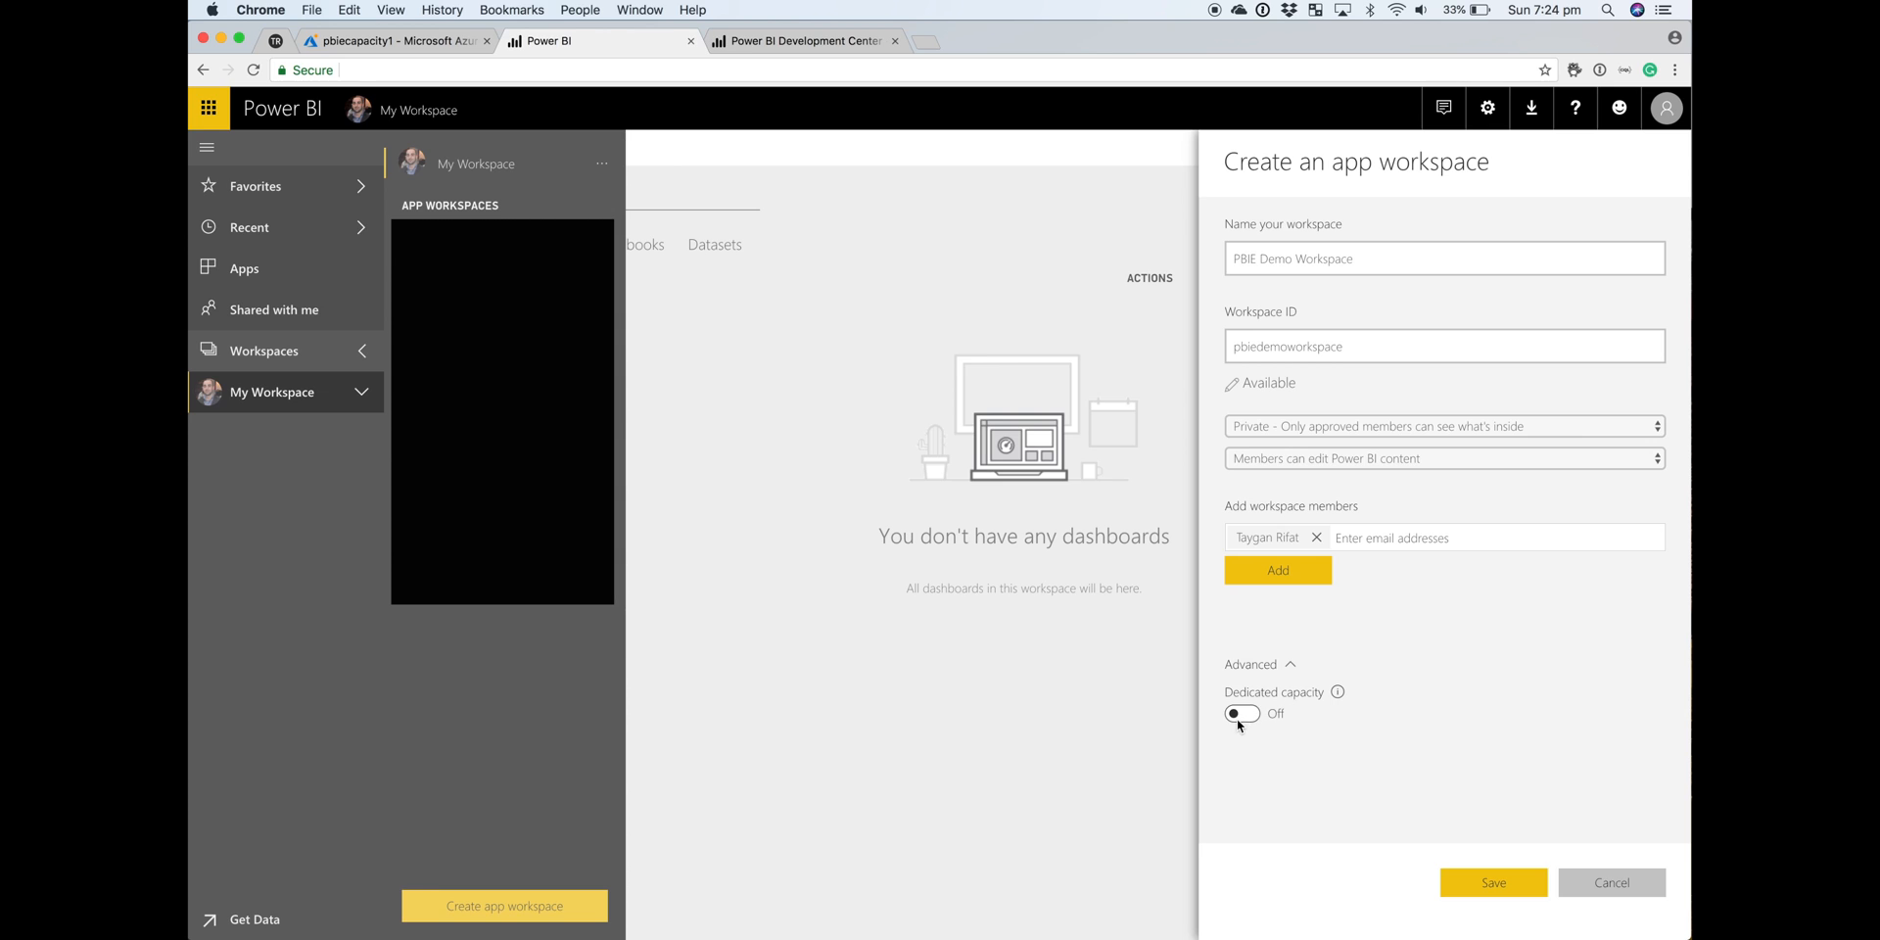
{"action": "left_click", "coordinate": [1241, 712]}
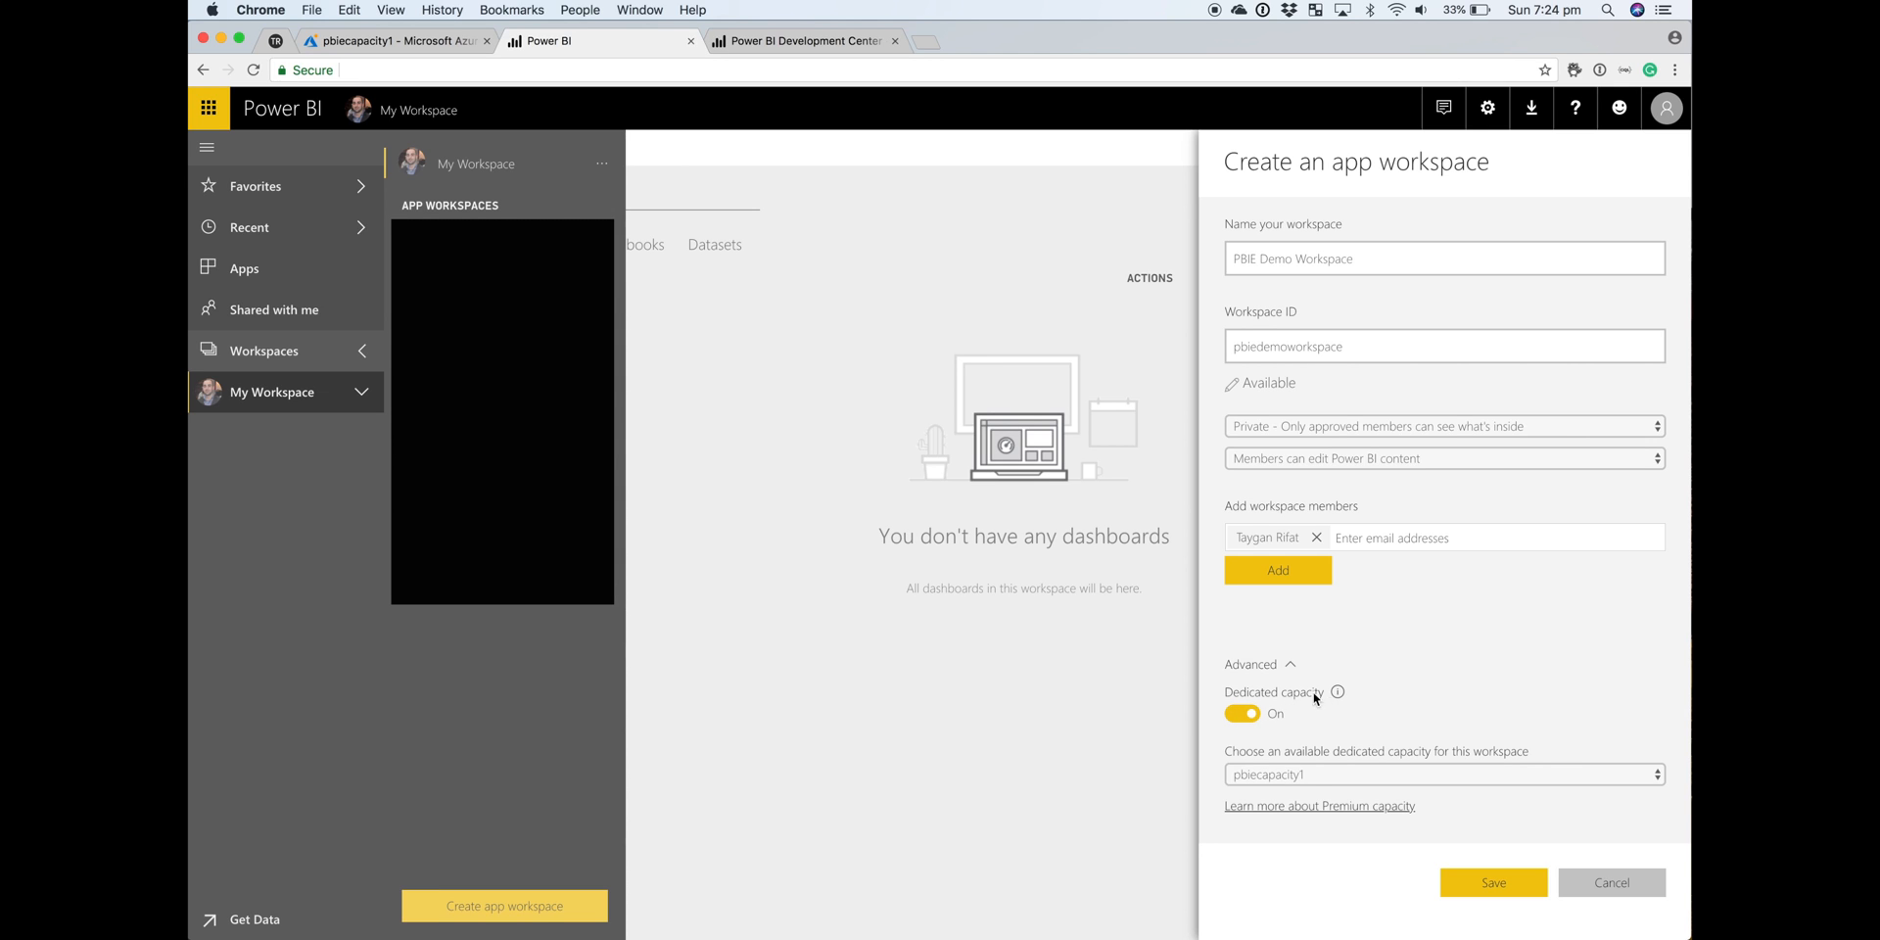
{"action": "left_click", "coordinate": [1443, 773]}
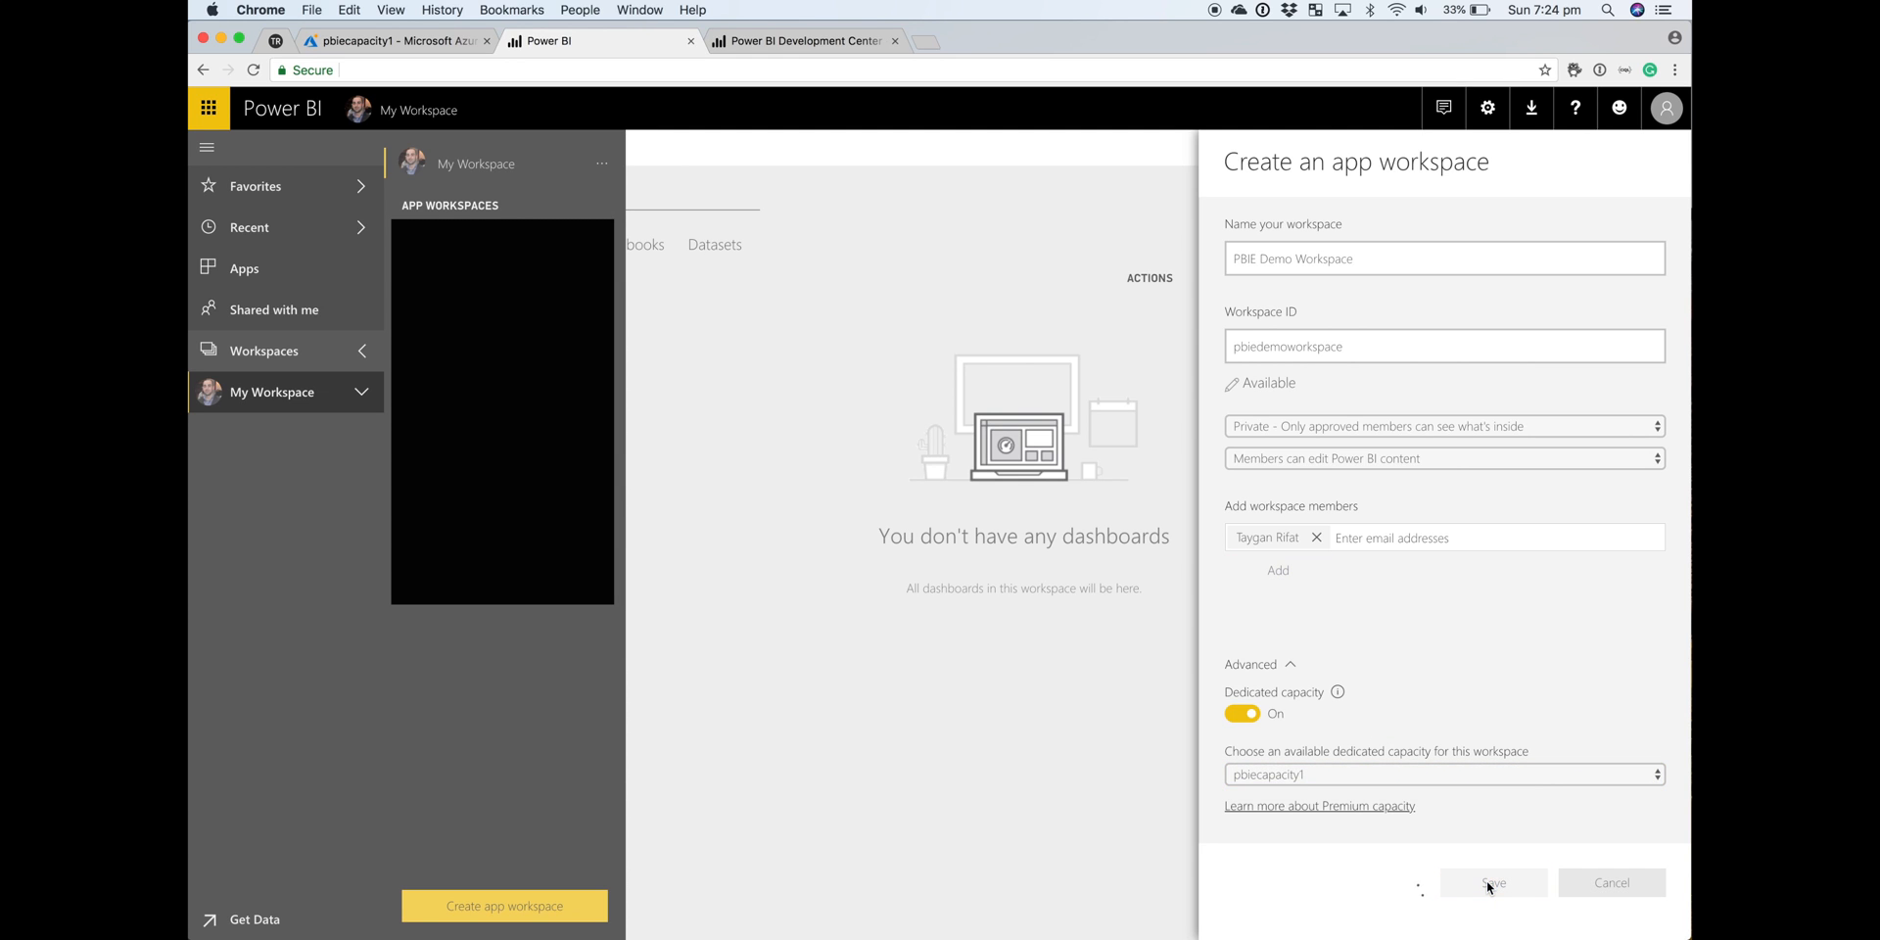
- Save the new PBIE Demo Workspace
{"action": "left_click", "coordinate": [1492, 883]}
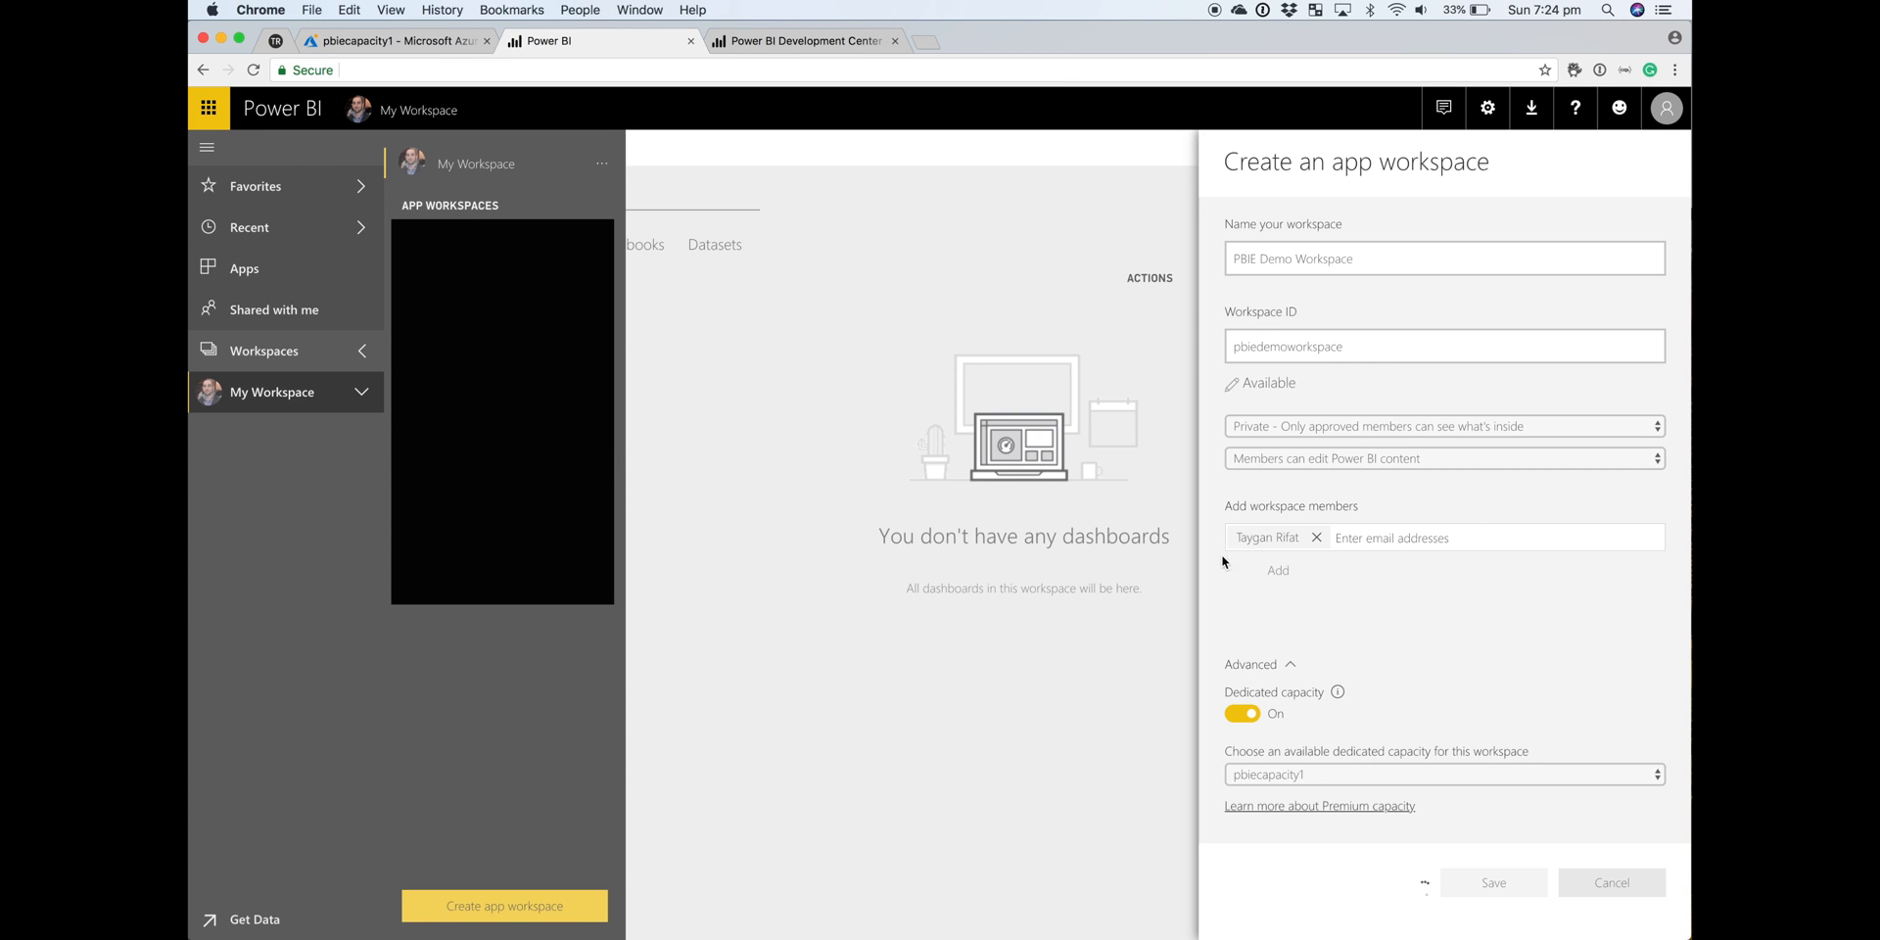
{"action": "left_click", "coordinate": [1492, 883]}
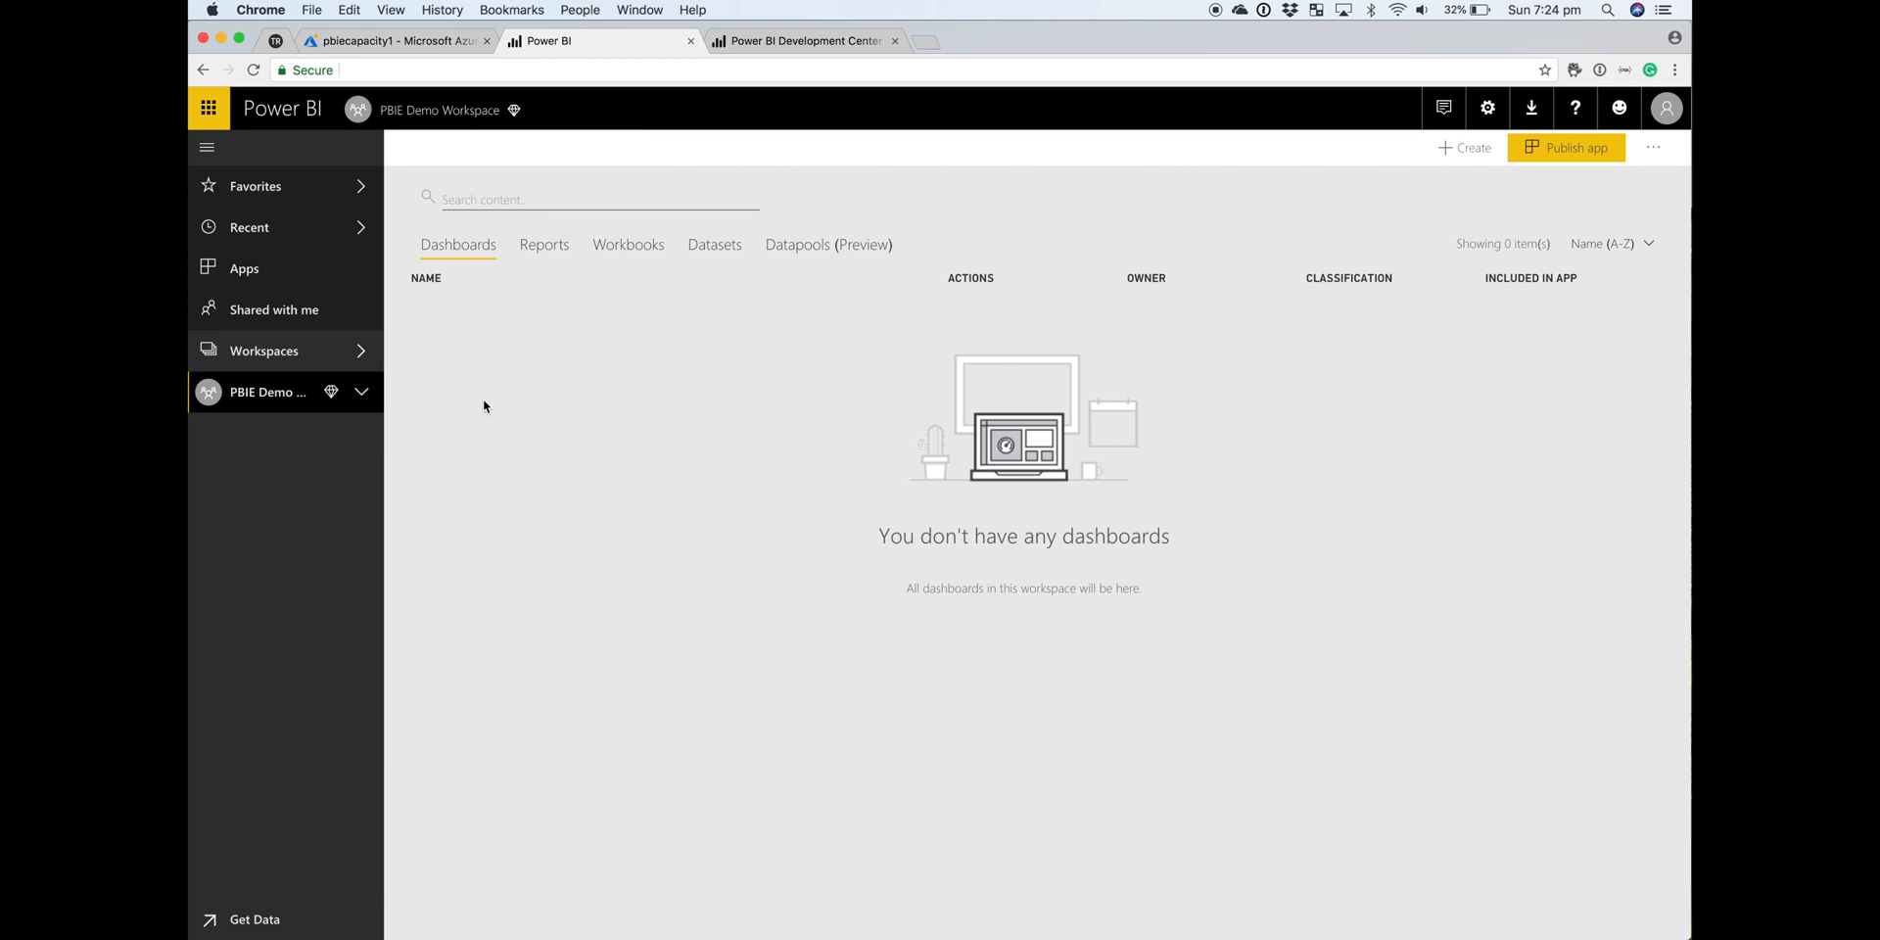
{"action": "mouse_move", "coordinate": [568, 527]}
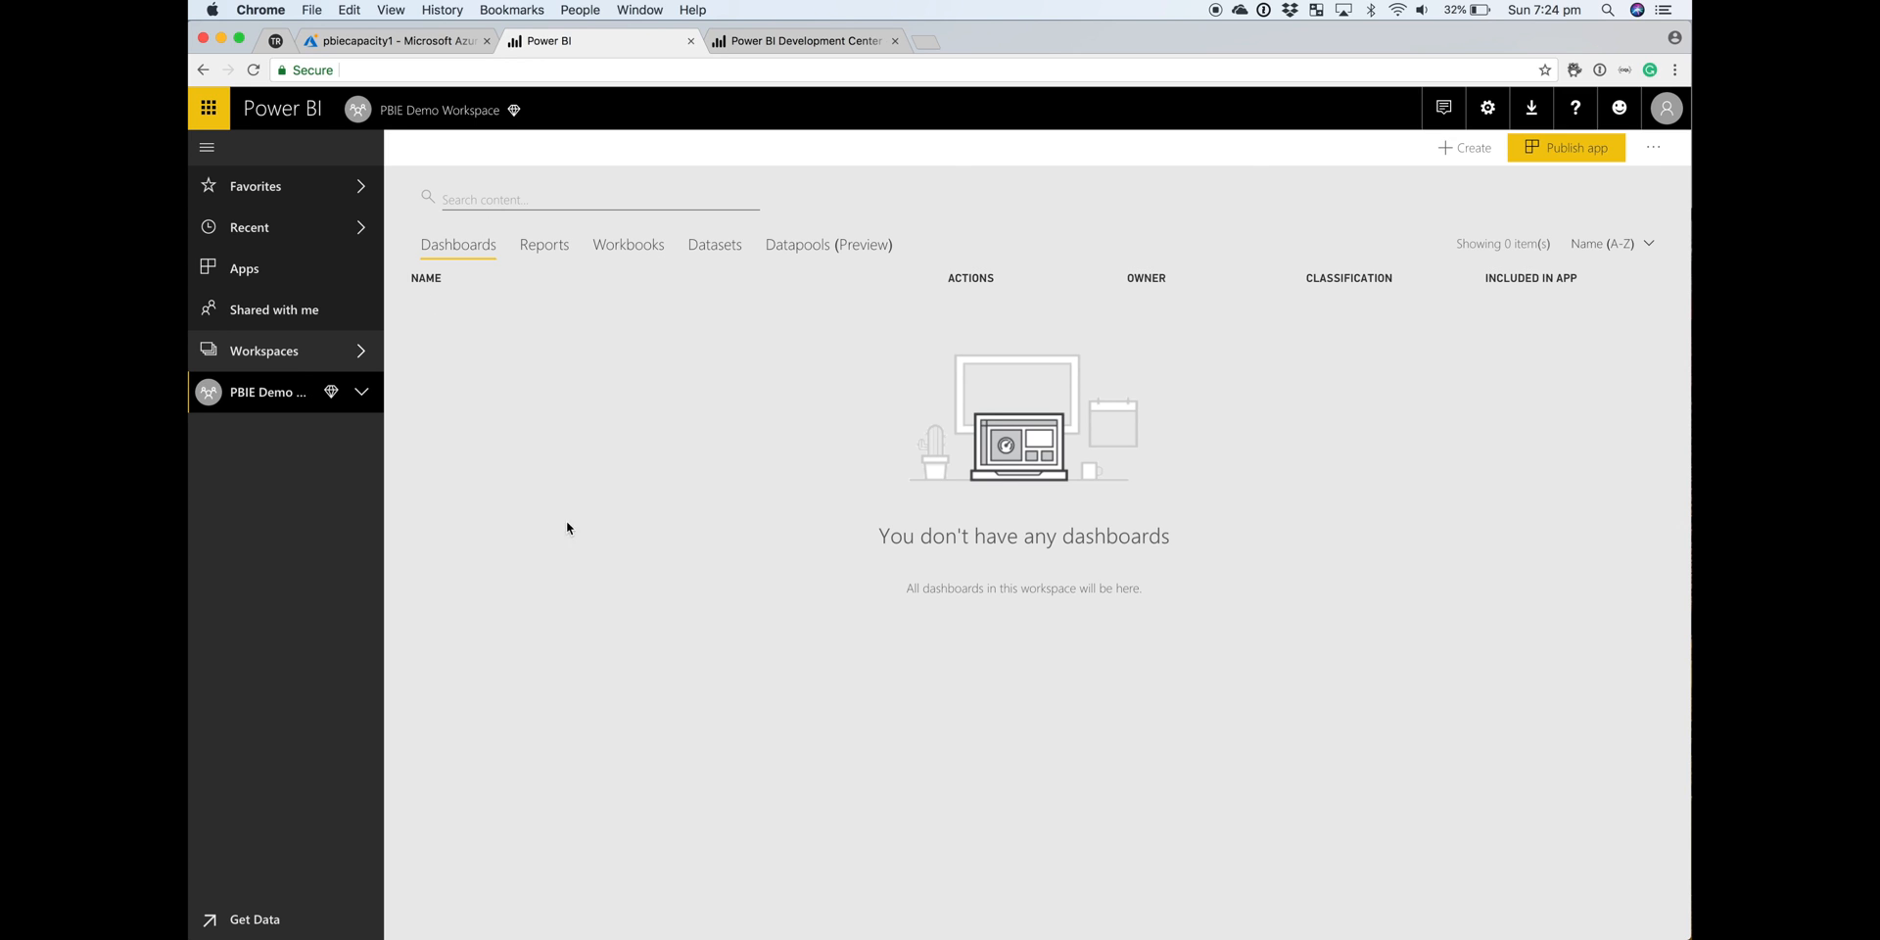
{"action": "mouse_move", "coordinate": [599, 391]}
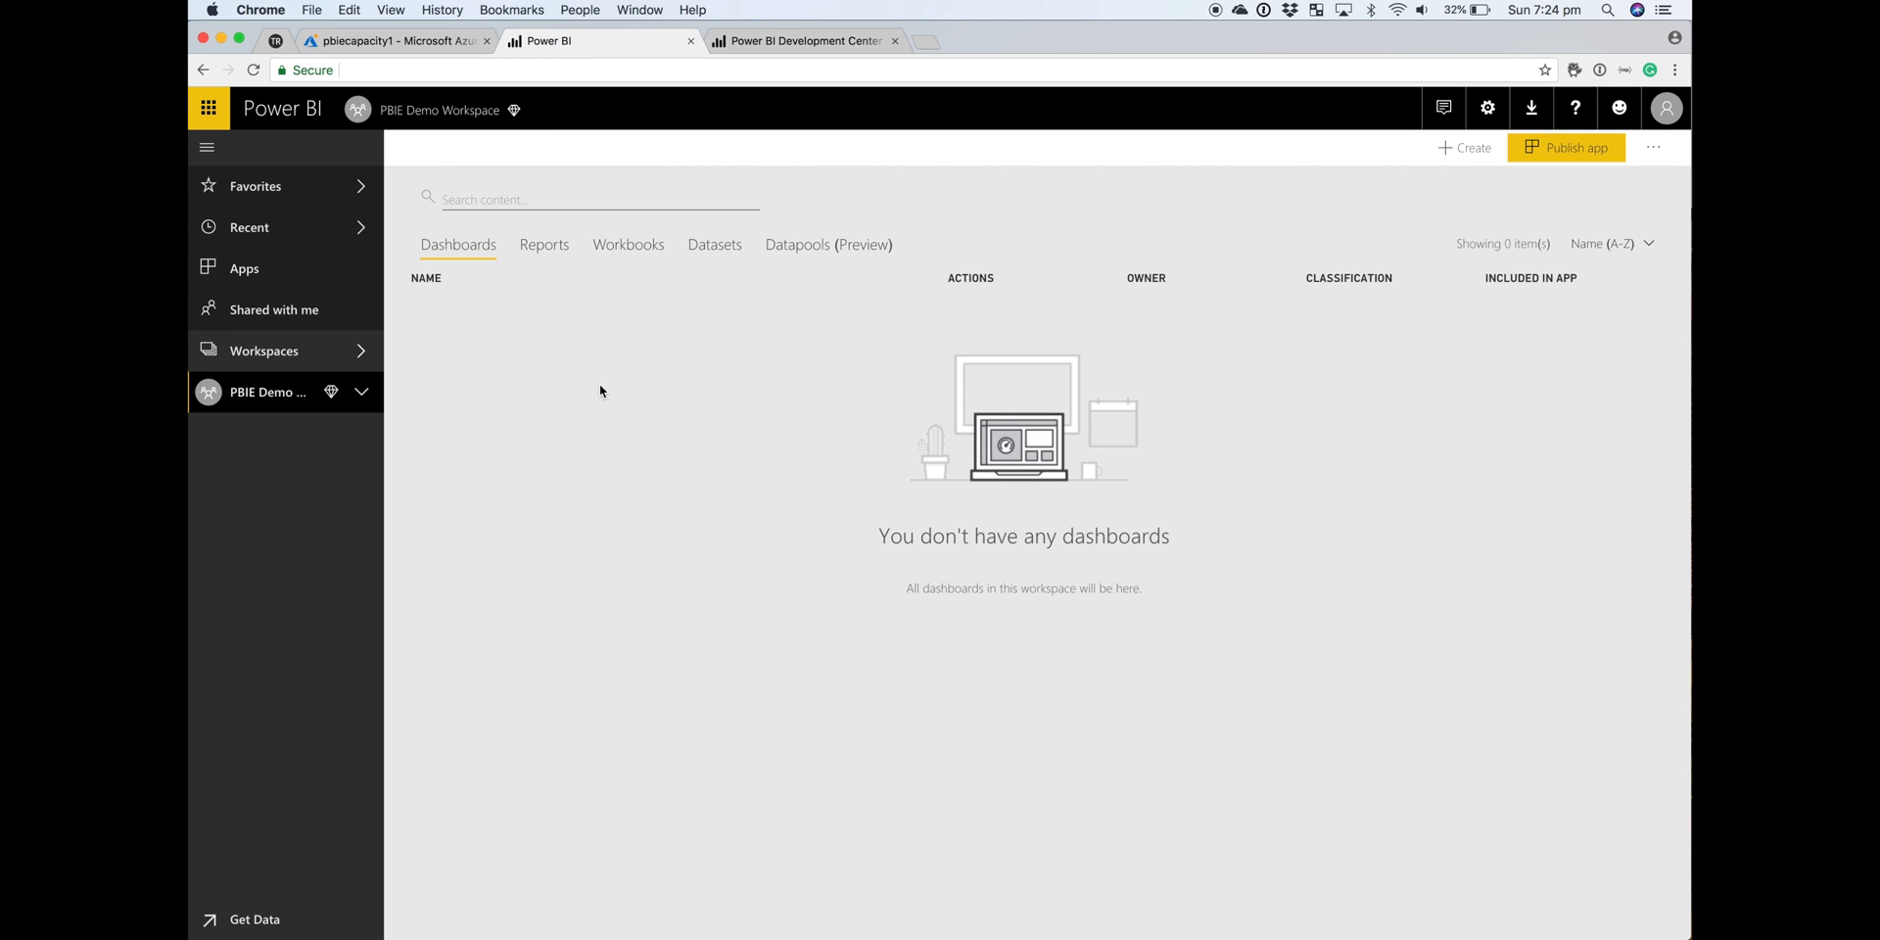
{"action": "mouse_move", "coordinate": [445, 109]}
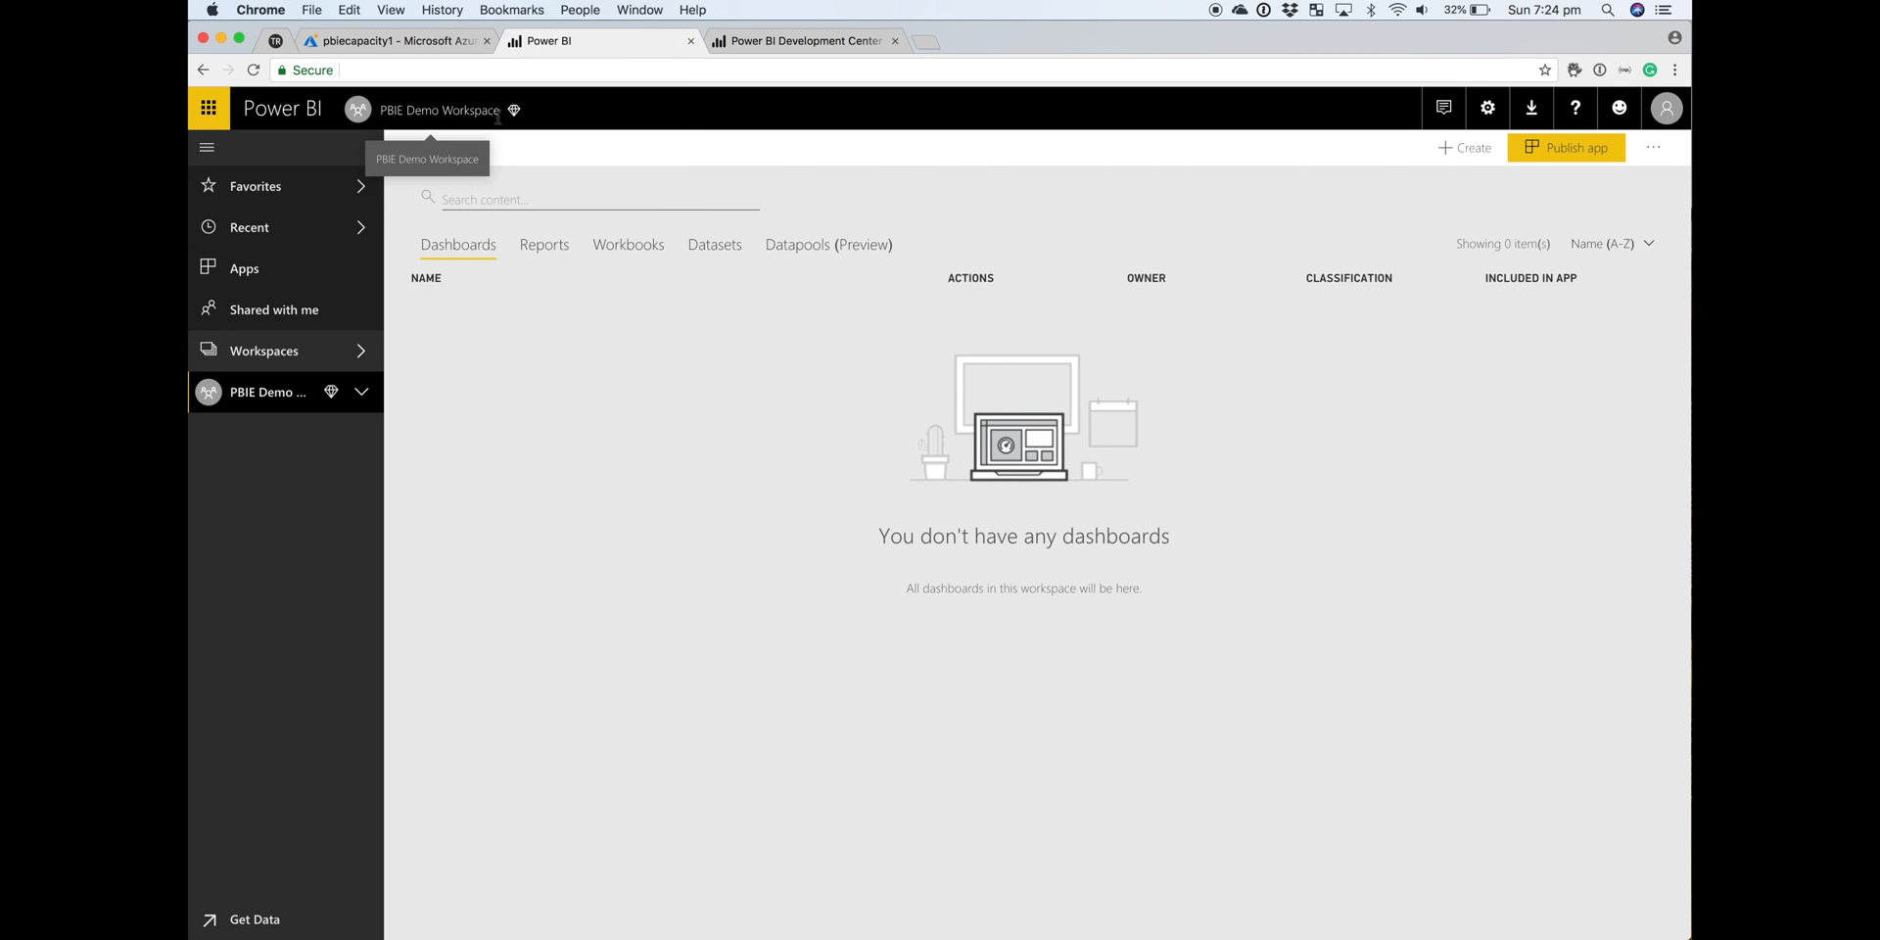
{"action": "mouse_move", "coordinate": [500, 261]}
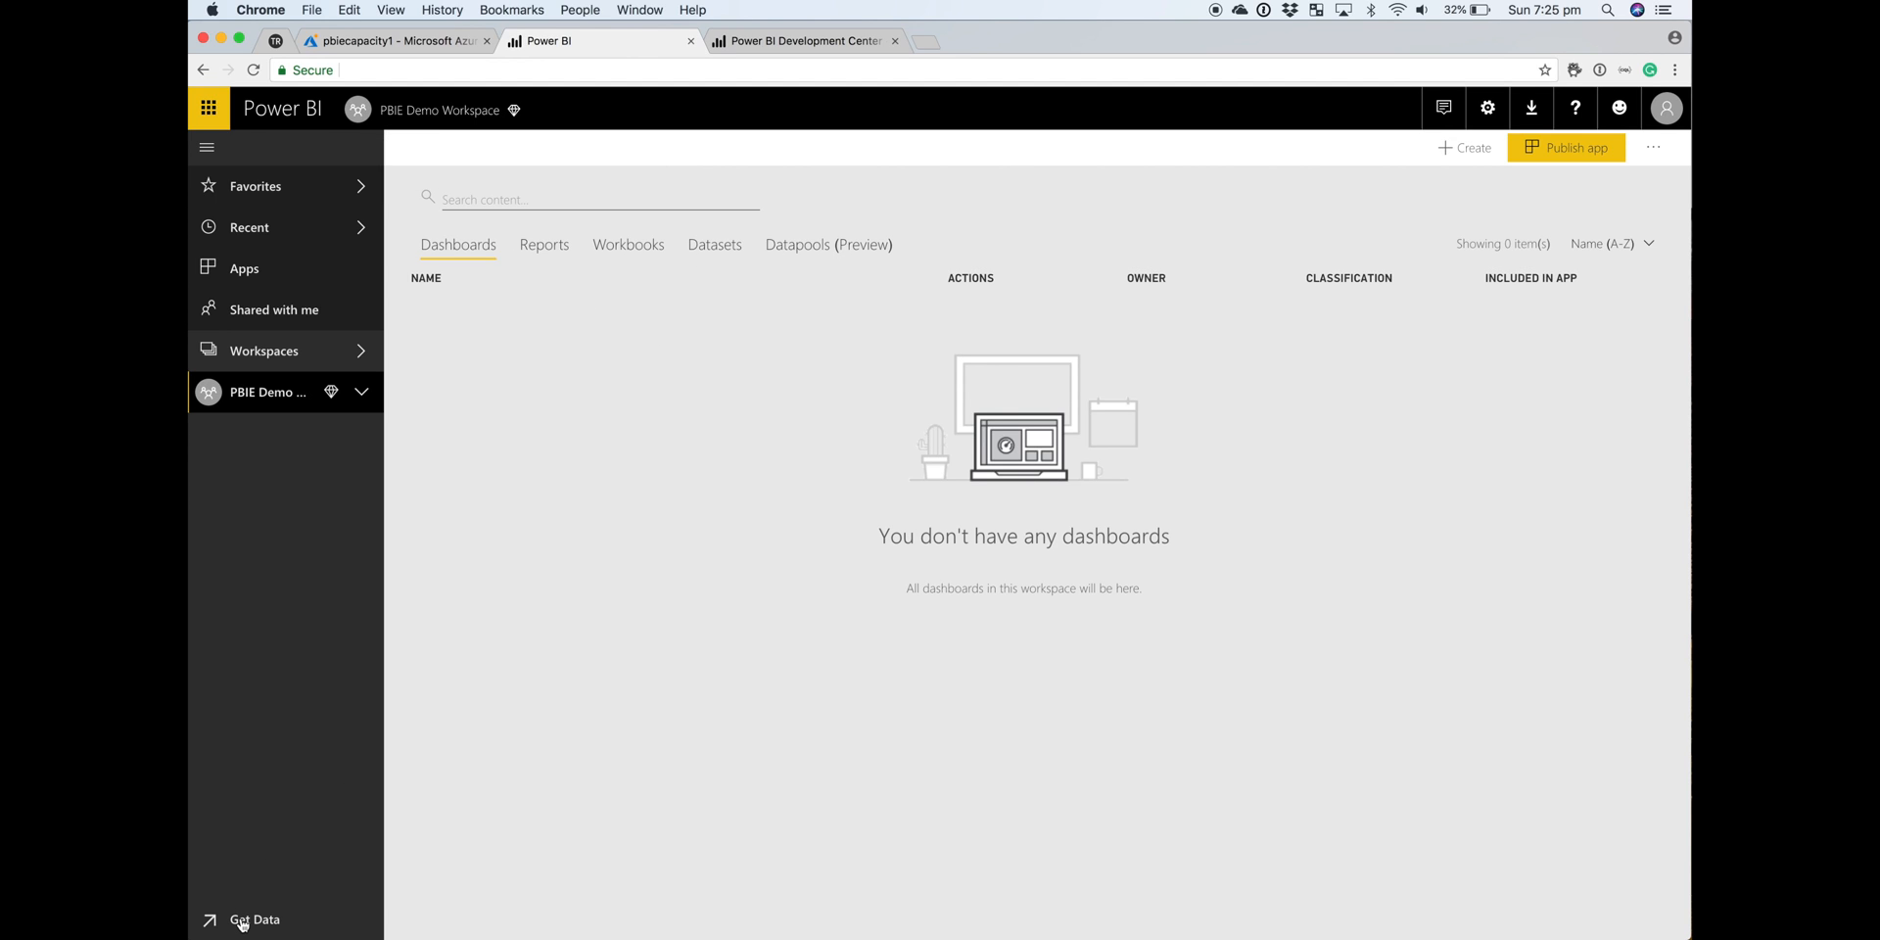
- Go to Get Data, browse Samples, and view the Sales and Marketing Sample details
{"action": "left_click", "coordinate": [253, 920]}
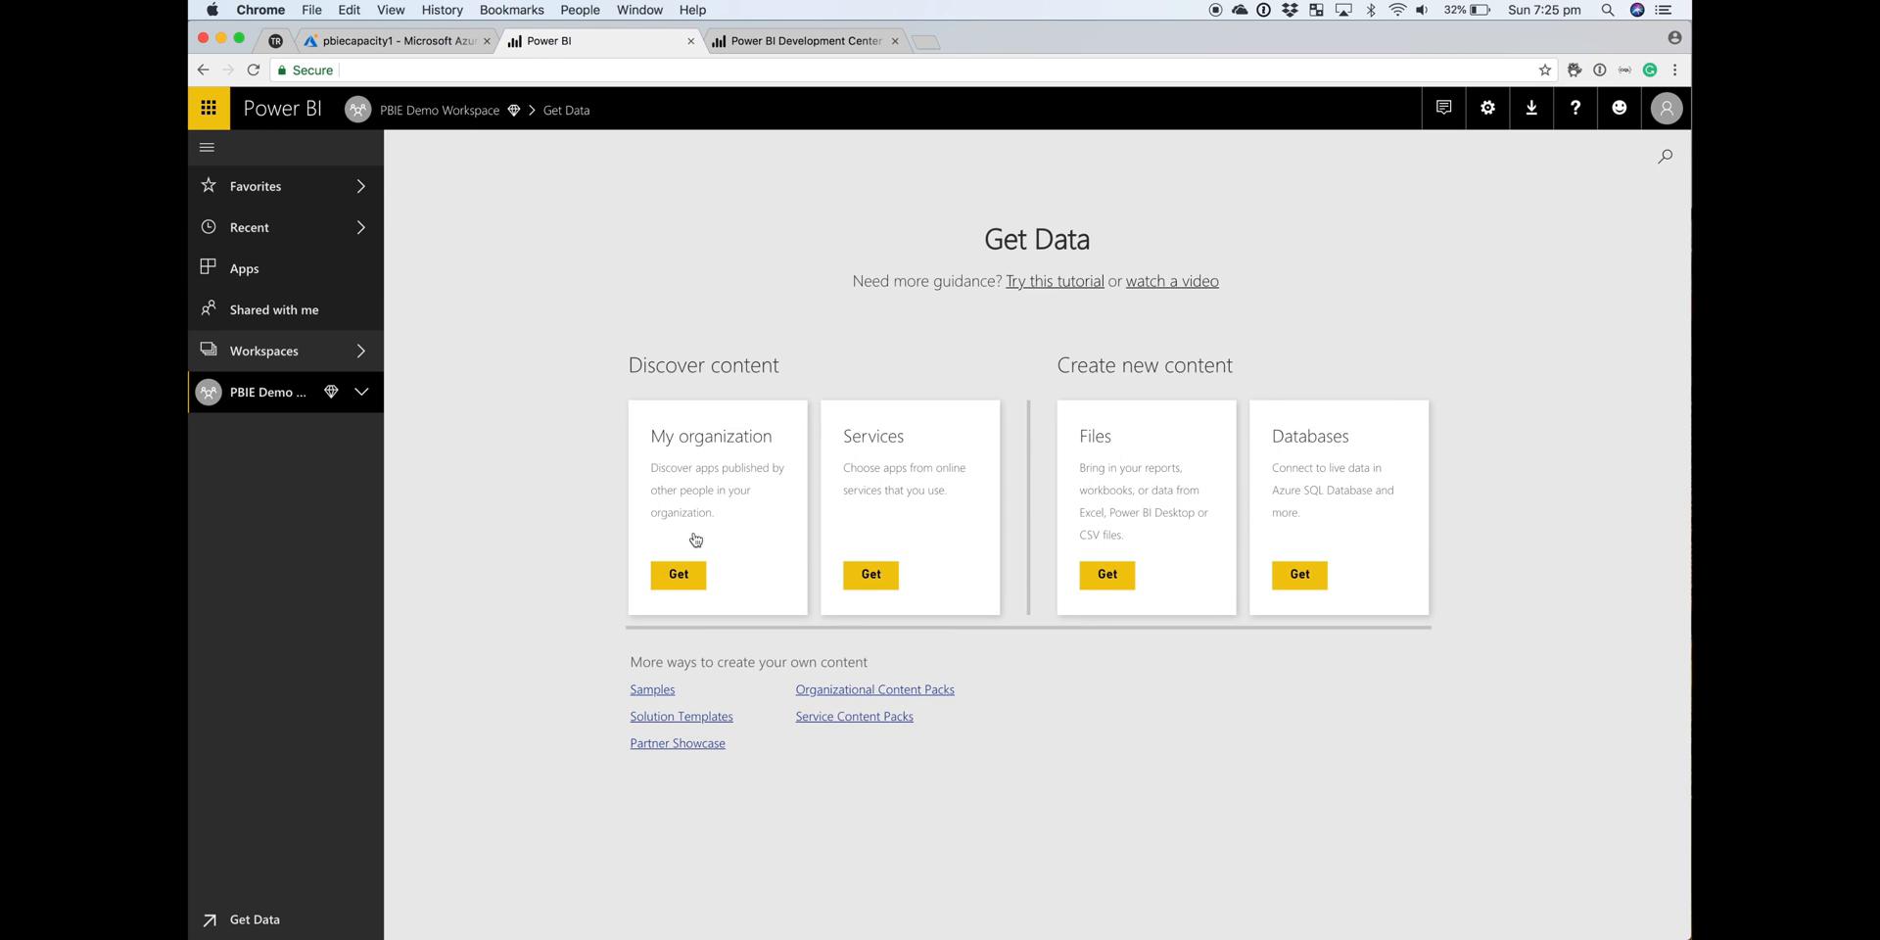
{"action": "left_click", "coordinate": [652, 689]}
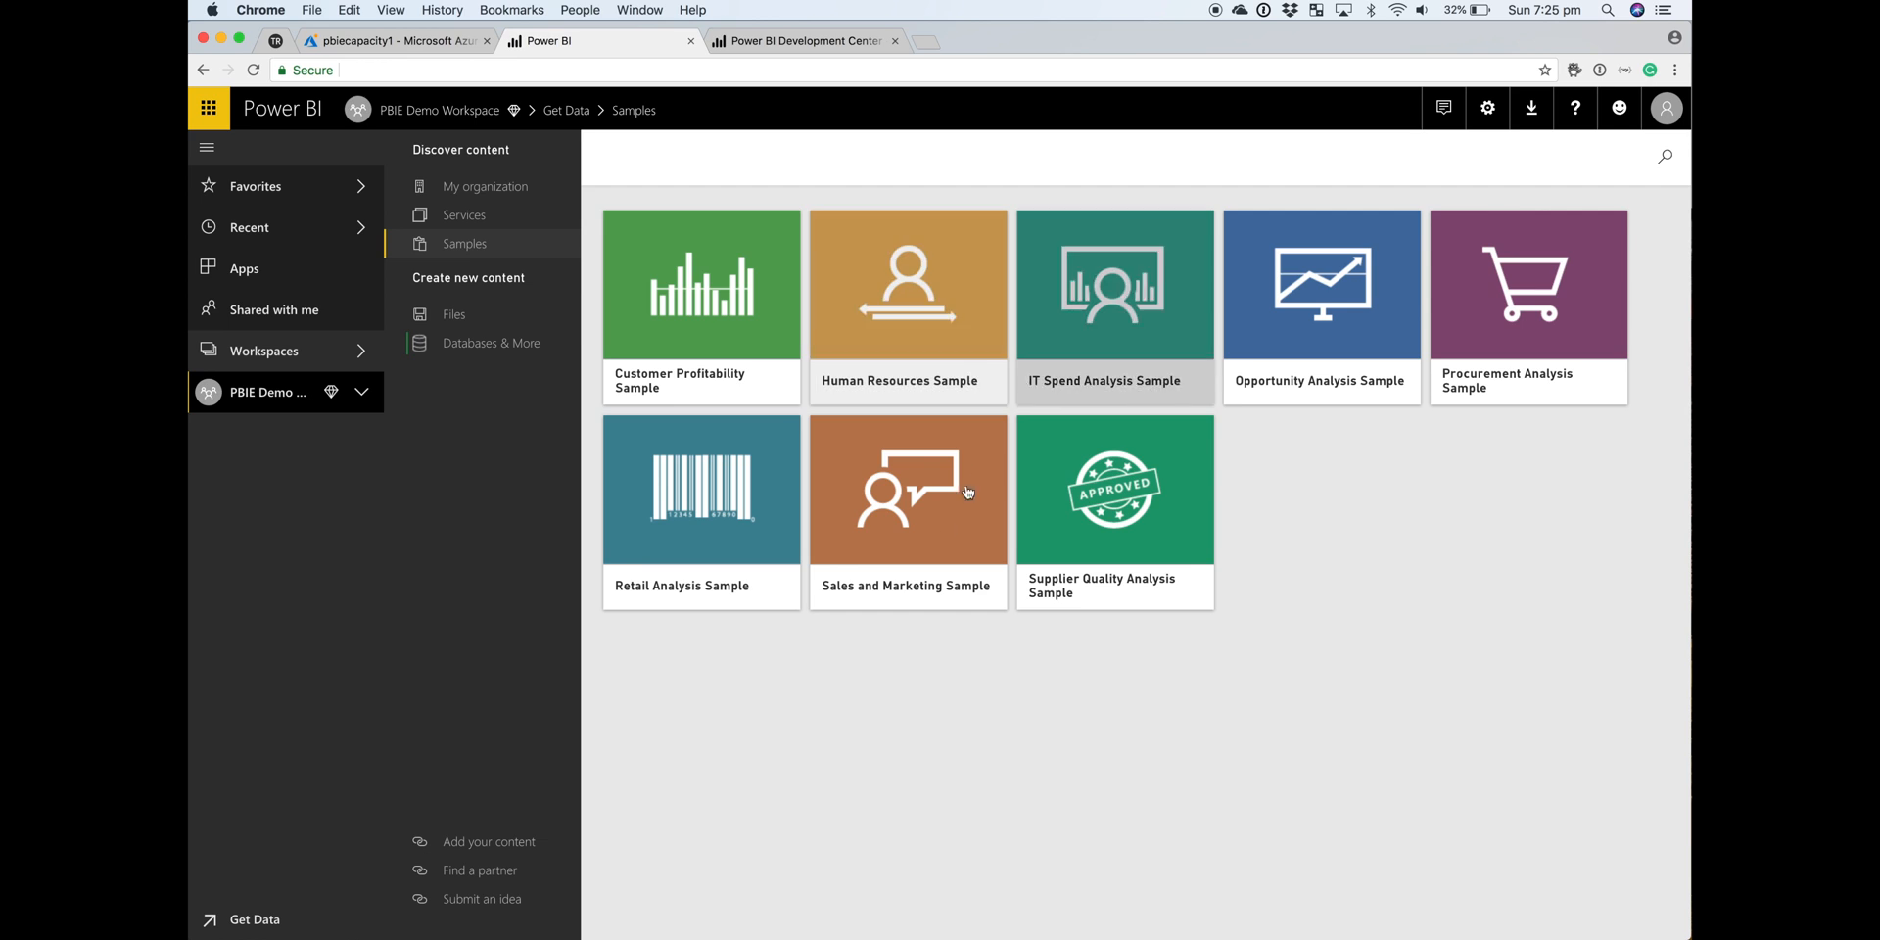
{"action": "left_click", "coordinate": [906, 489]}
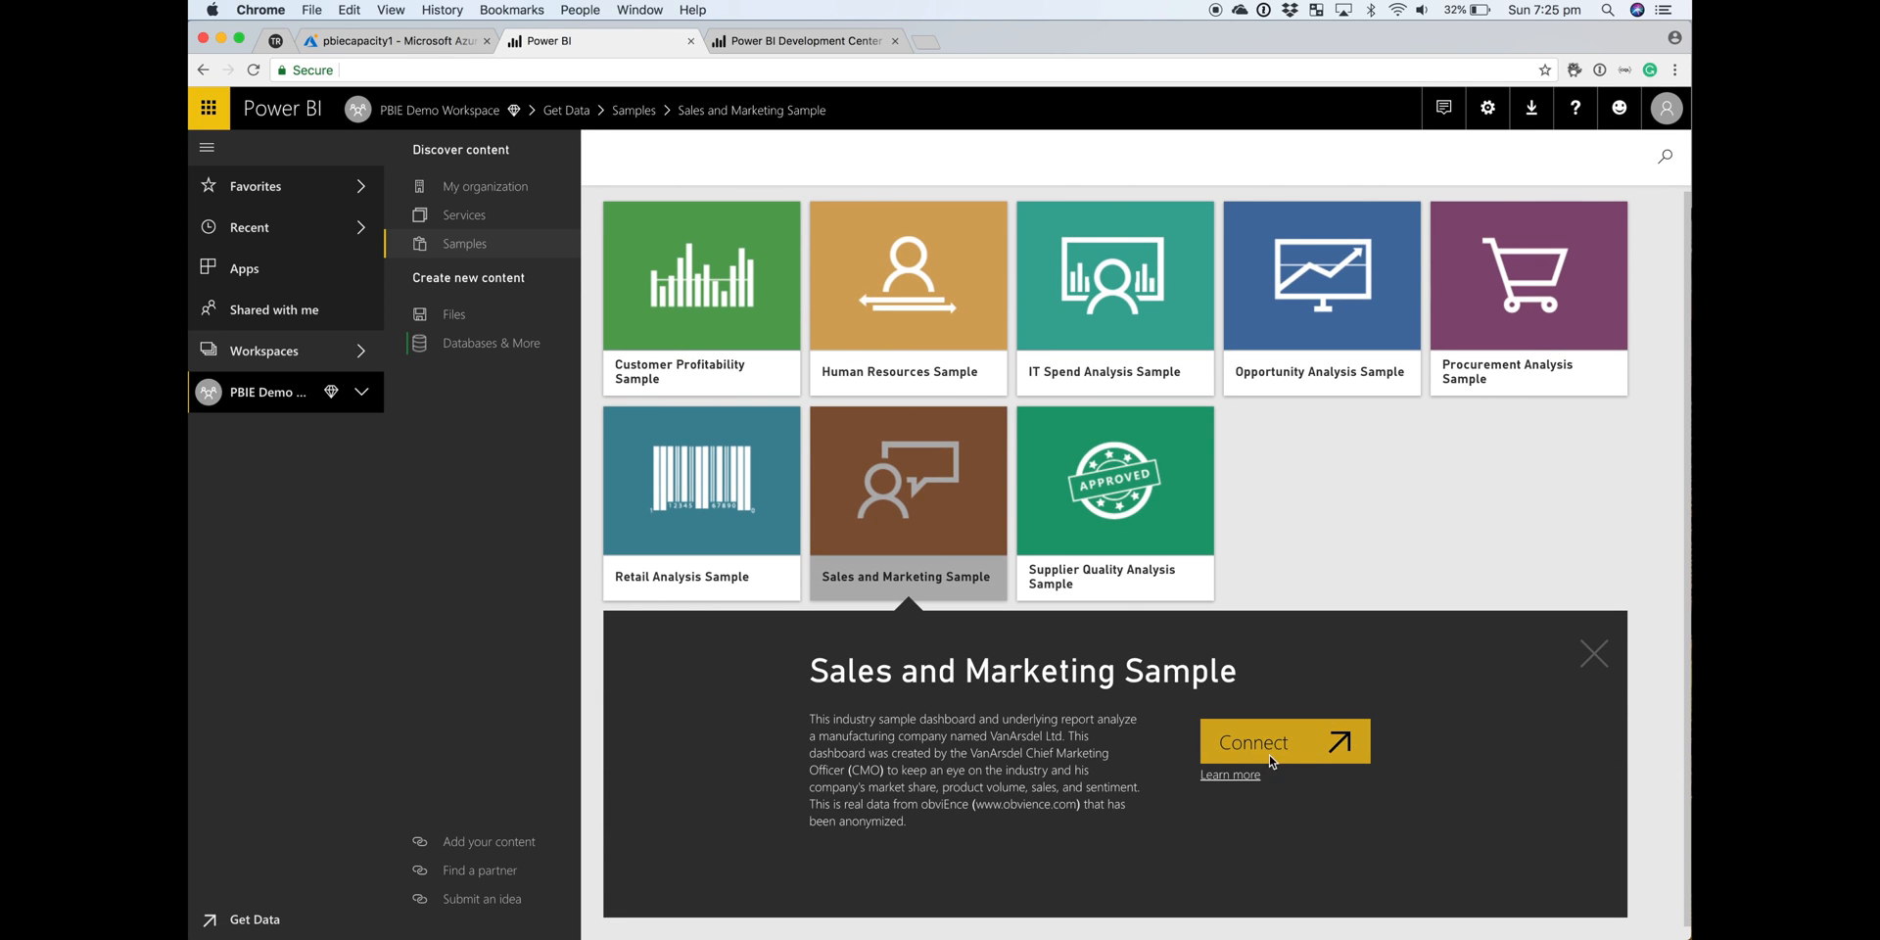
- Connect the Sales and Marketing Sample to the workspace and open its dashboard
{"action": "left_click", "coordinate": [1284, 740]}
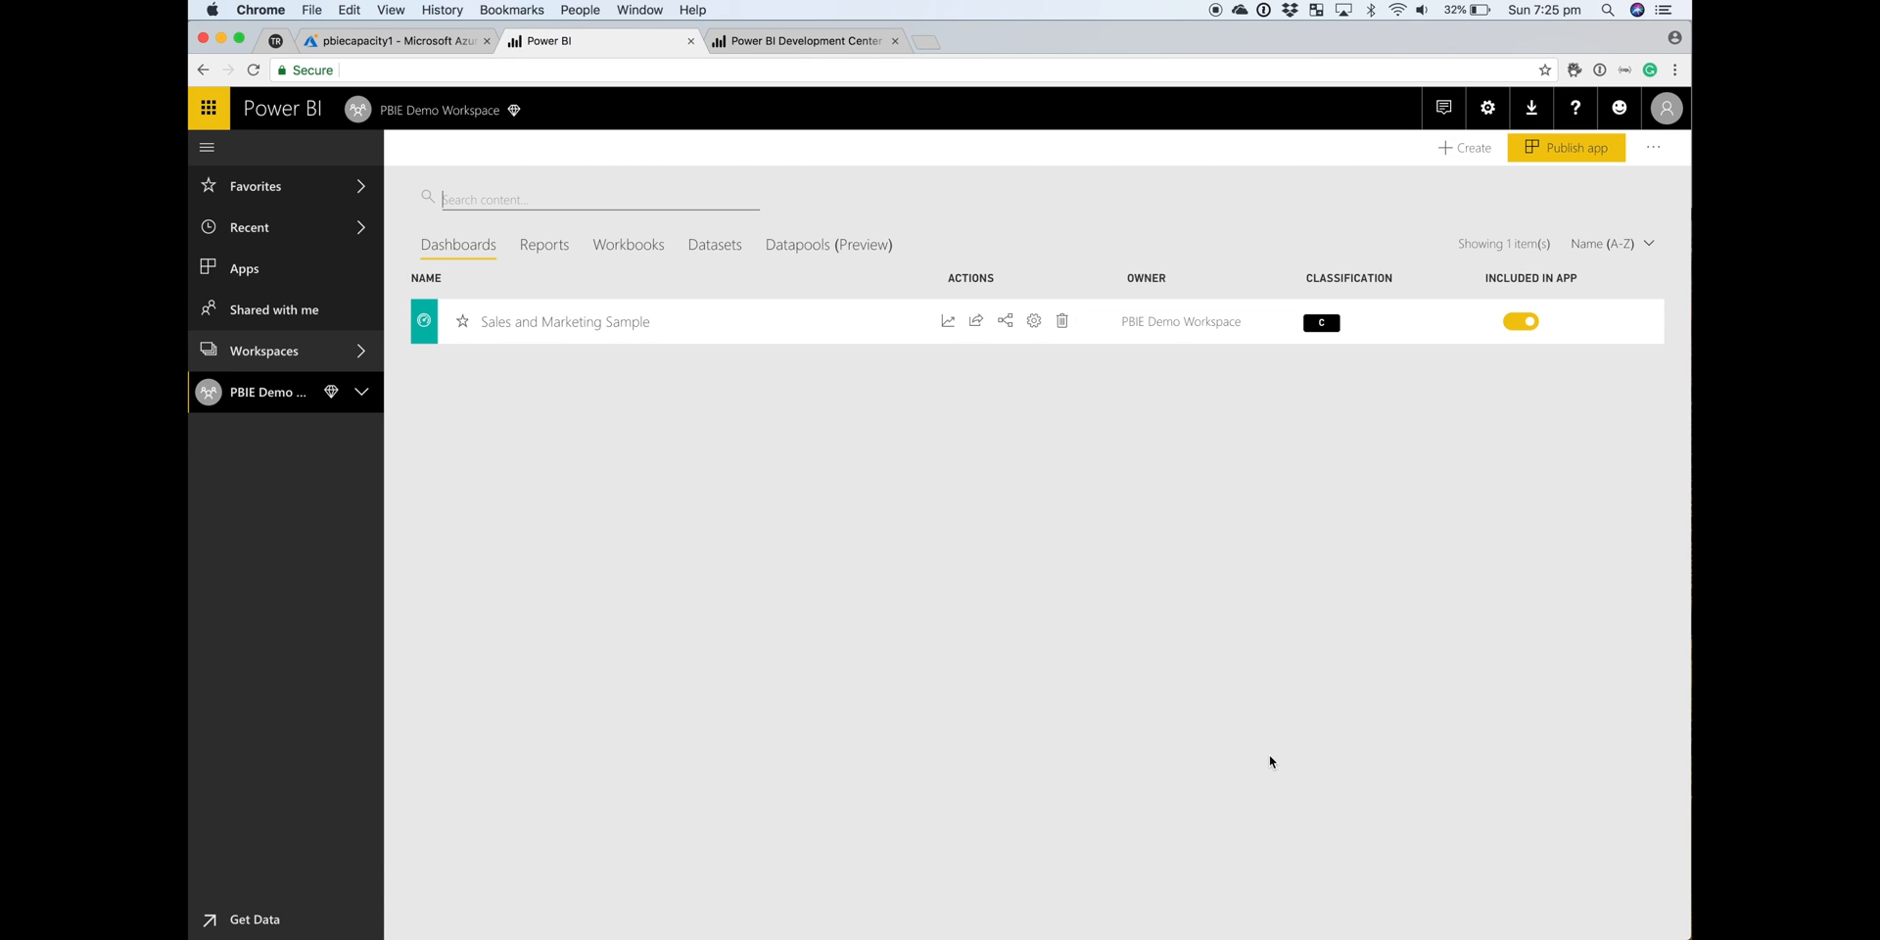
{"action": "mouse_move", "coordinate": [834, 493]}
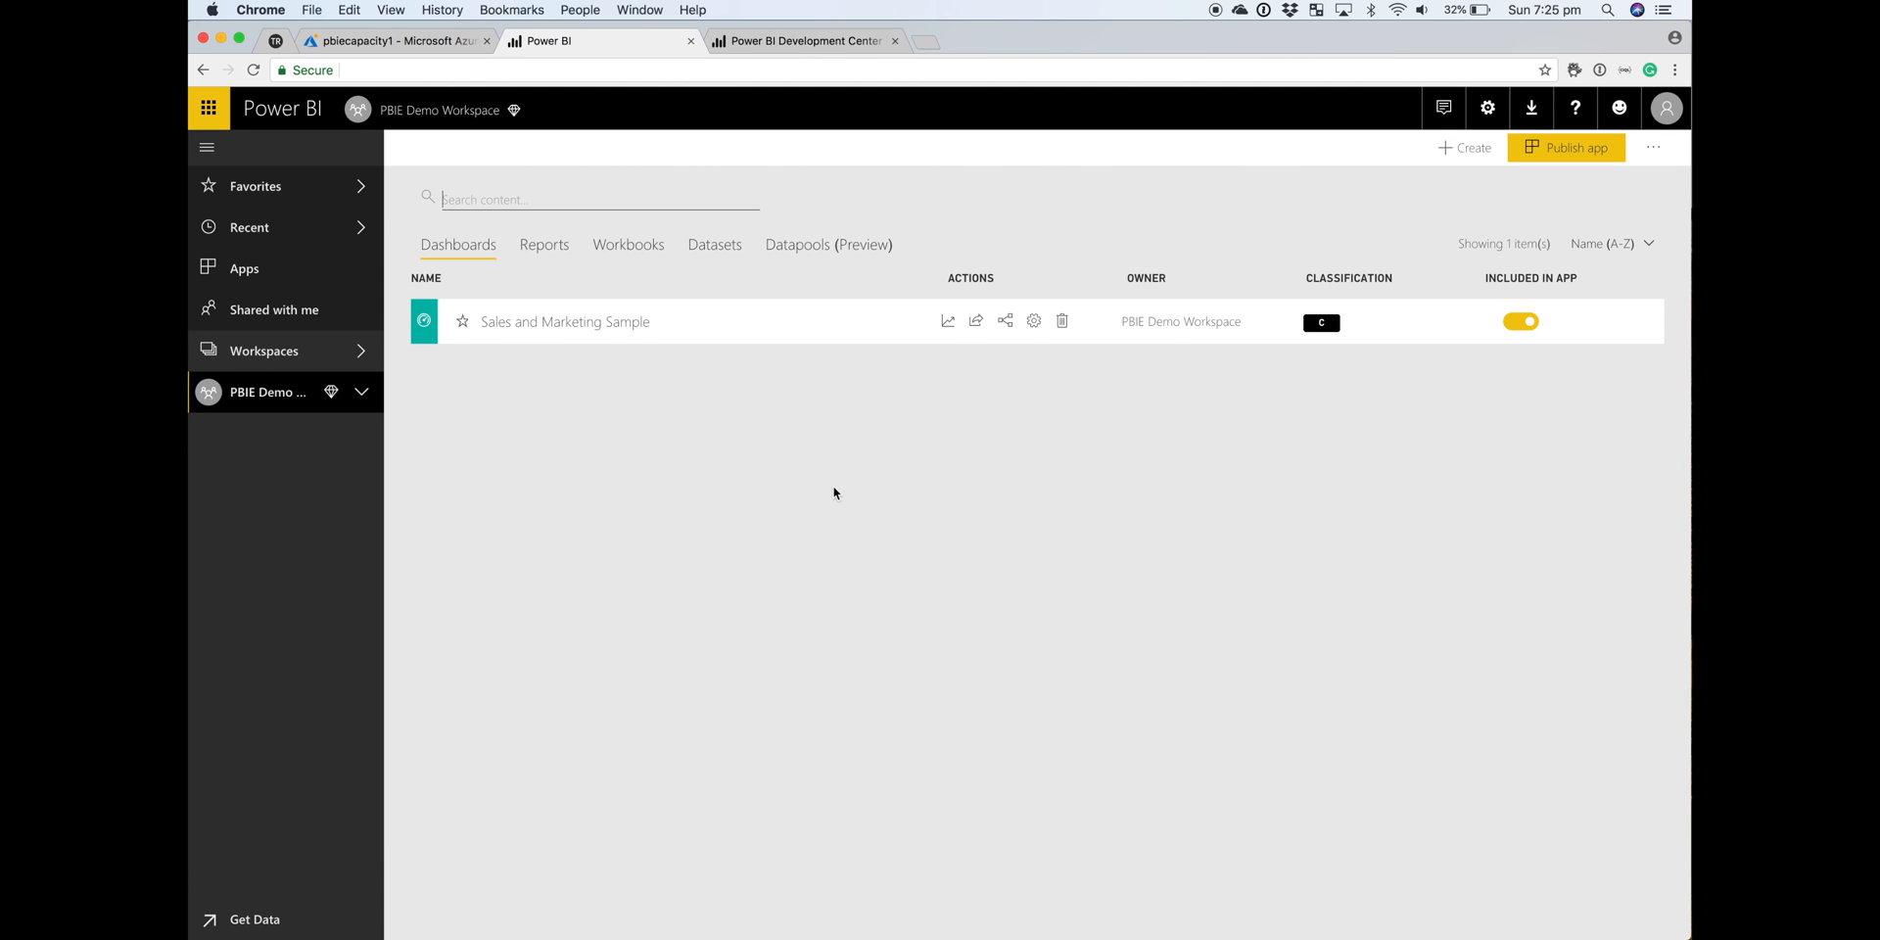
{"action": "mouse_move", "coordinate": [370, 358]}
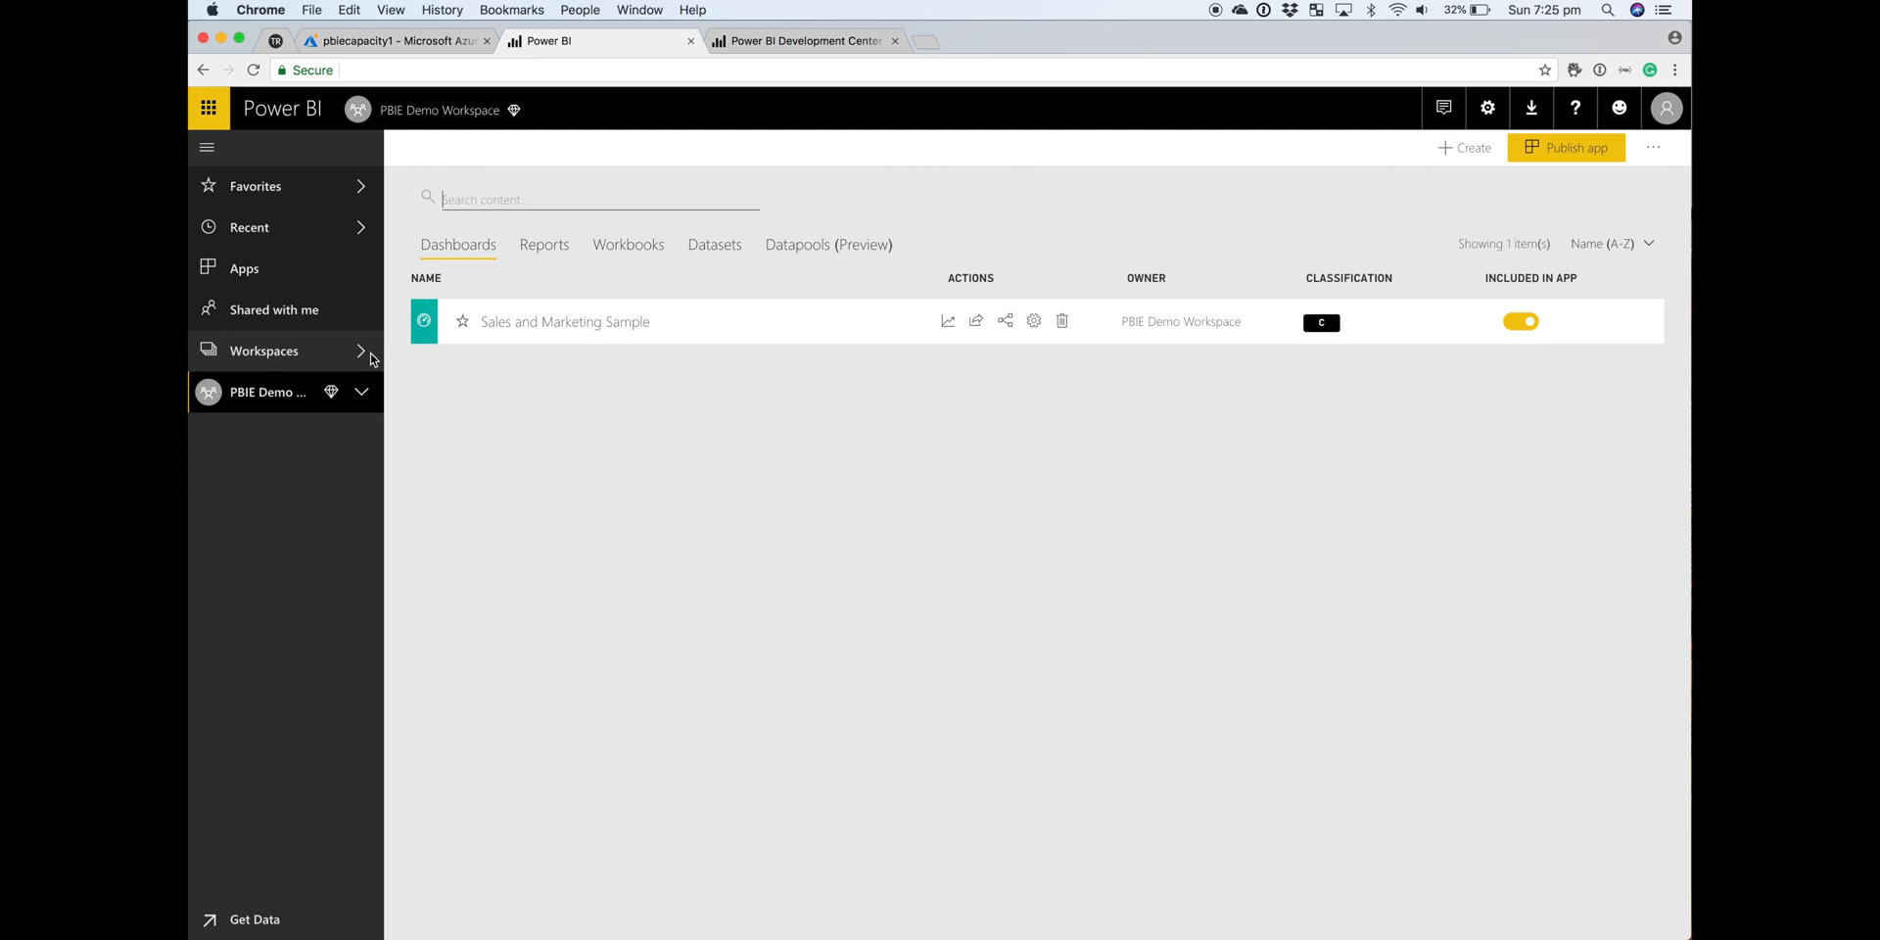
{"action": "mouse_move", "coordinate": [567, 321]}
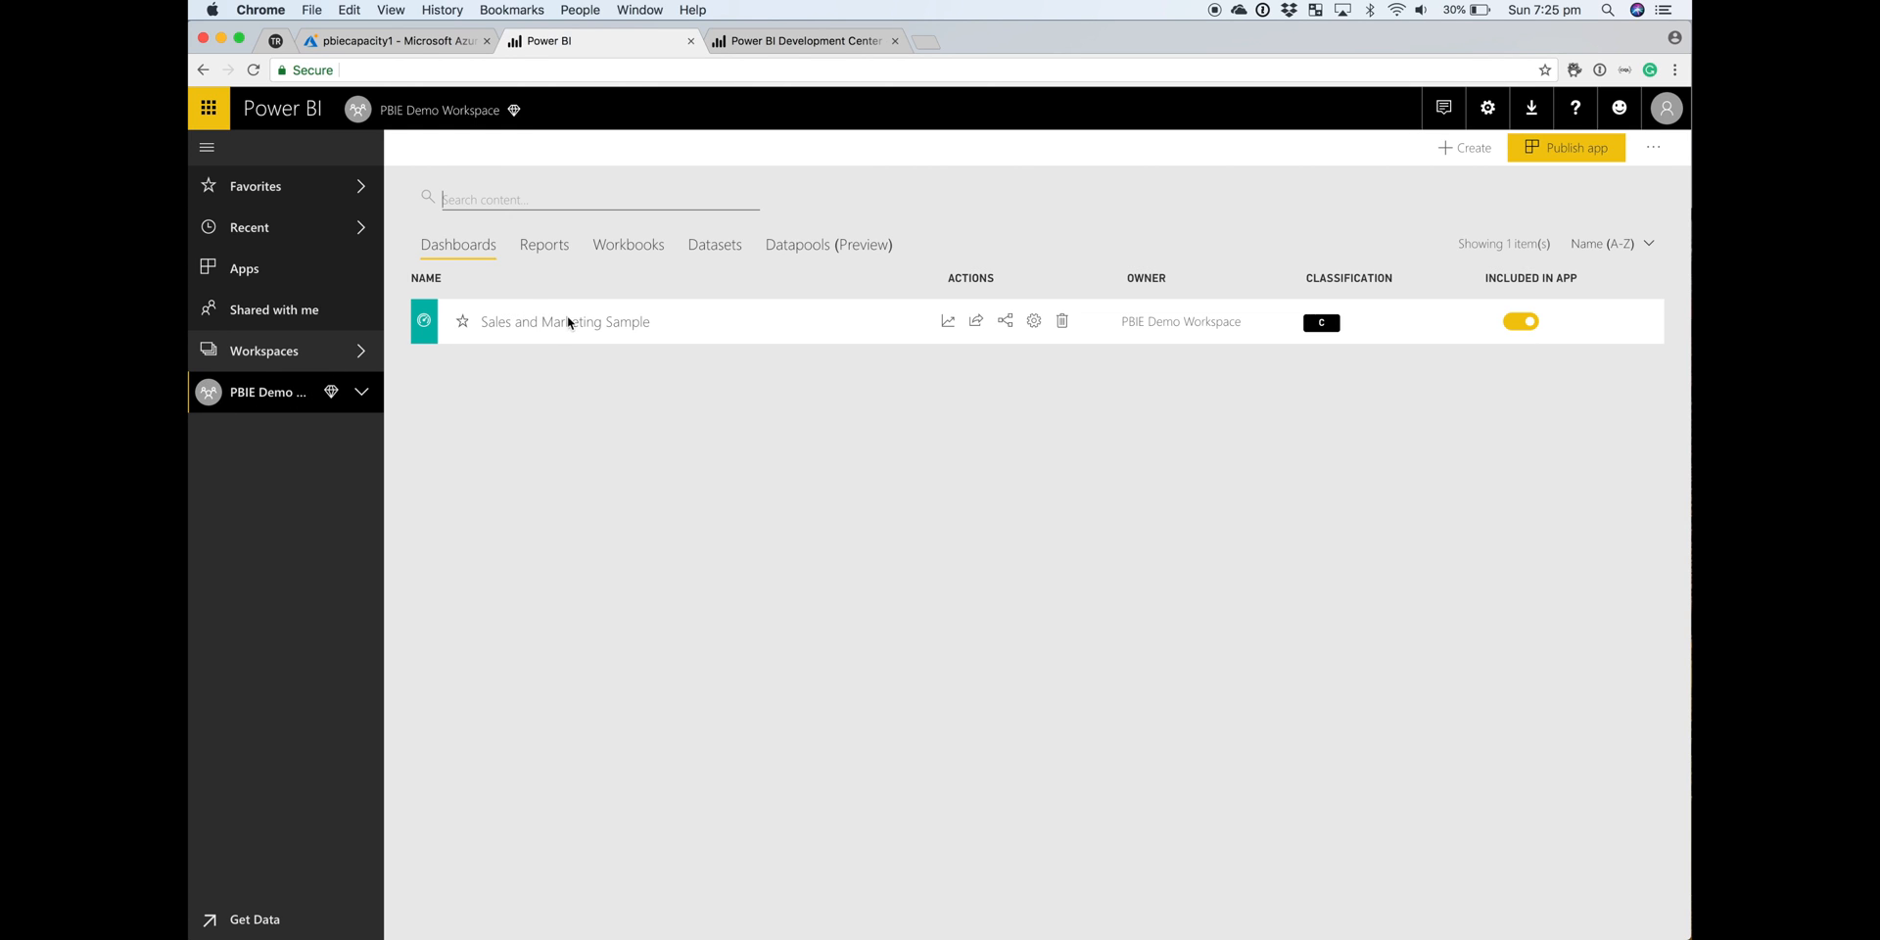
{"action": "left_click", "coordinate": [564, 321]}
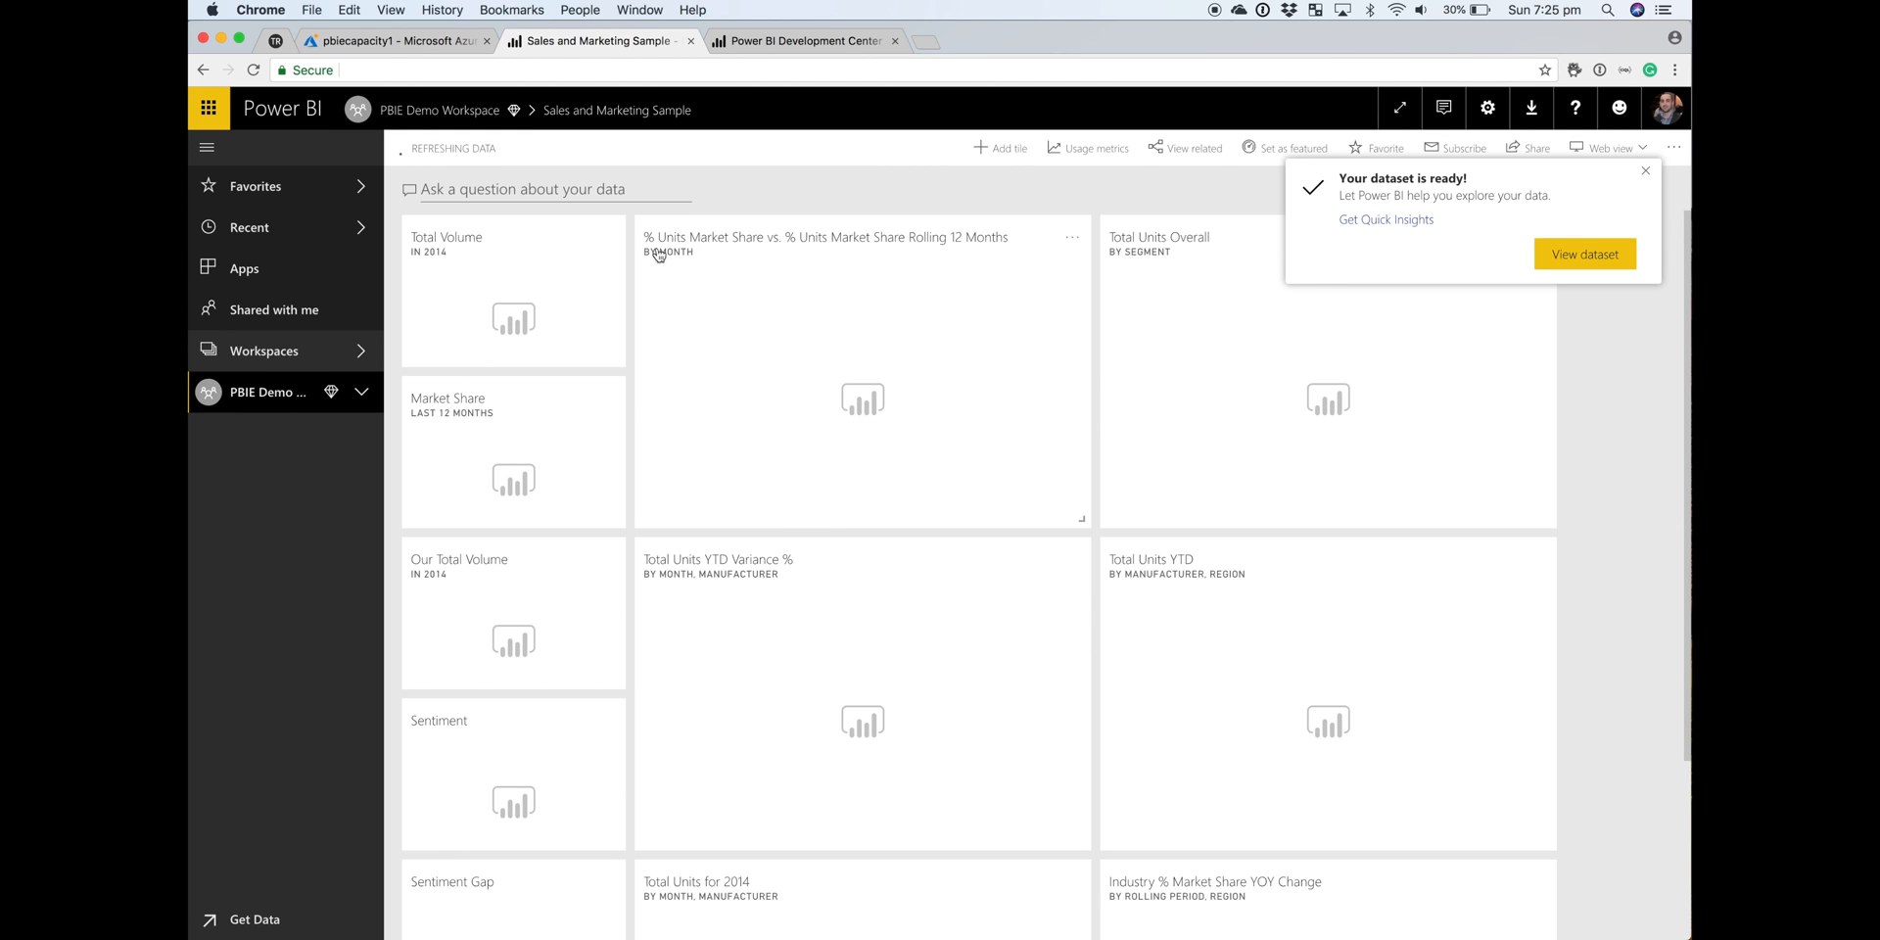
{"action": "mouse_move", "coordinate": [488, 356]}
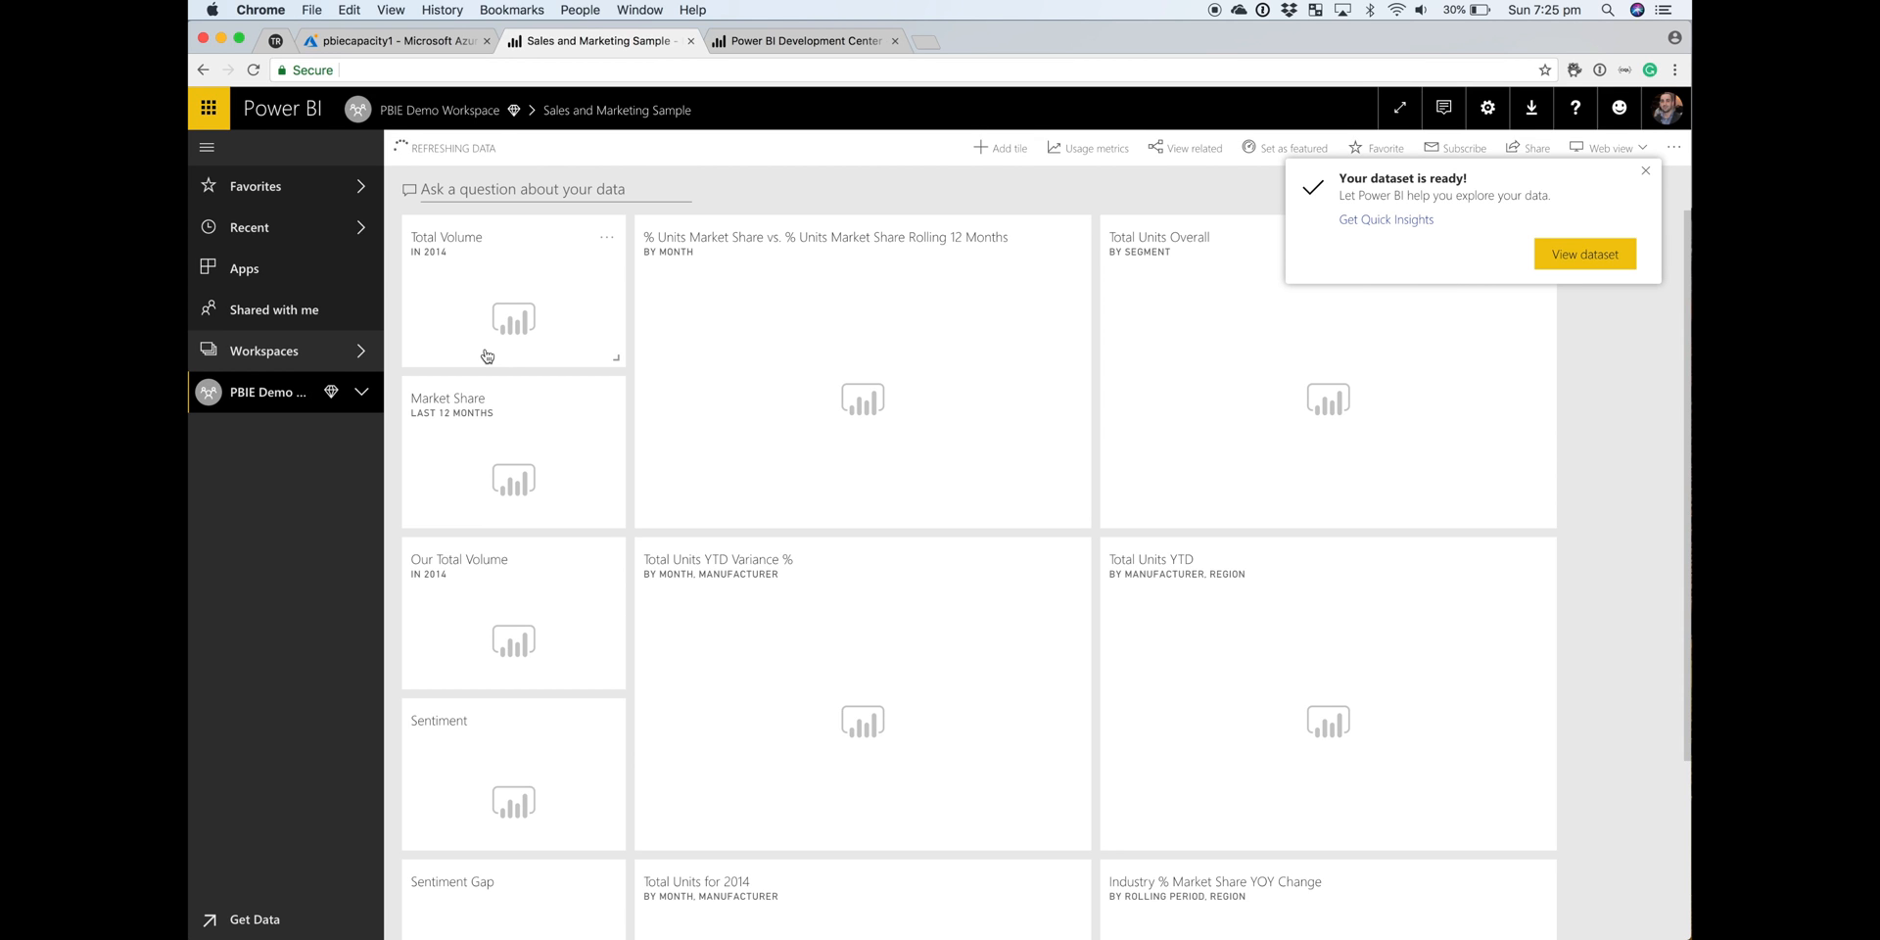